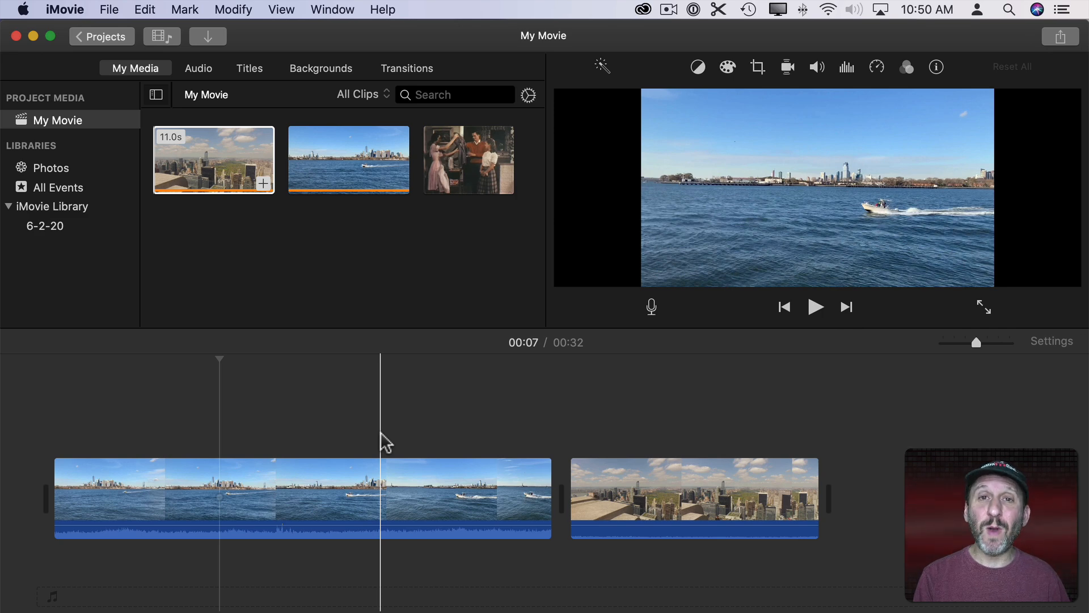
Jump back to an earlier point in the harbour clip
click(194, 514)
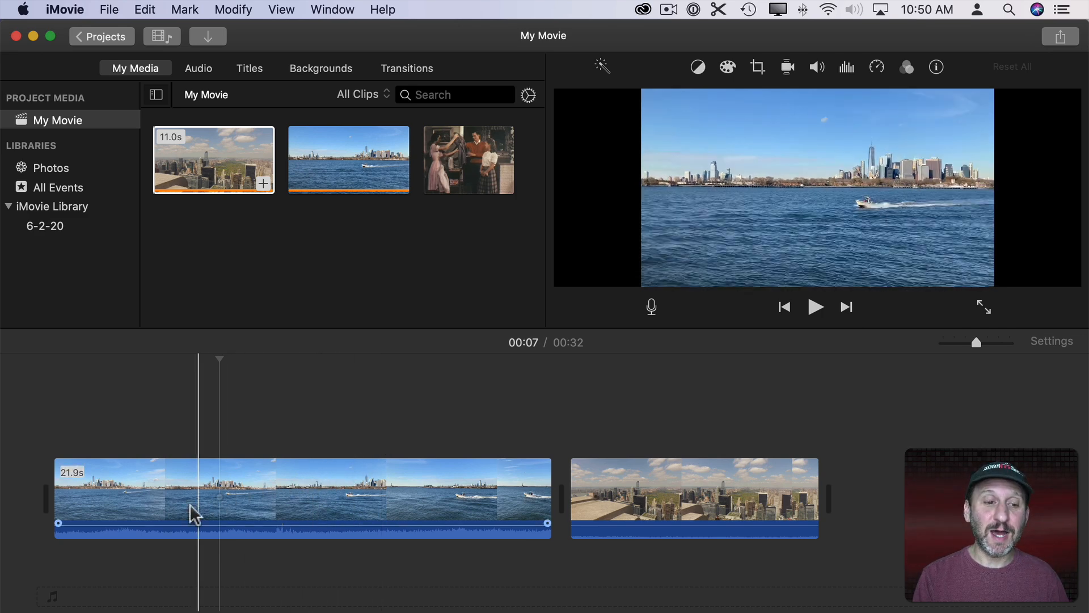
click(693, 495)
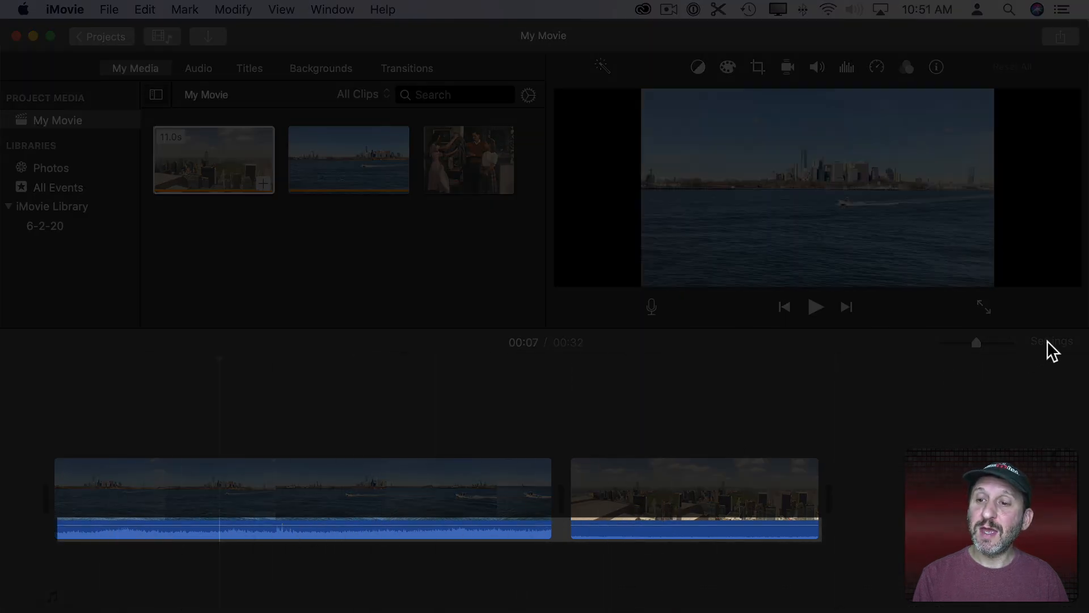
click(1051, 340)
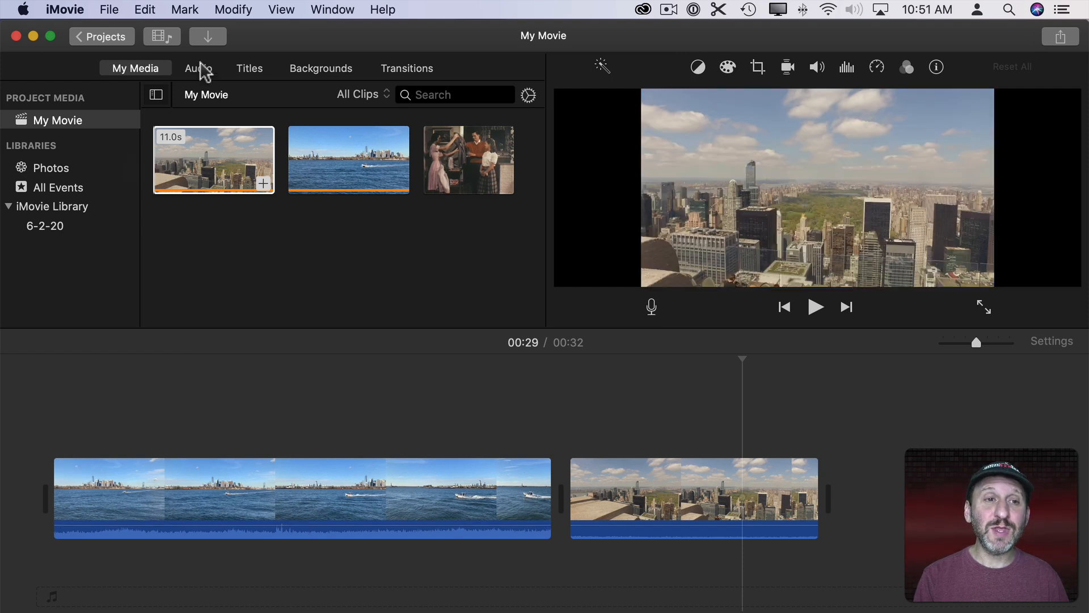
Browse the music and sound effects libraries and drag audio into My Media
click(198, 69)
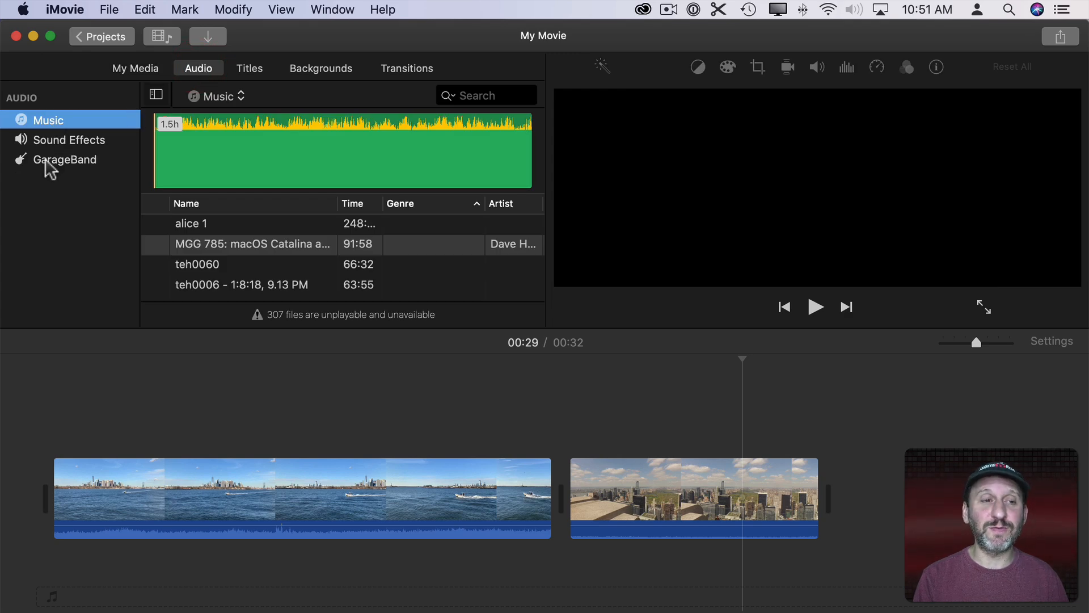
click(69, 139)
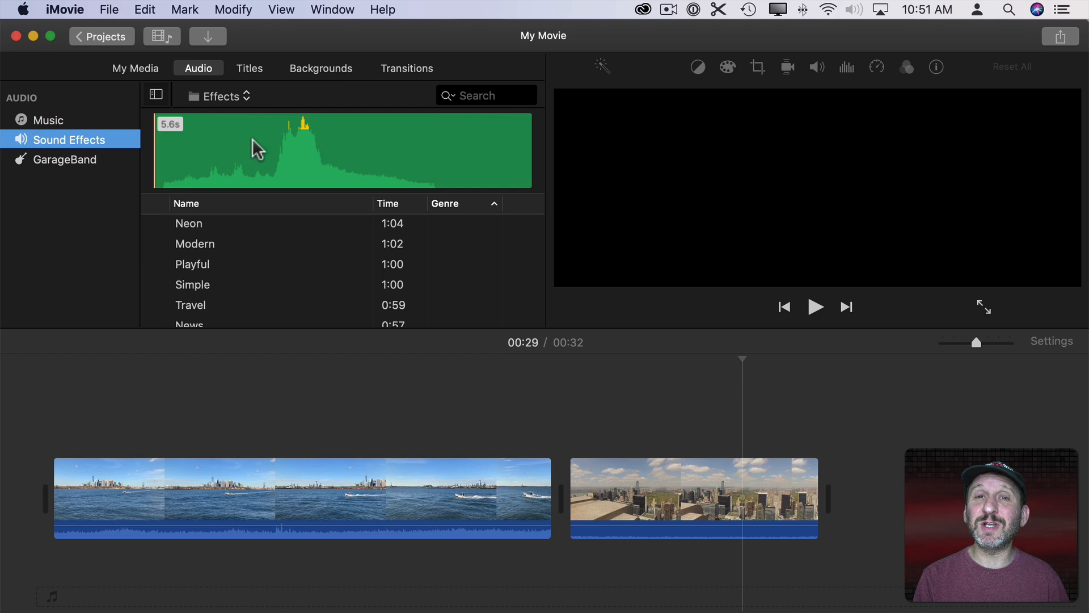
mouse_move(168, 195)
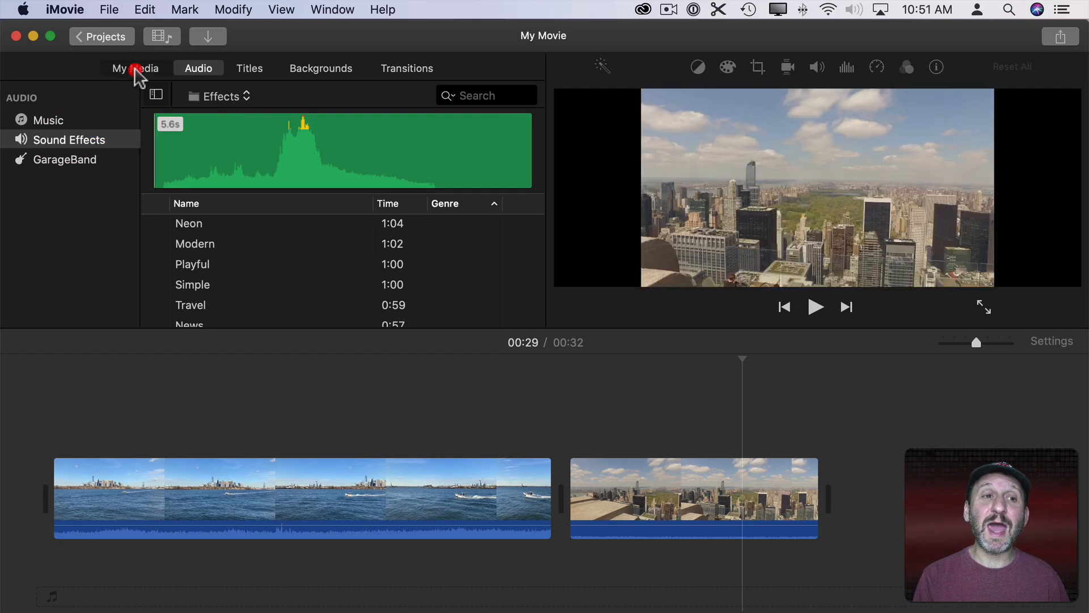
click(135, 68)
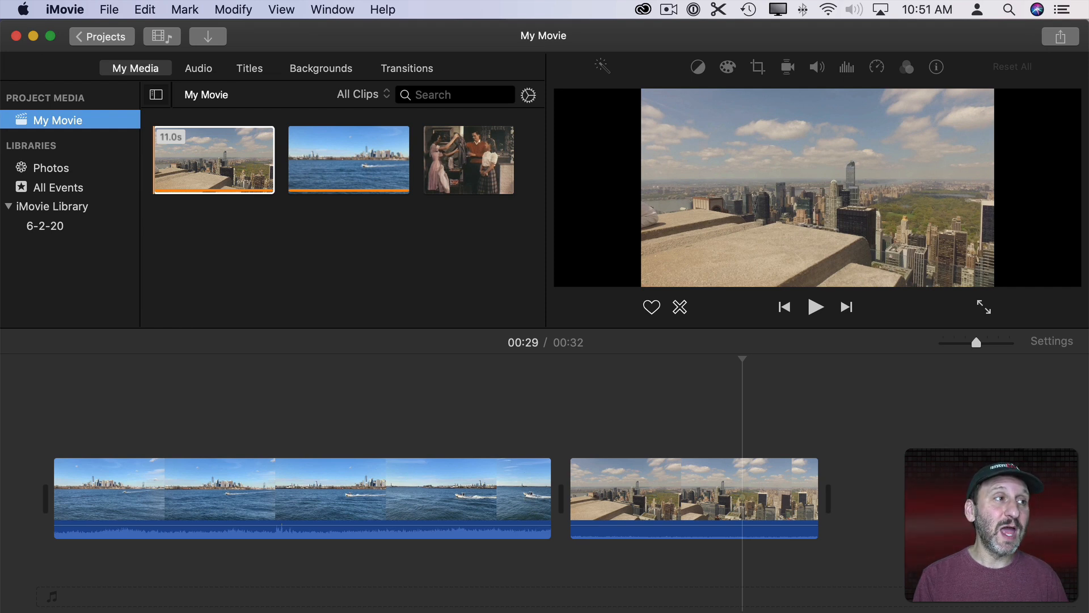
drag(213, 158, 327, 396)
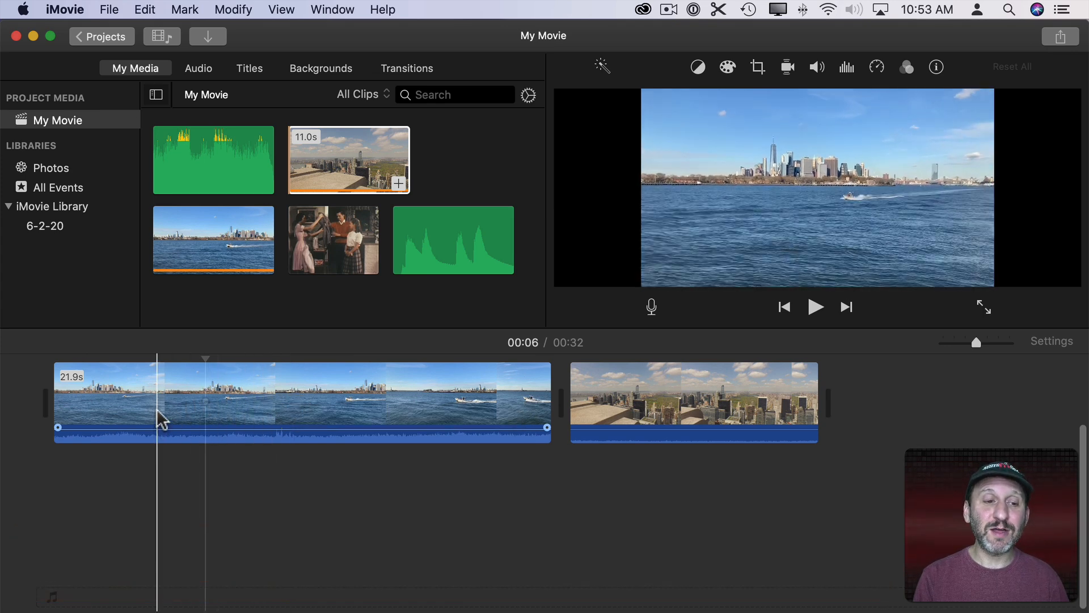
Select the harbour clip and show its Volume adjustments, still at 100%
click(698, 67)
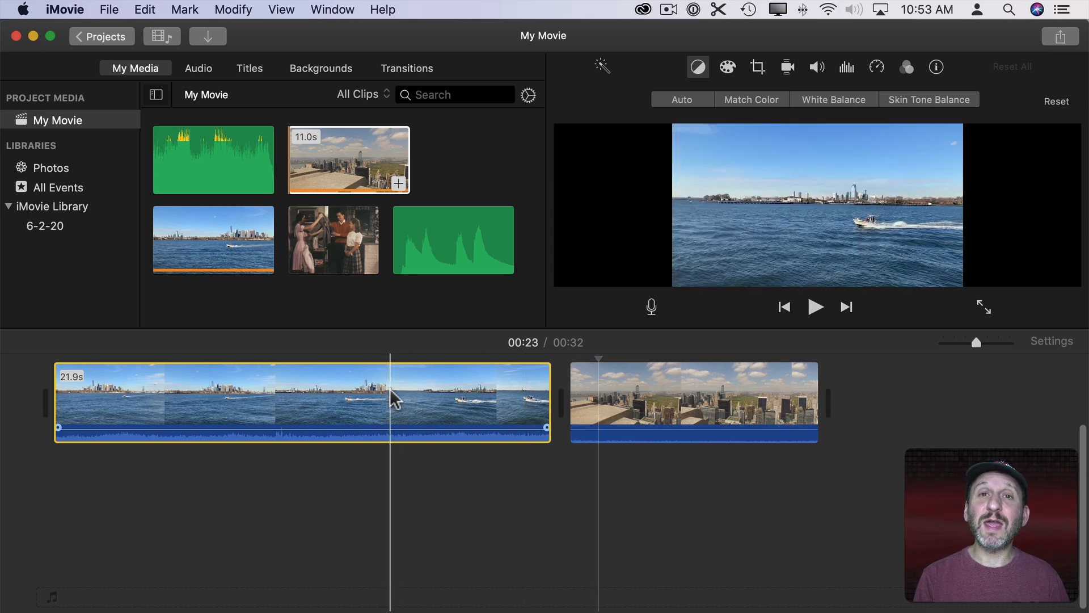
click(308, 400)
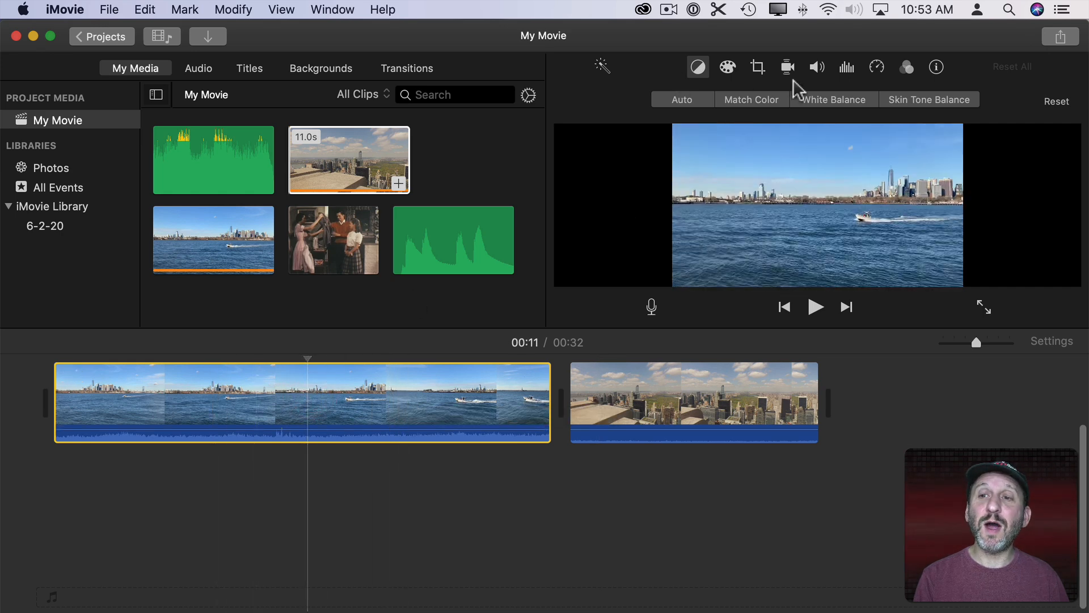
mouse_move(820, 73)
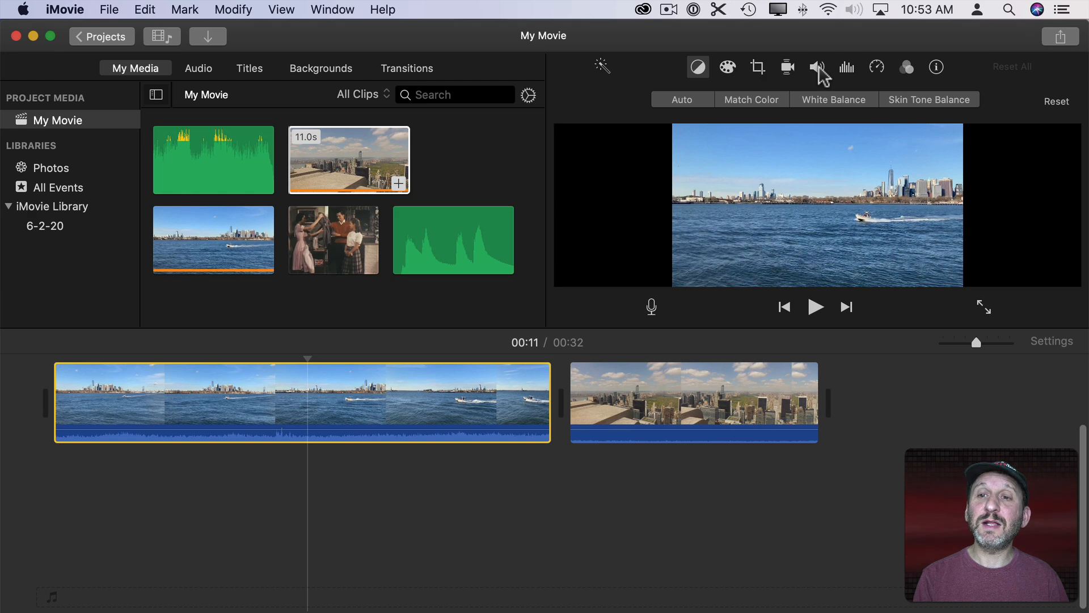
click(817, 66)
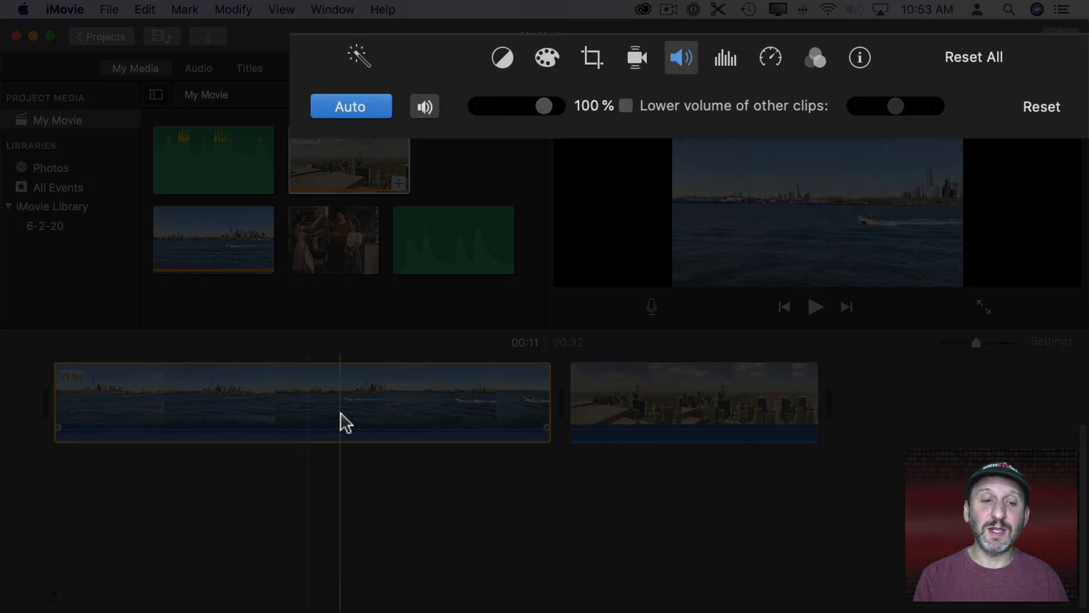
click(693, 401)
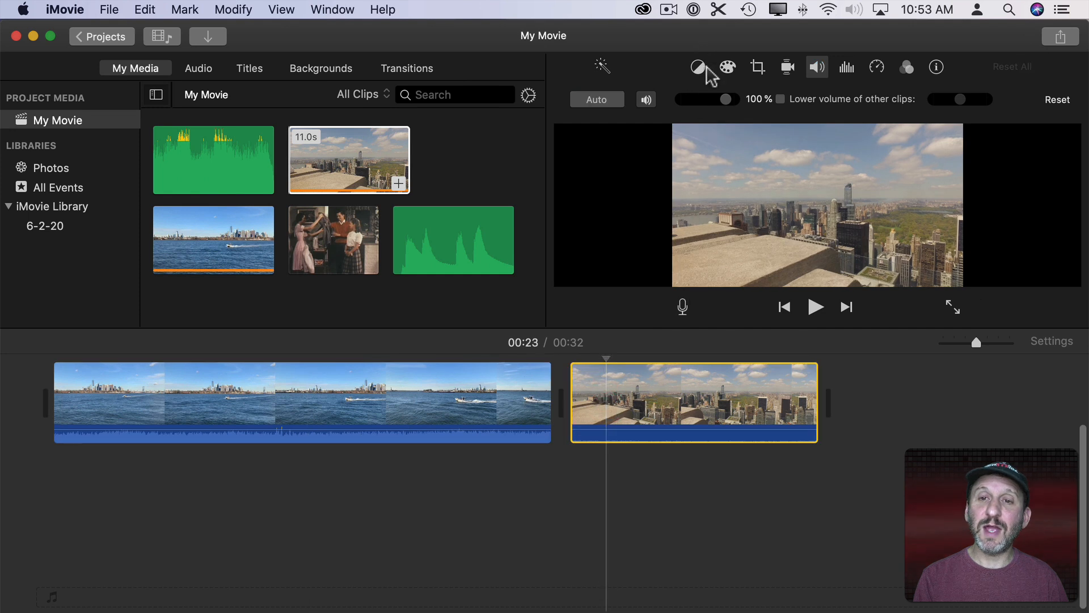
click(597, 99)
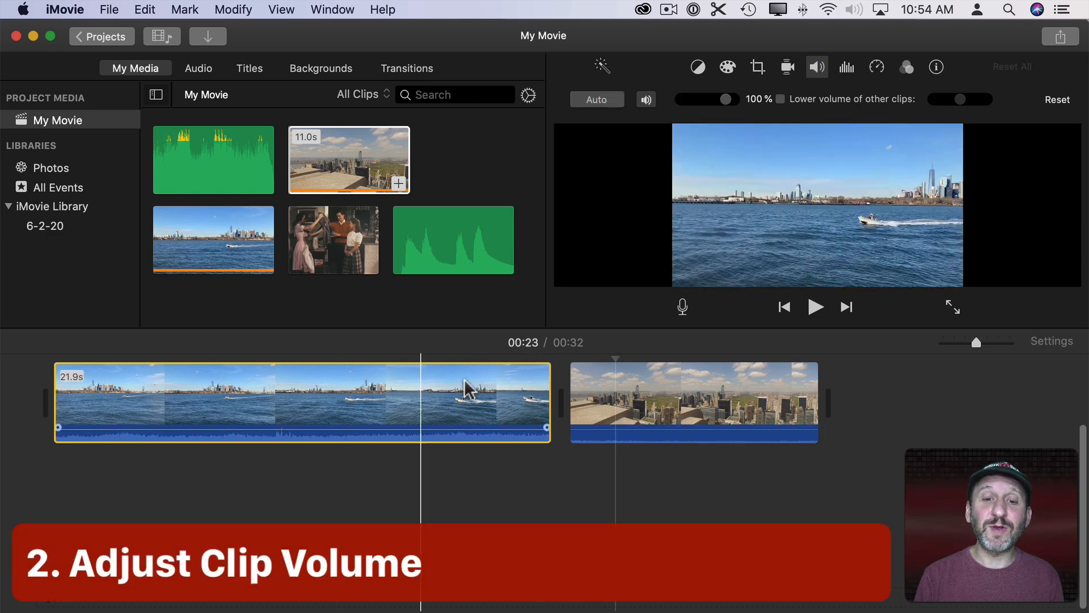
Sweep the harbour clip's volume slider between 0% and 400%, settling at 71%
click(133, 432)
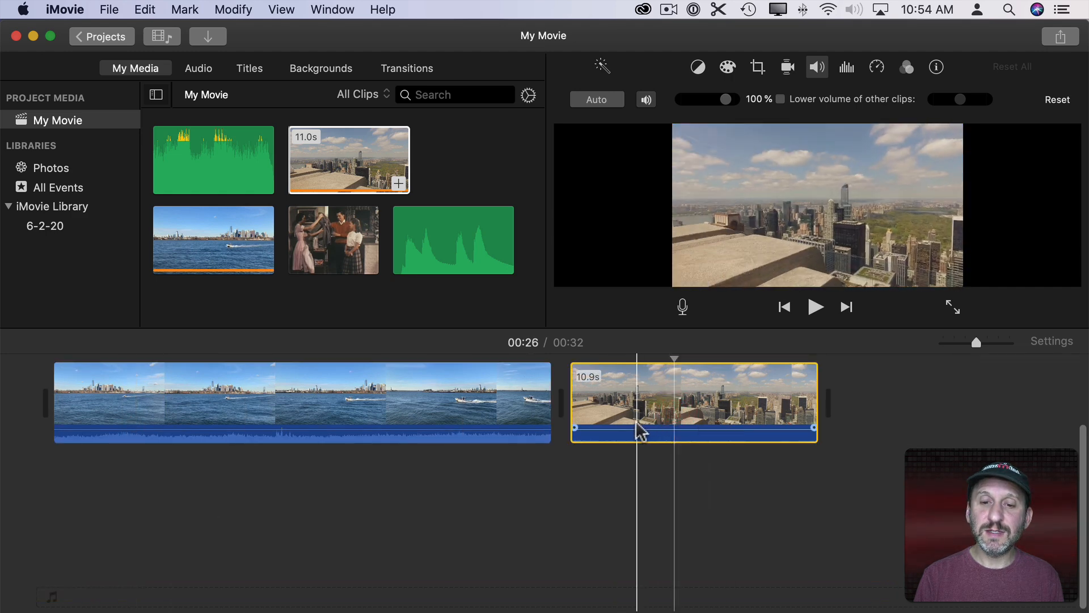
click(292, 401)
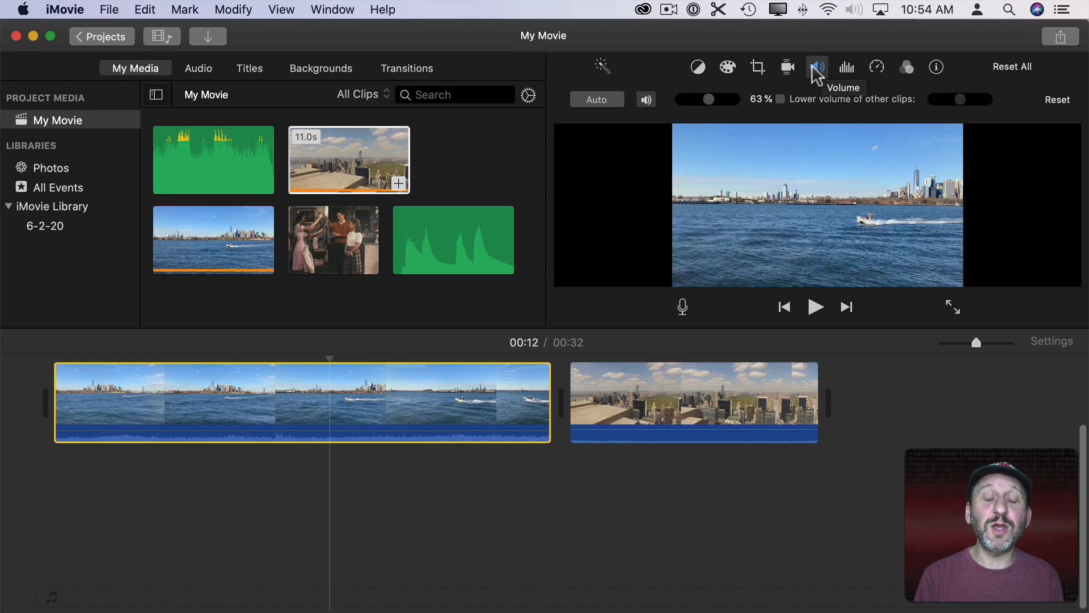
drag(708, 99, 691, 99)
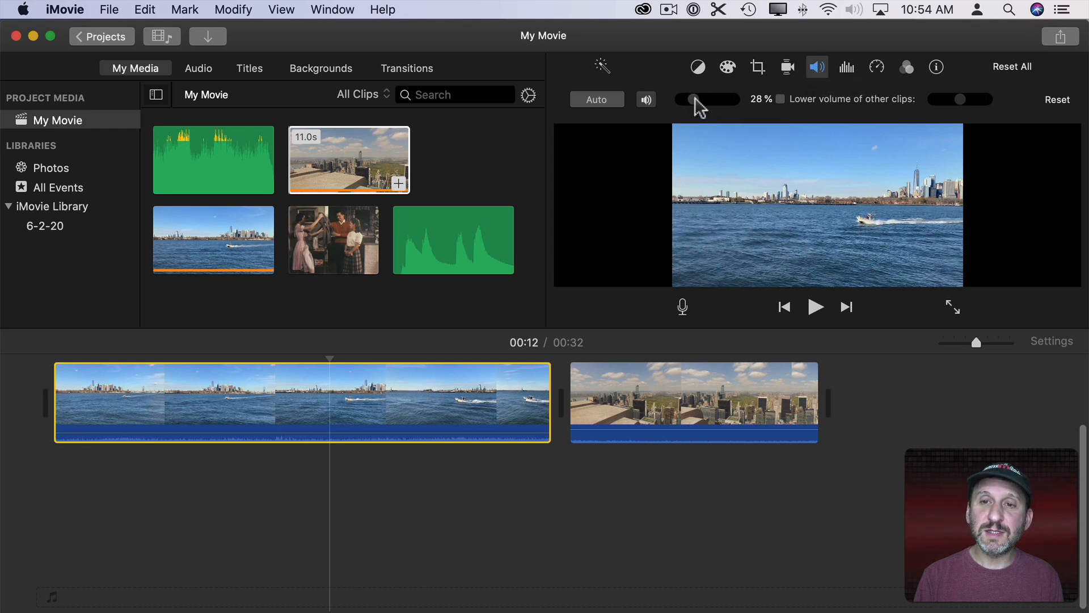
drag(691, 99, 731, 98)
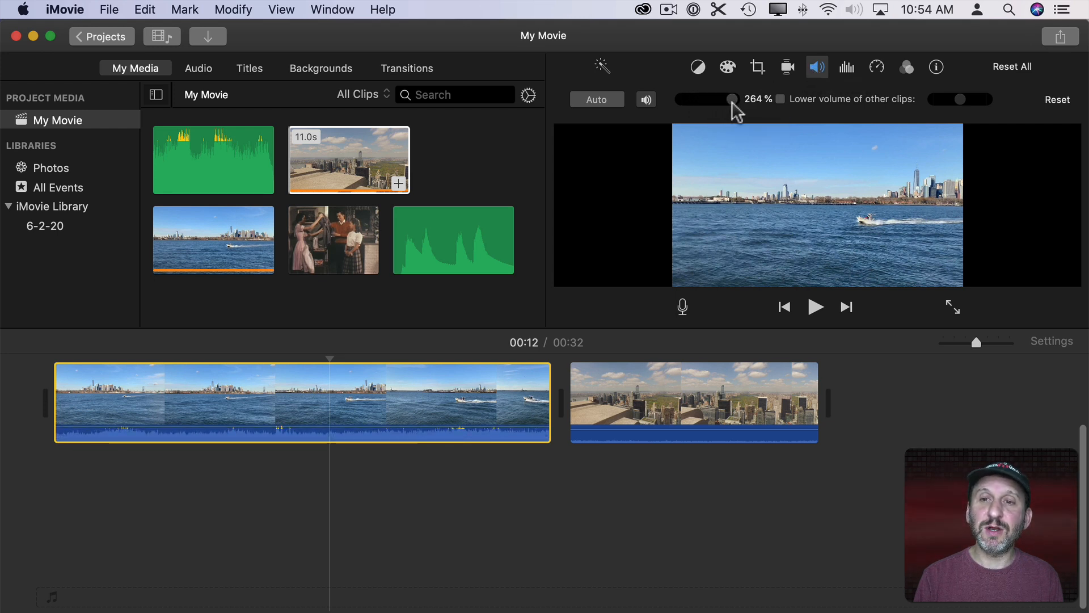
drag(706, 99, 736, 98)
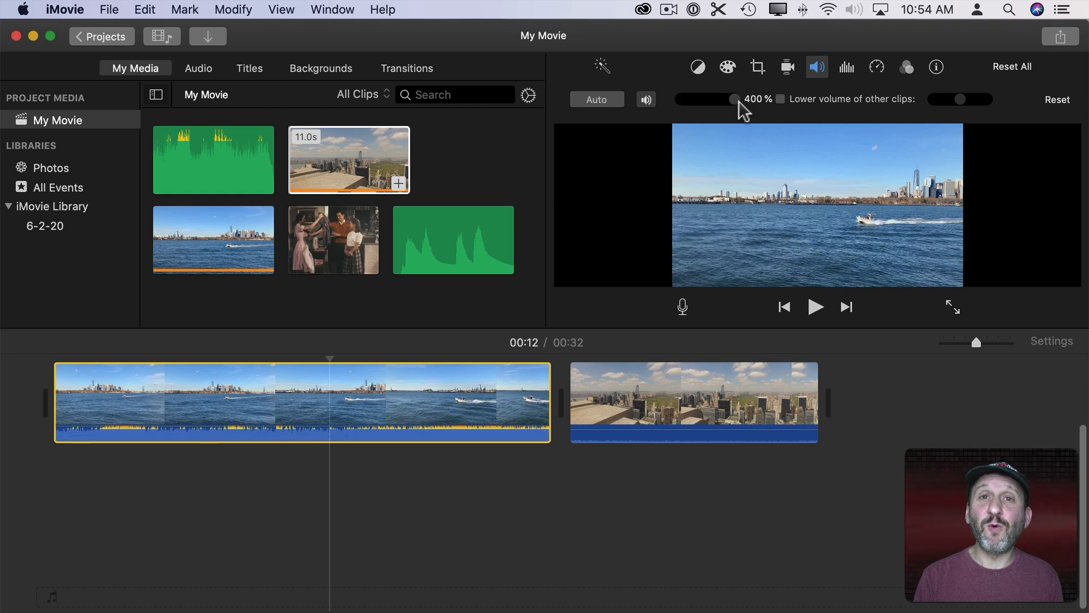
drag(734, 99, 678, 99)
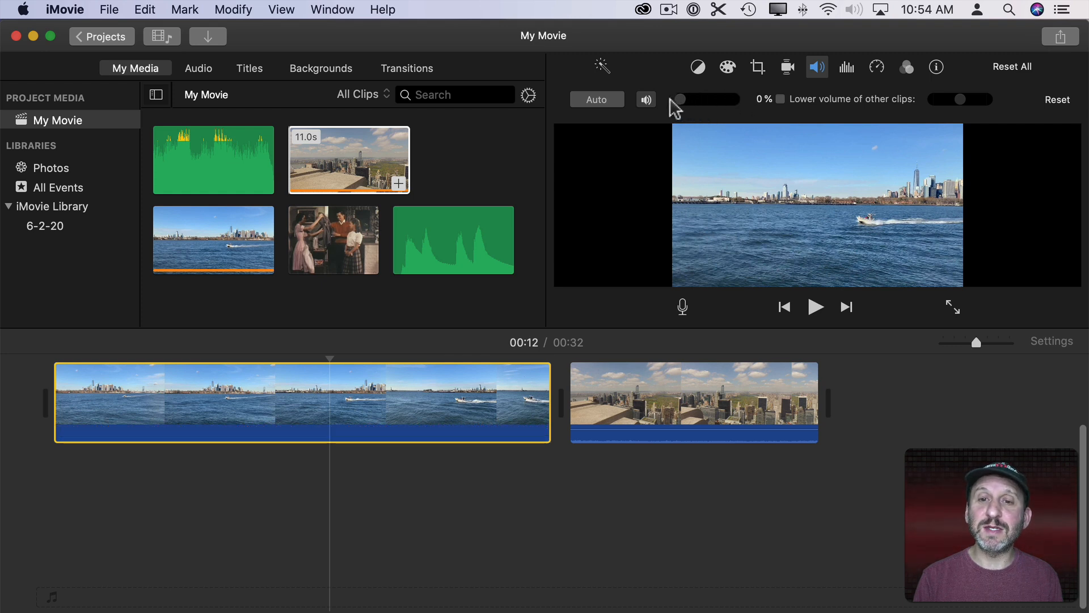
drag(677, 98, 708, 98)
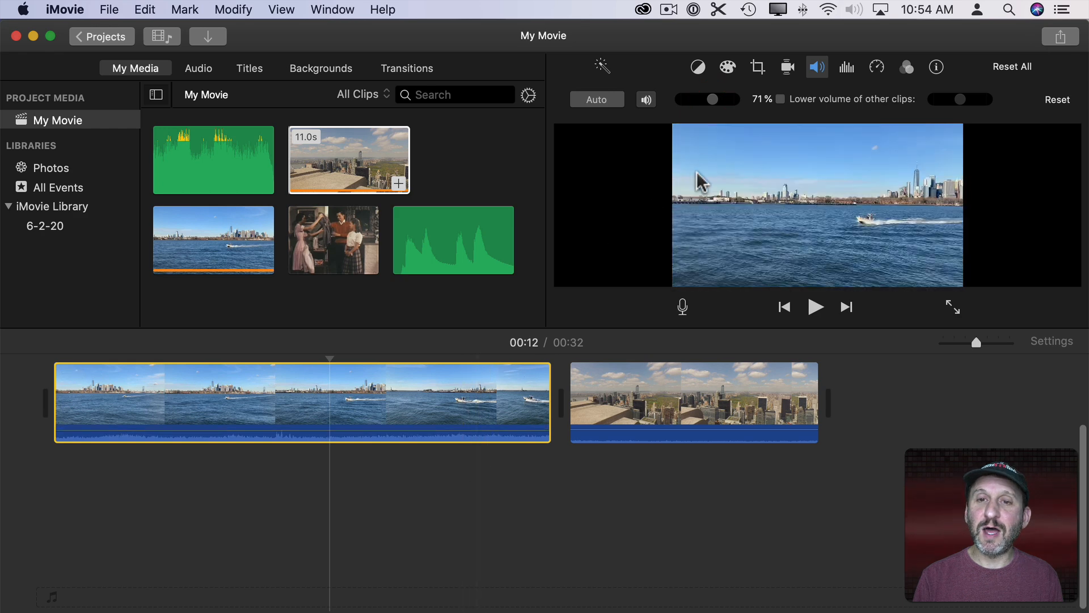
drag(707, 99, 715, 99)
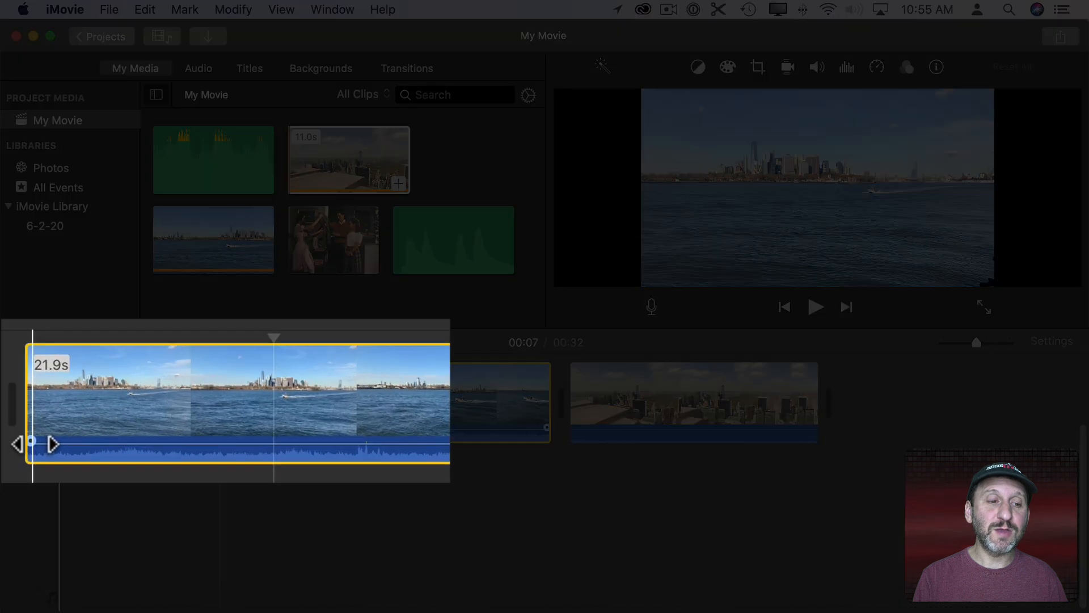
drag(32, 443, 118, 440)
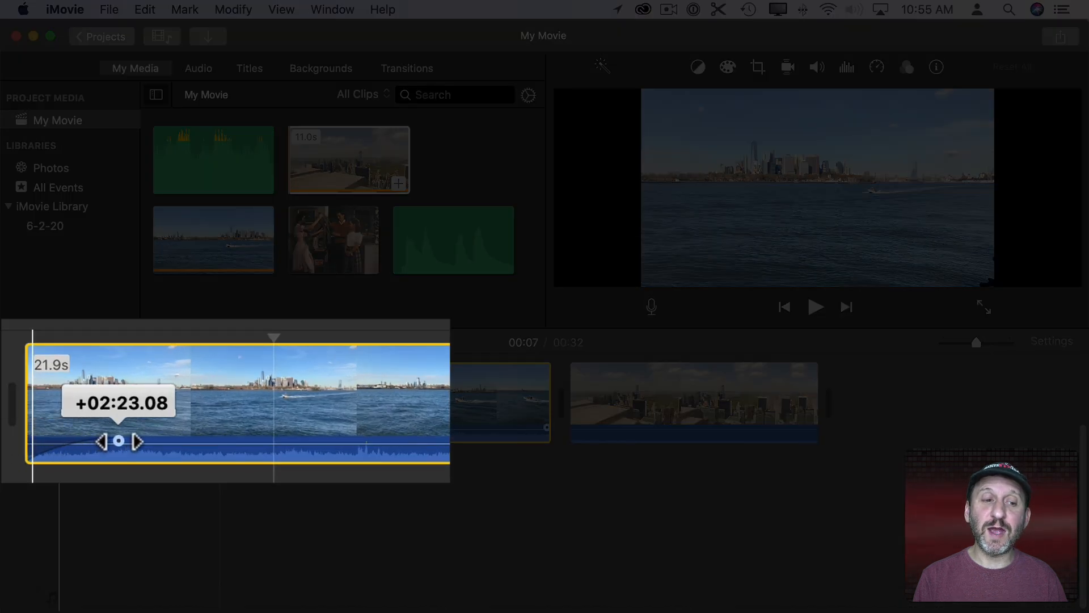
drag(118, 440, 74, 446)
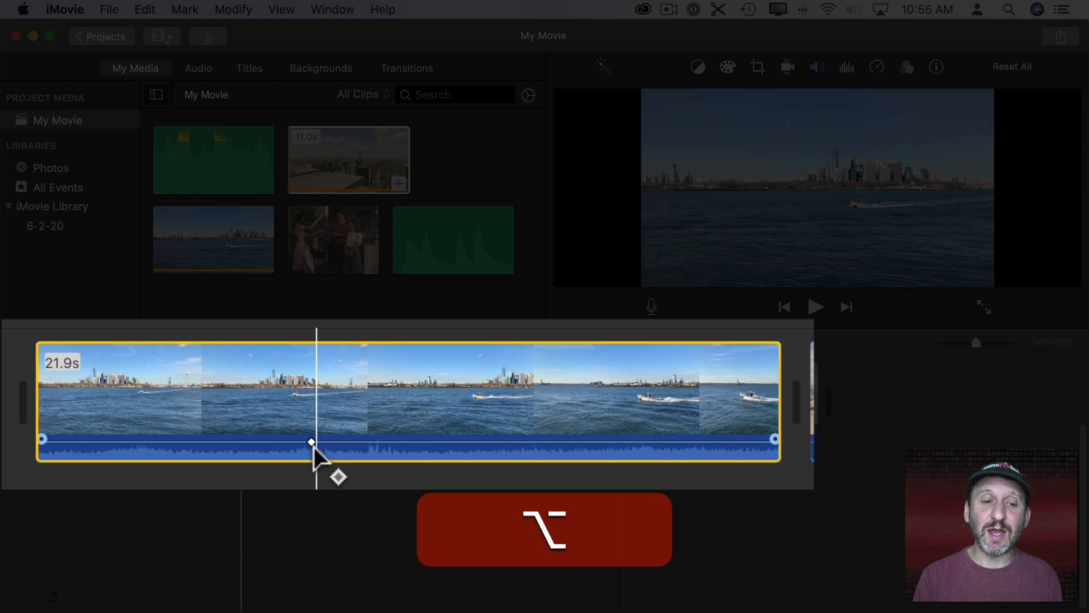
Add volume keyframes on the harbour audio and drag the middle section to about 63%
click(399, 441)
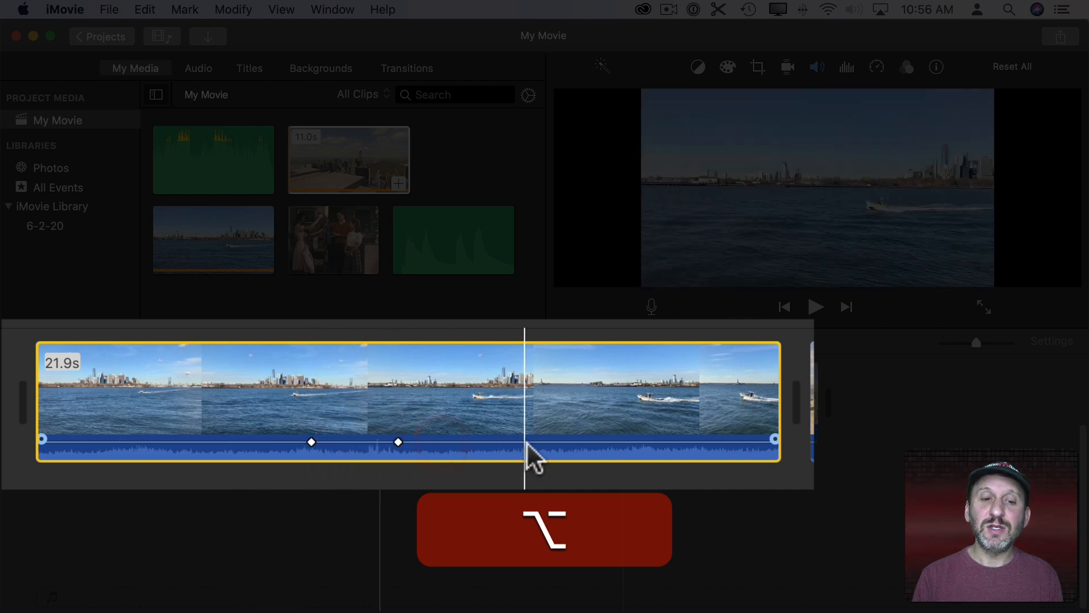
click(615, 442)
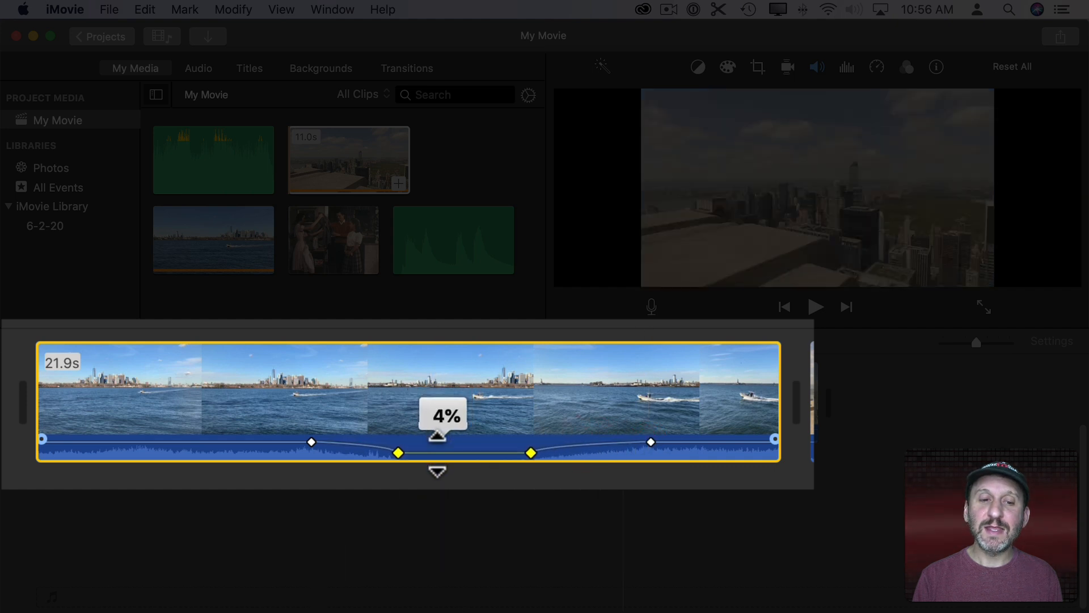
drag(437, 432, 443, 439)
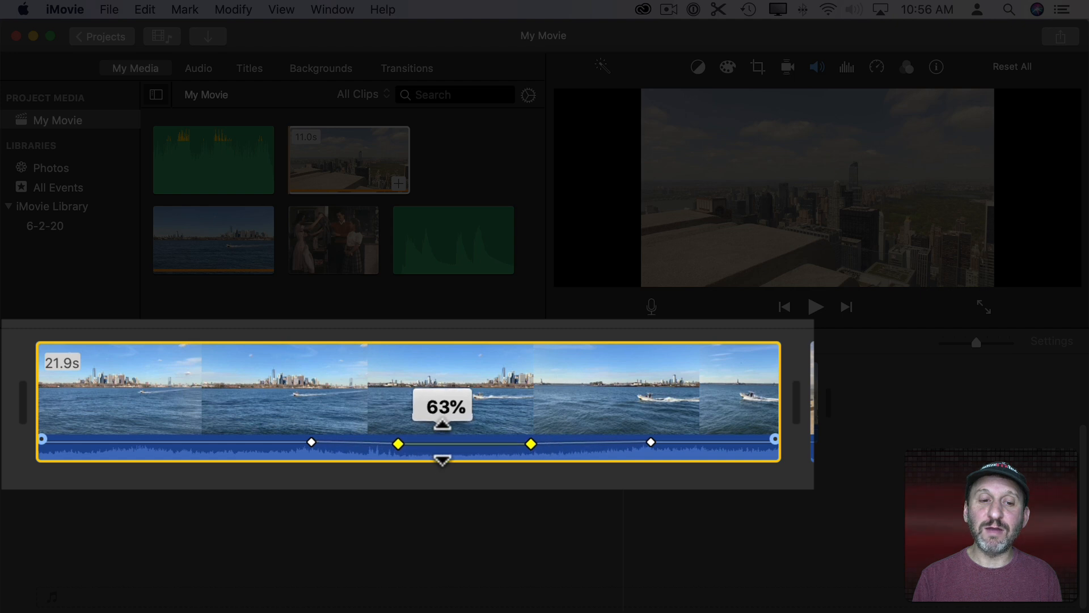
drag(442, 424, 442, 459)
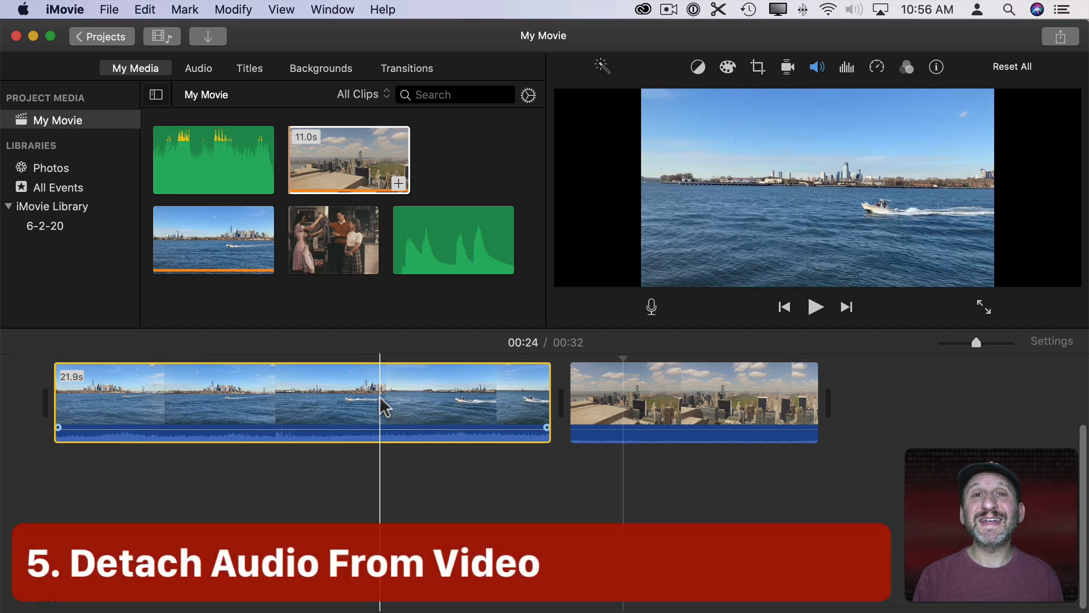
mouse_move(381, 408)
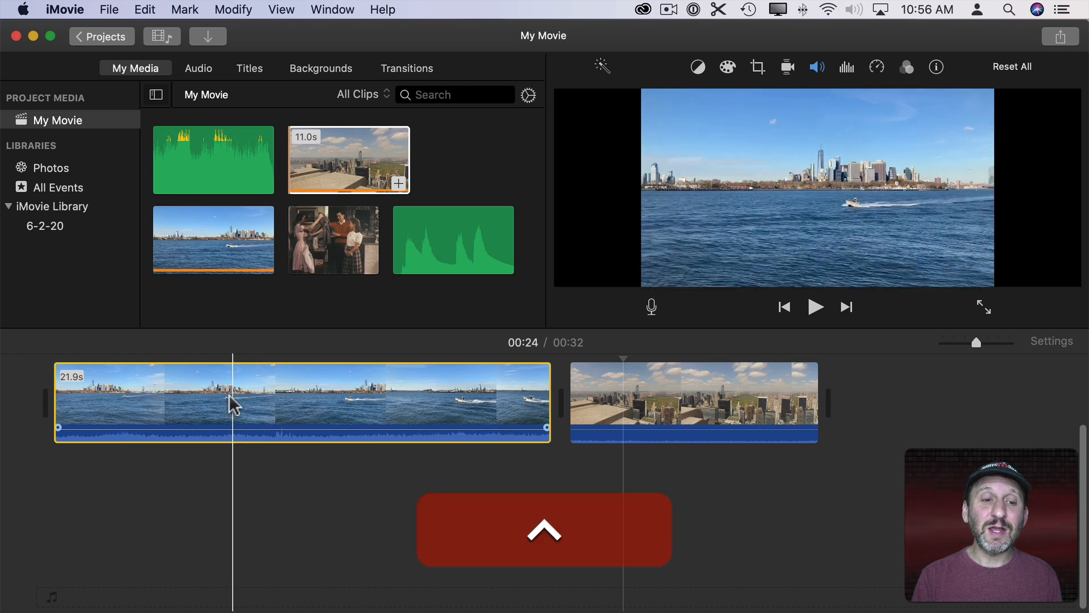
Detach the harbour clip's audio with Modify > Detach Audio and select the green audio clip
click(193, 390)
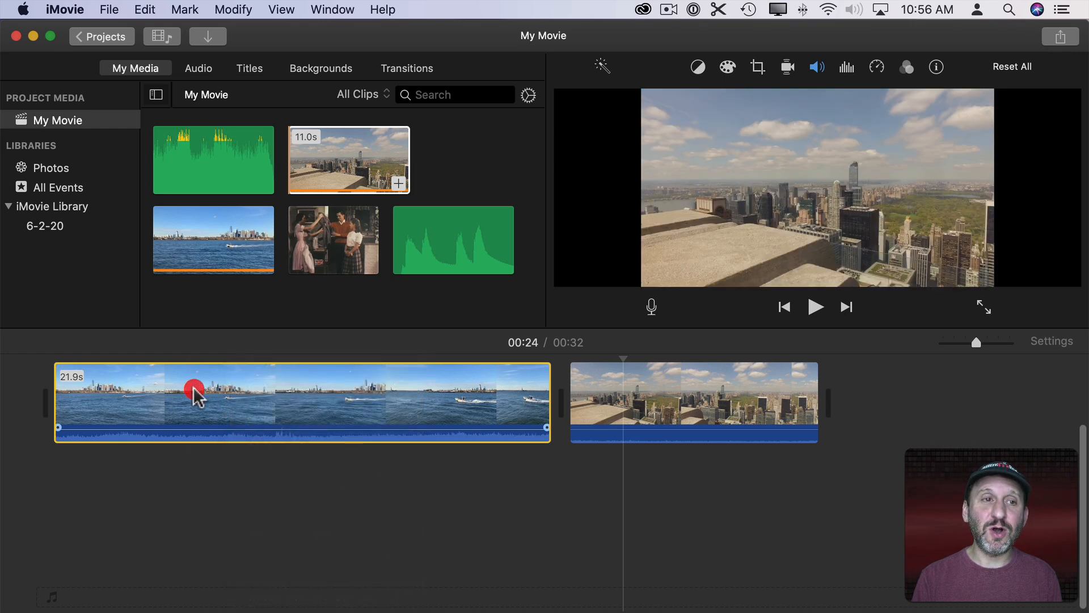
click(233, 9)
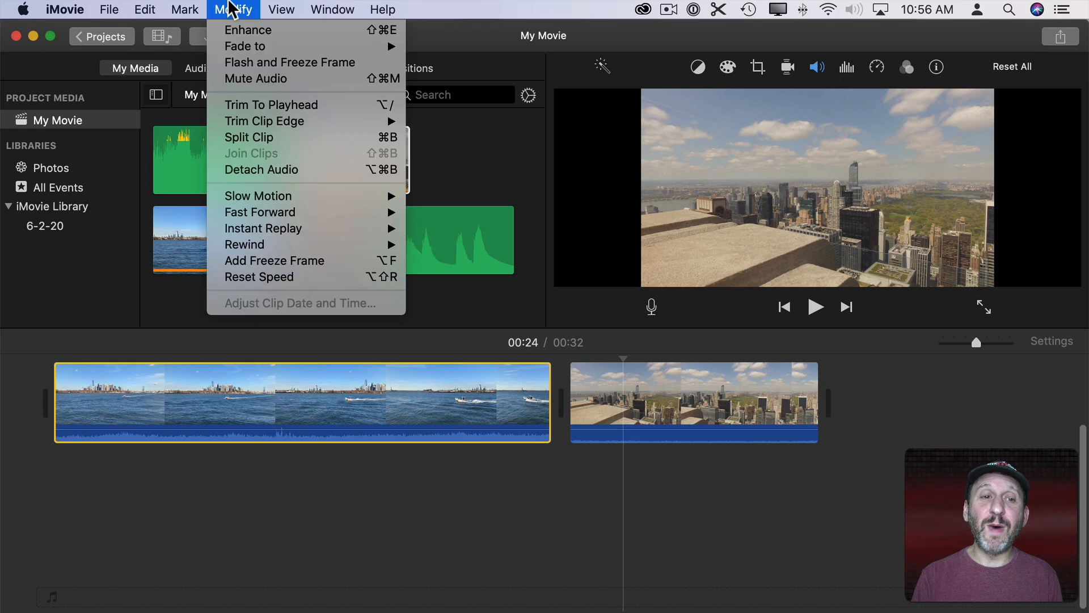
click(261, 170)
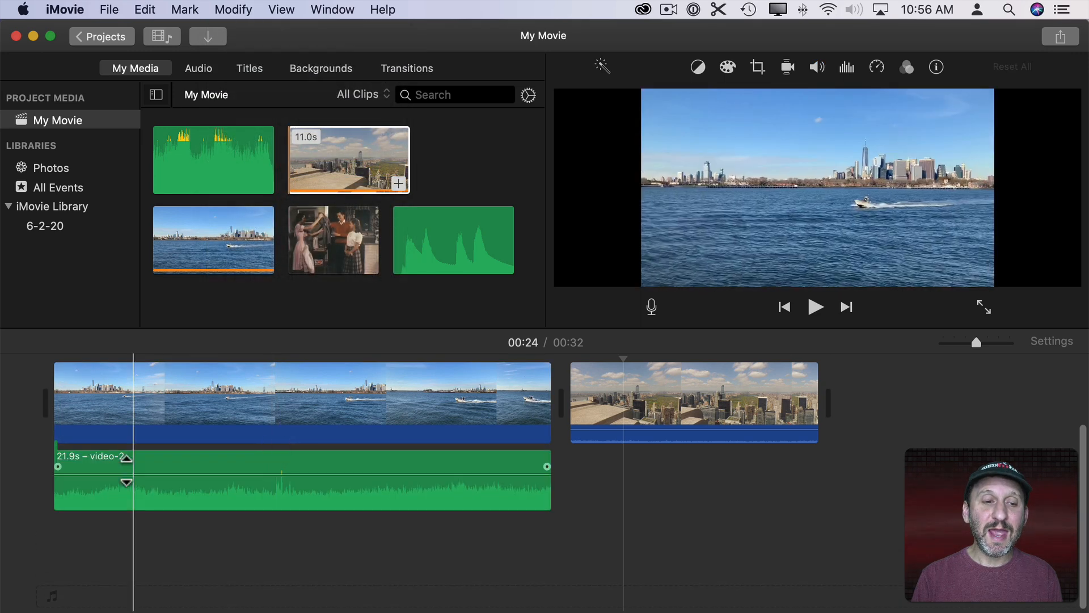
click(244, 390)
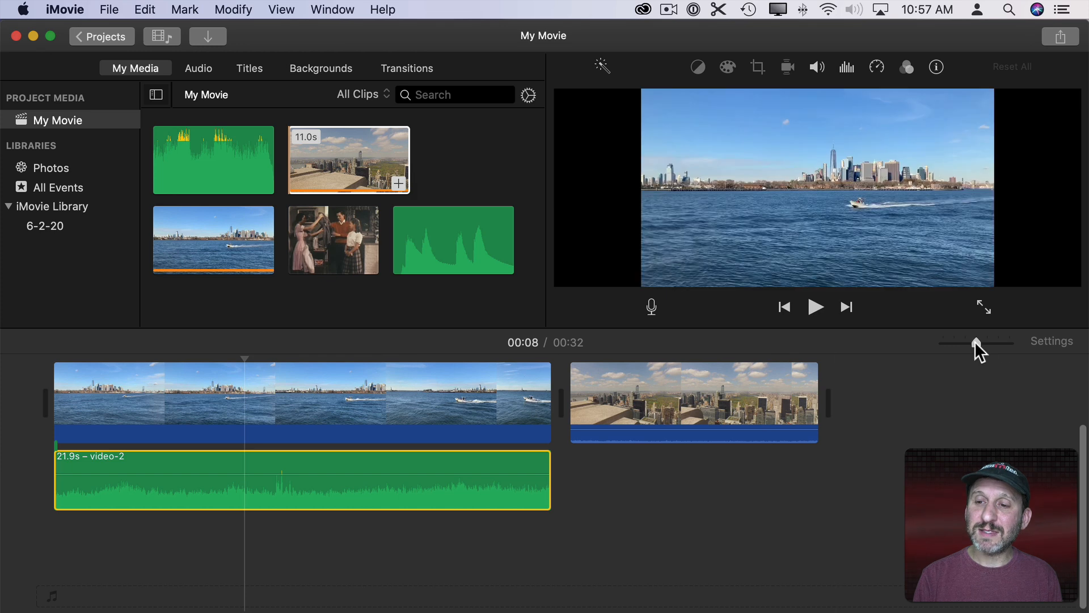
drag(972, 341, 1011, 341)
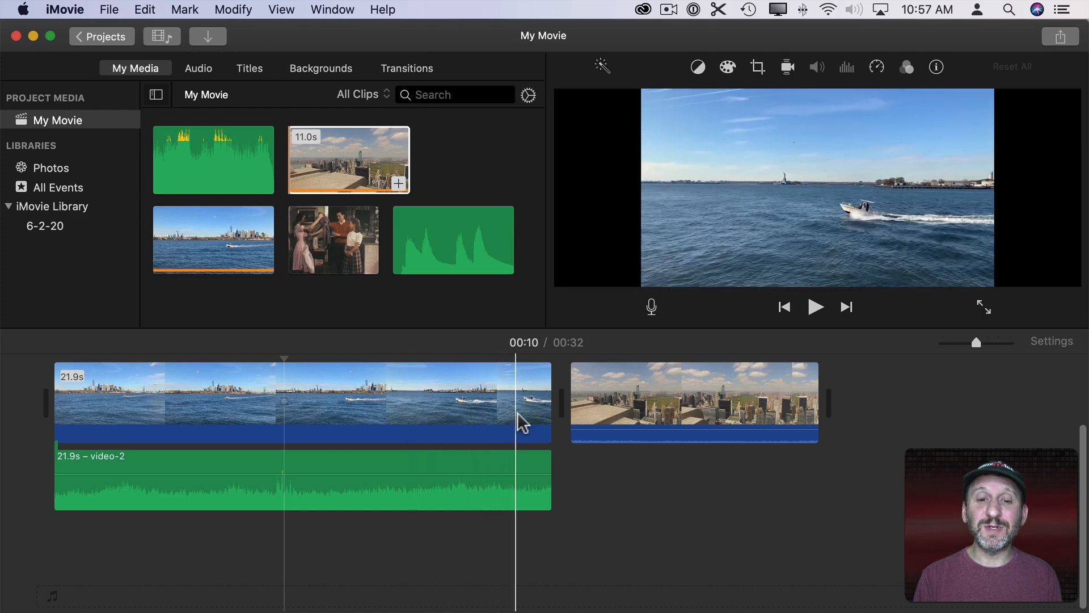
click(692, 403)
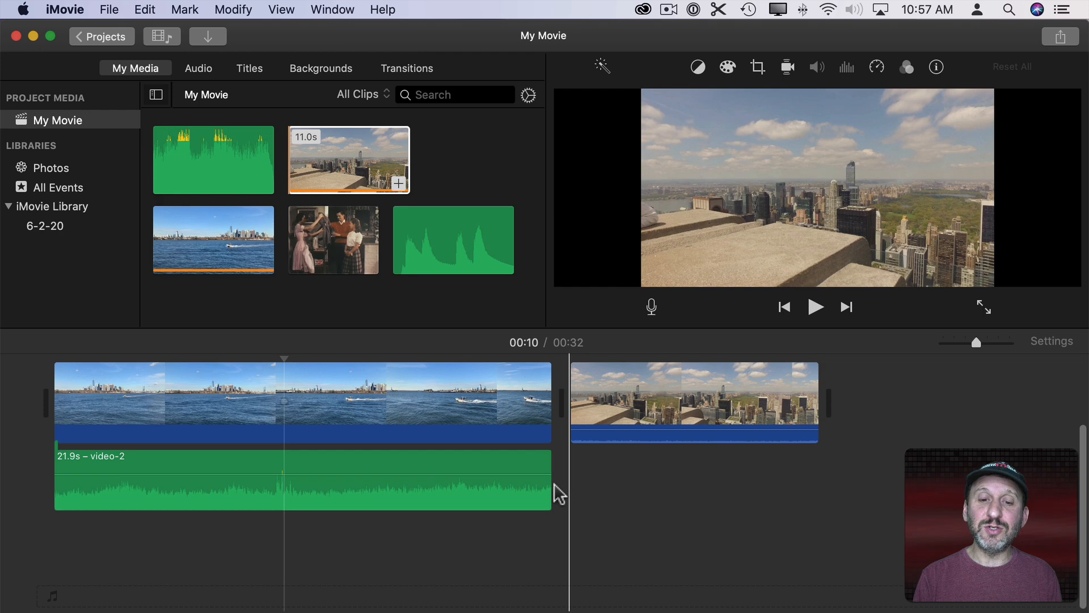
drag(552, 409, 524, 414)
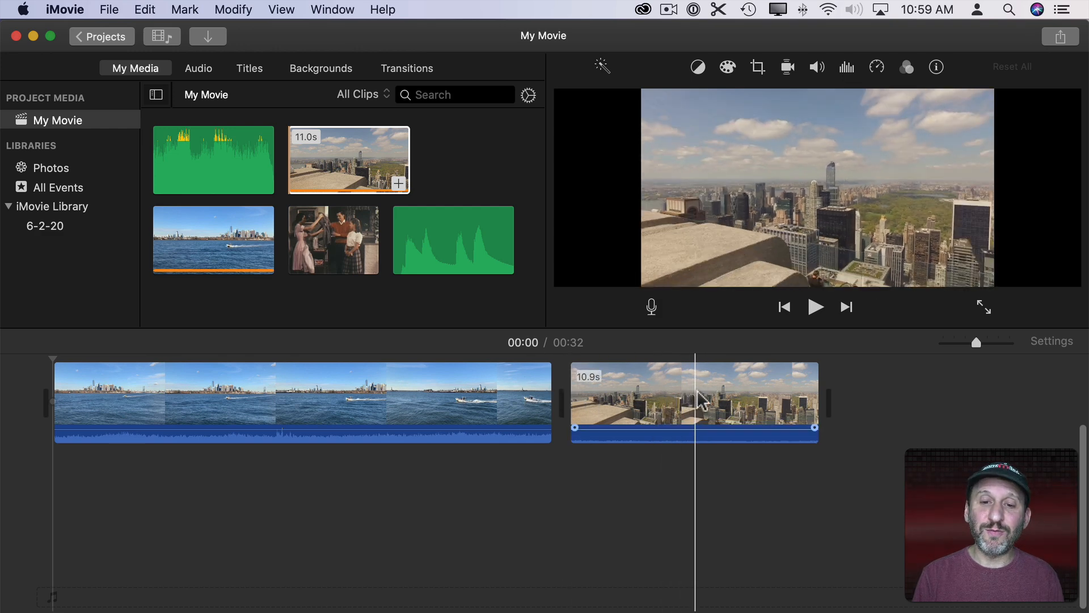
Drag the rooftop clip above the harbour clip as a cutaway
drag(693, 401, 307, 387)
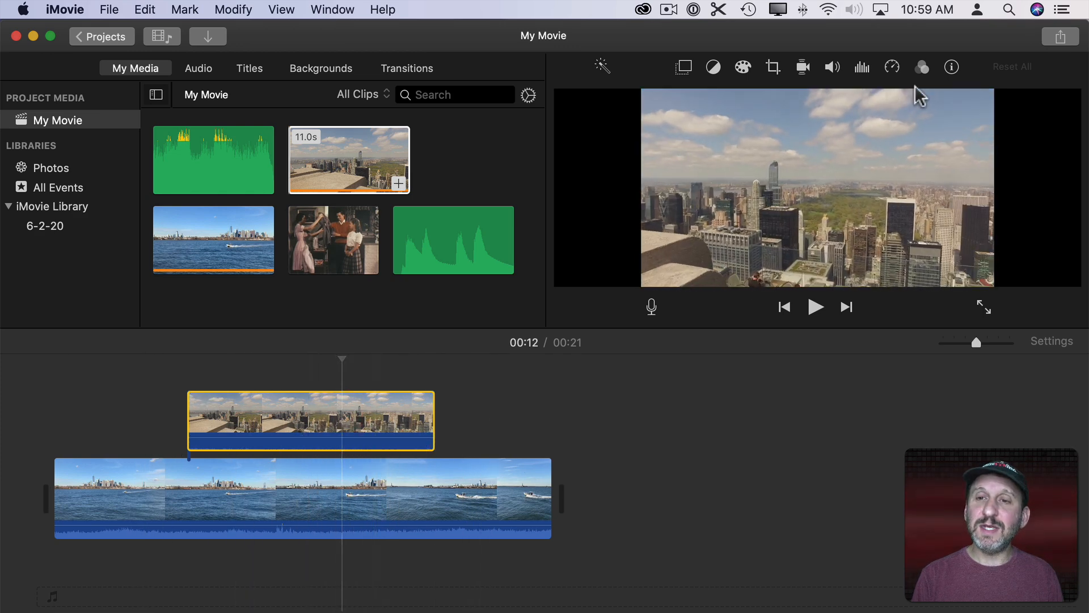
Enable 'Lower volume of other clips' in the rooftop overlay's volume settings
click(832, 67)
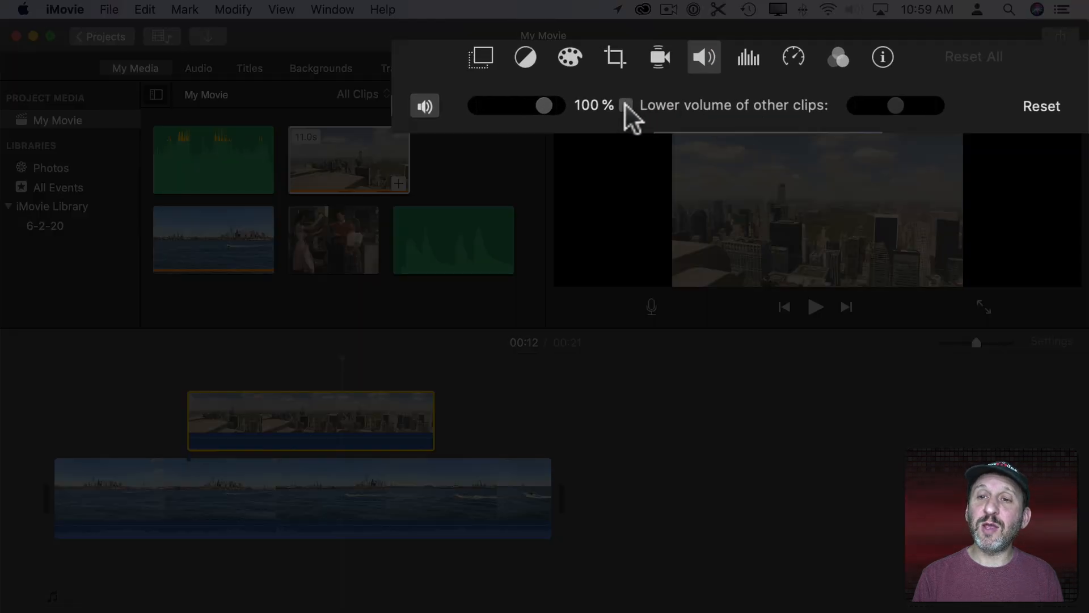
click(629, 105)
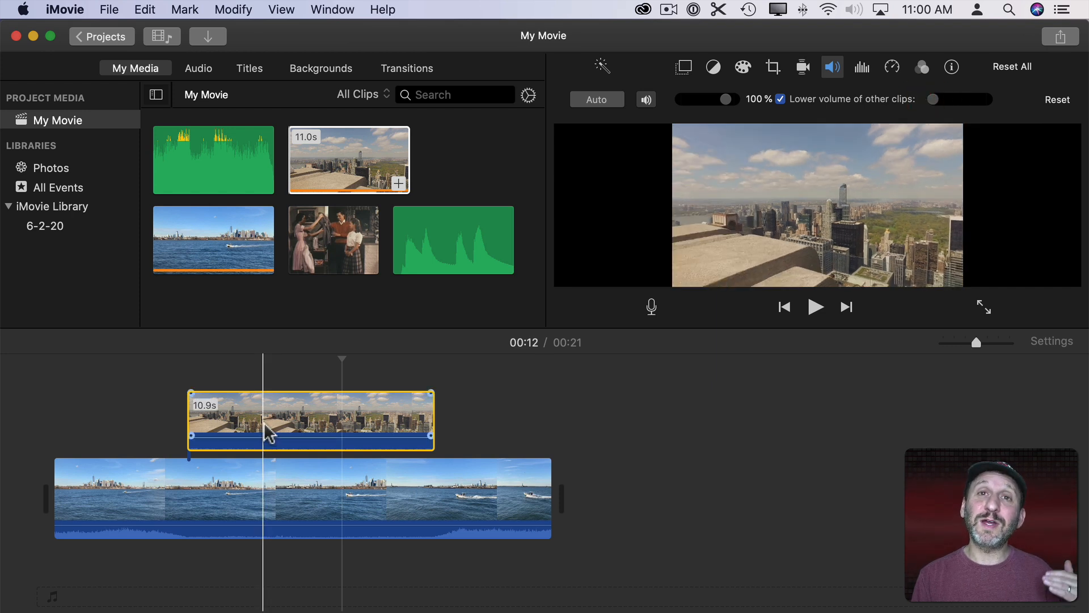
mouse_move(268, 434)
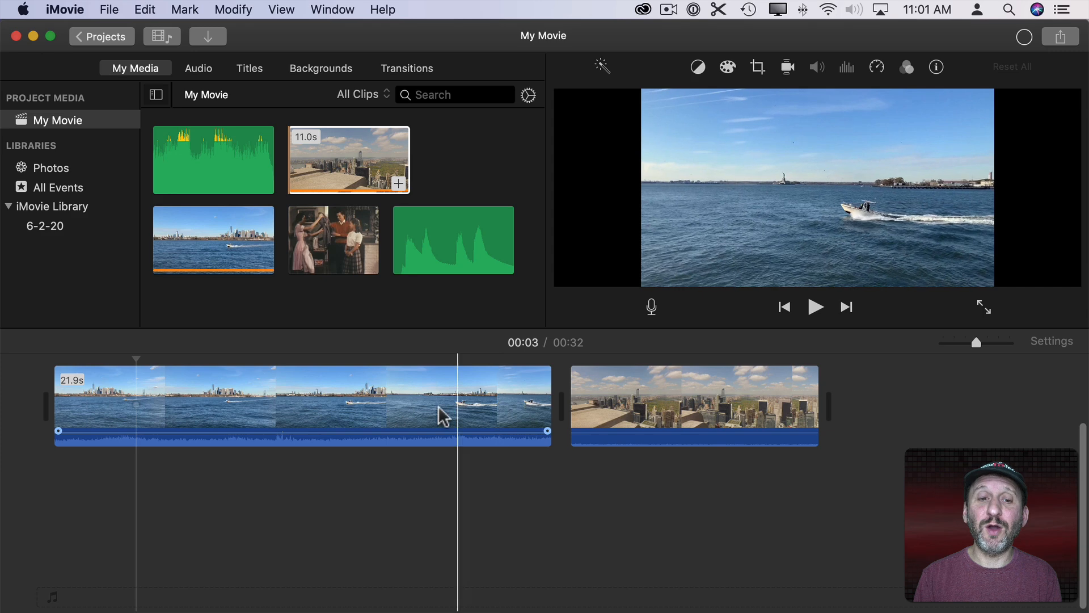
Select the harbour clip and toggle Reduce background noise in Noise Reduction and Equalizer
click(379, 414)
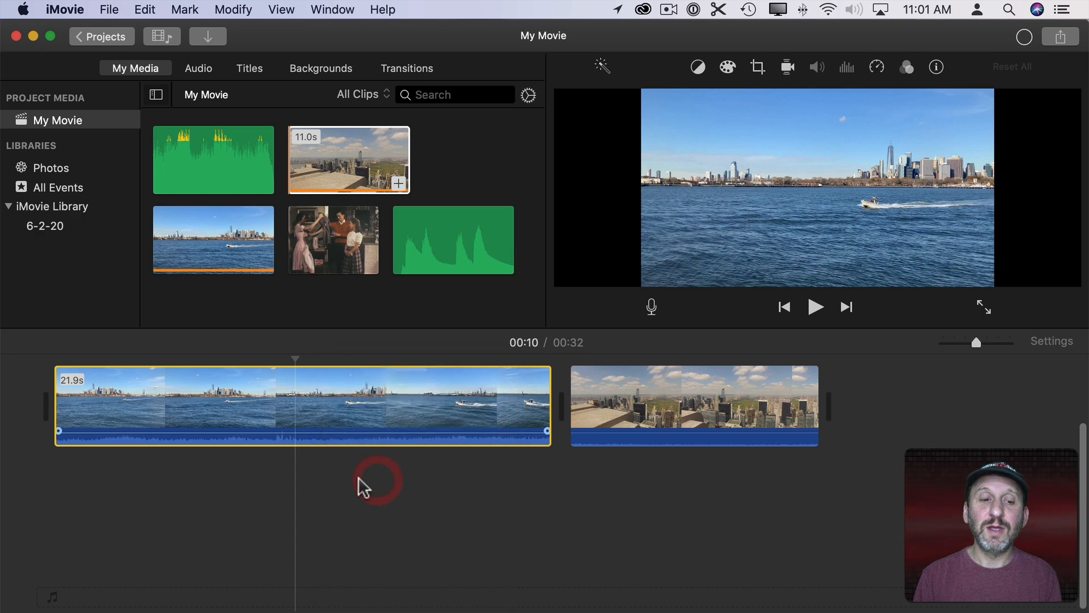
click(846, 66)
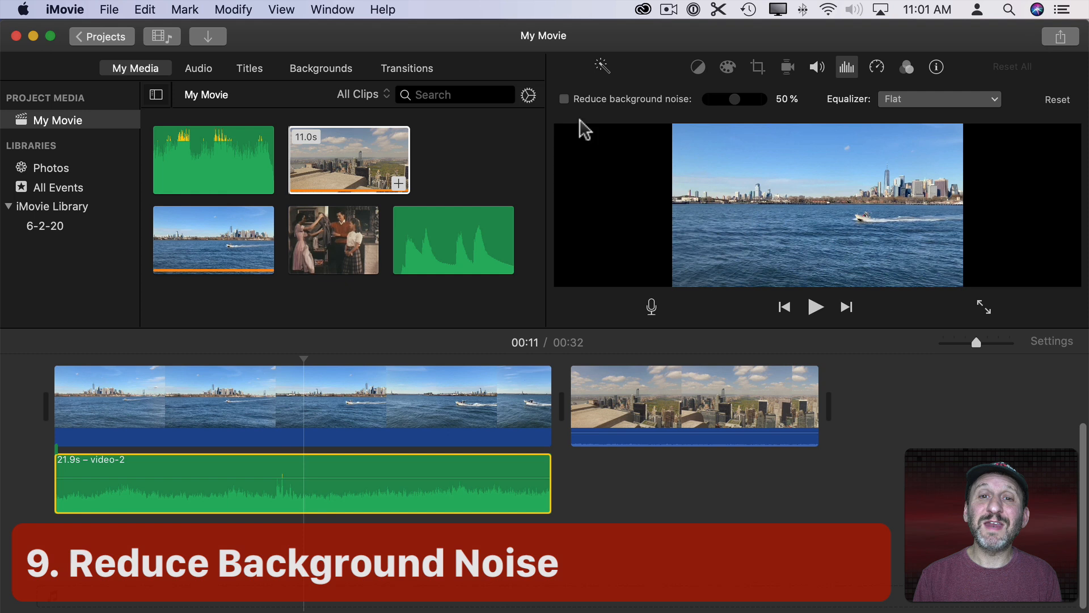
click(564, 99)
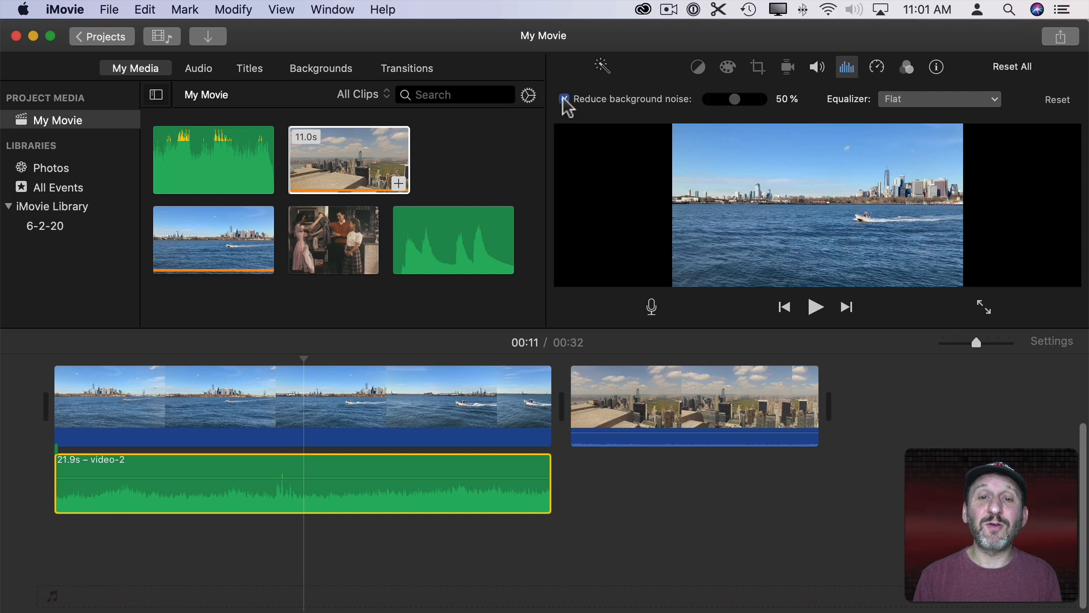
click(564, 99)
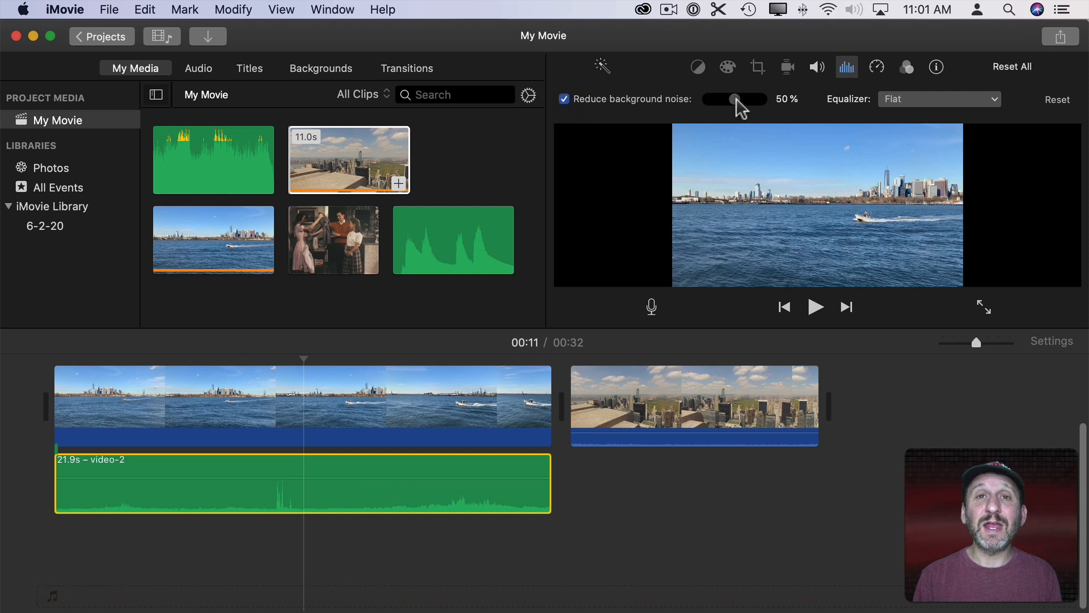
Try noise reduction strengths of about 77%, 76%, 42%, 82%, 68% and 31%
drag(733, 99, 749, 98)
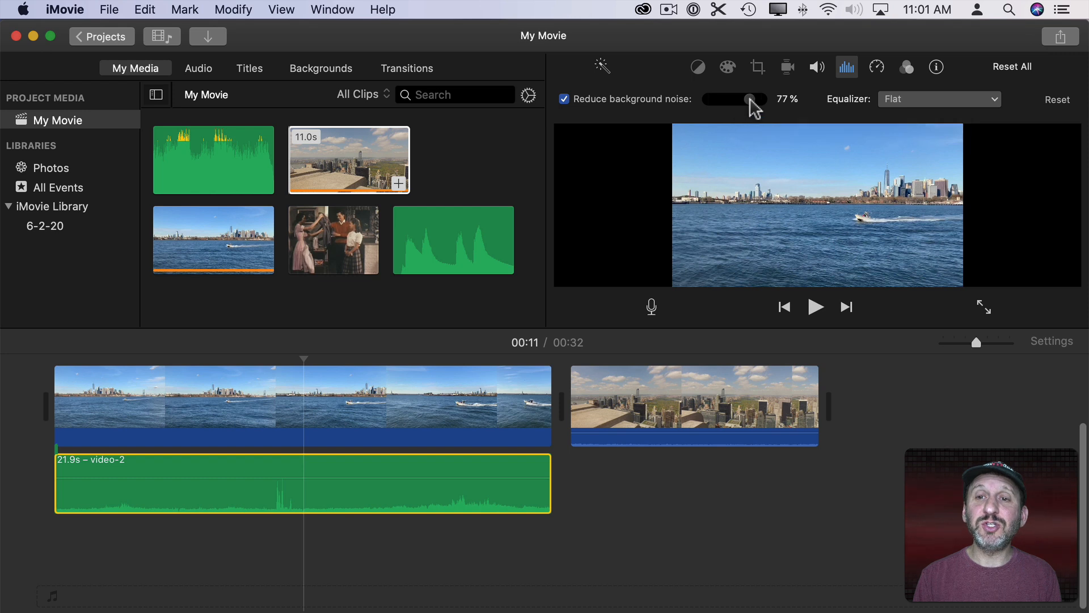
drag(750, 98, 747, 98)
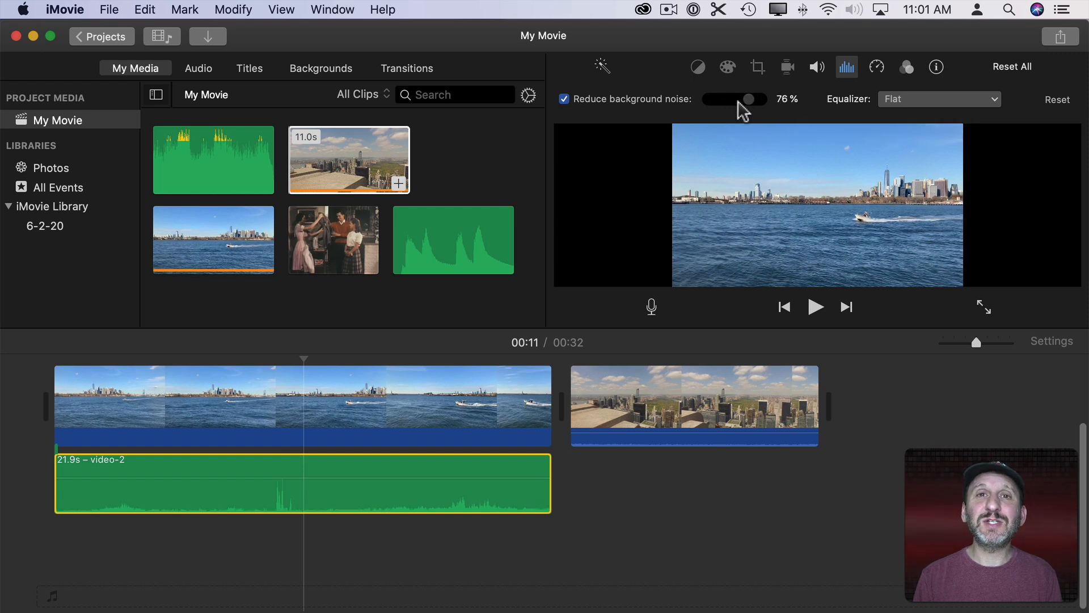
drag(749, 99, 730, 98)
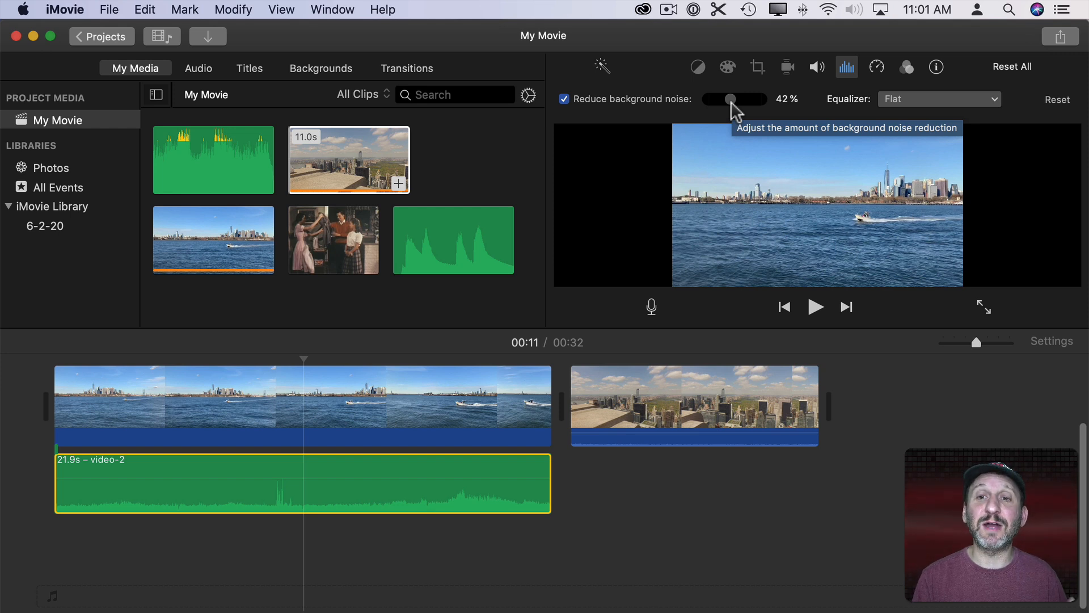
drag(727, 98, 752, 99)
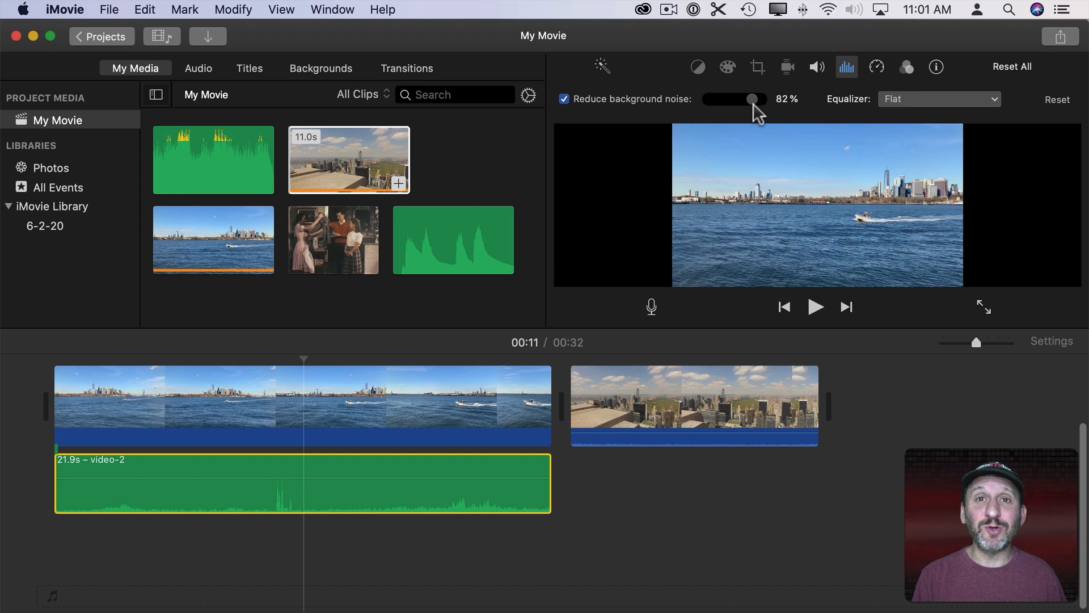
drag(754, 98, 738, 98)
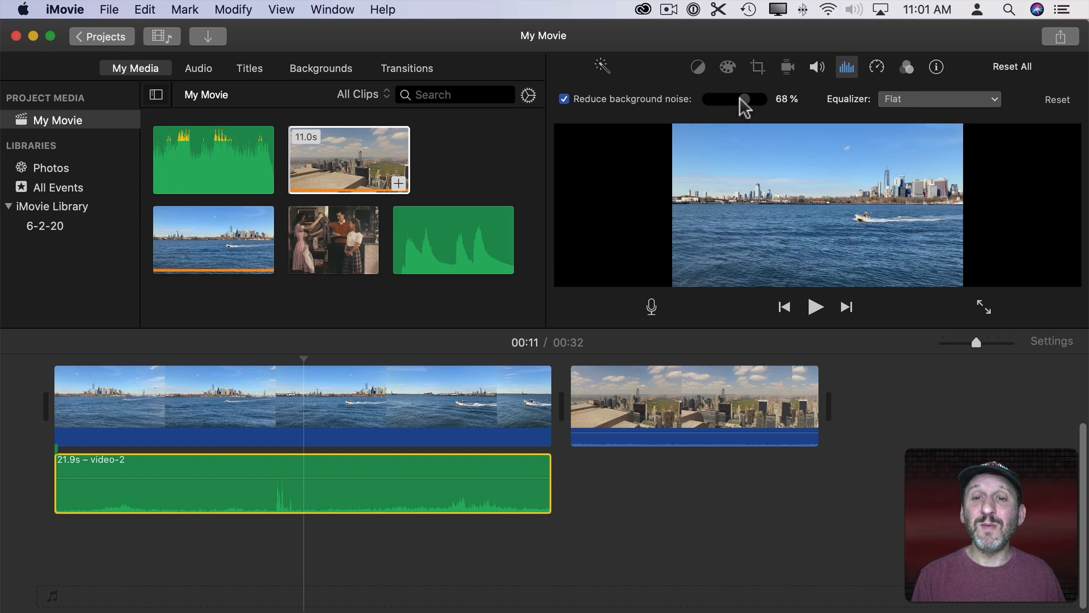
drag(747, 98, 725, 98)
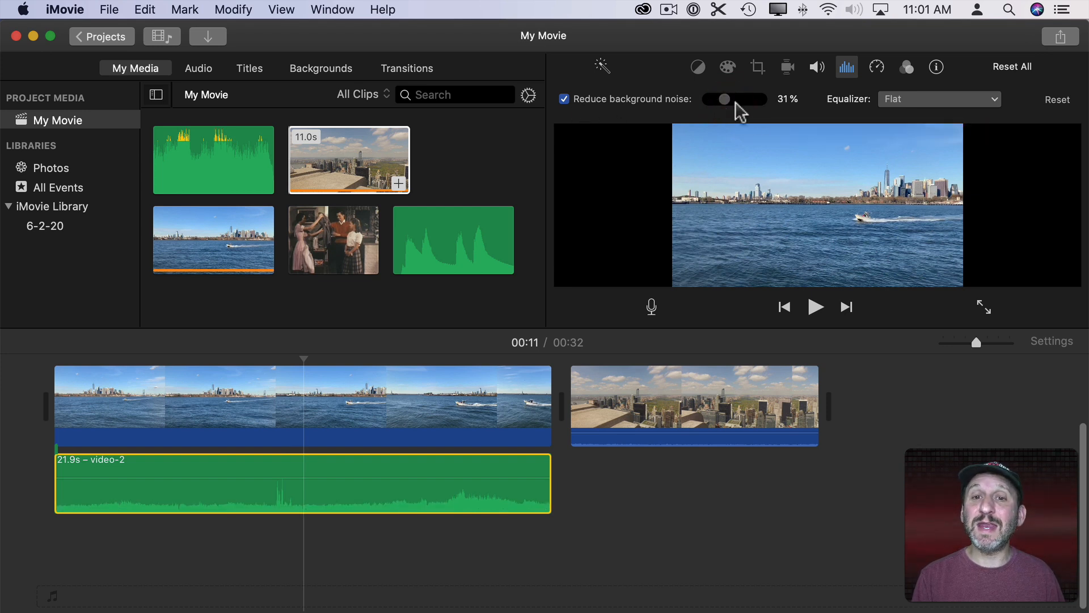
click(939, 99)
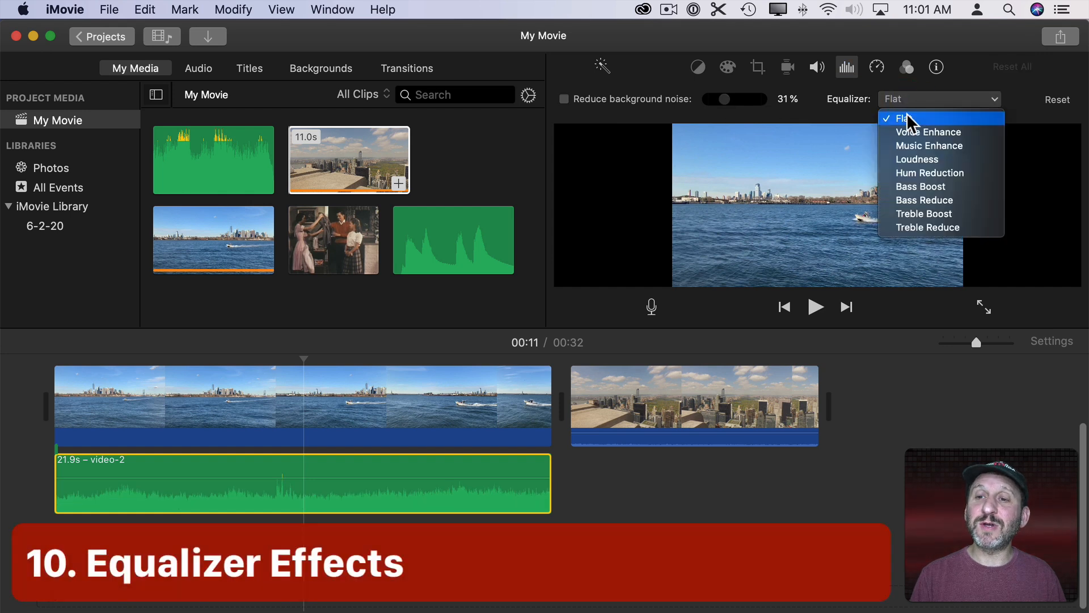
mouse_move(923, 152)
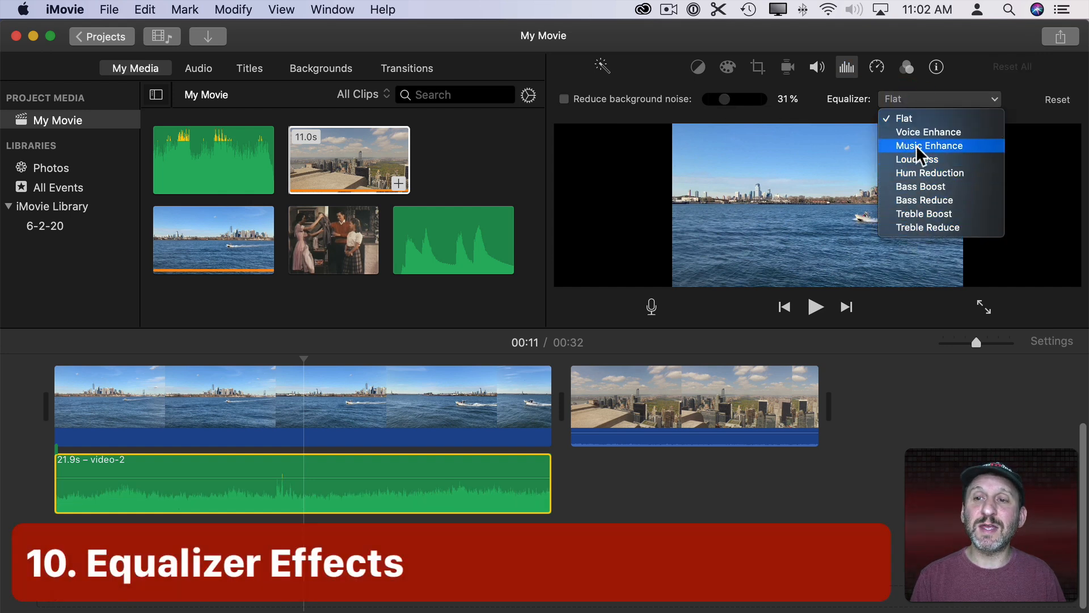
mouse_move(924, 136)
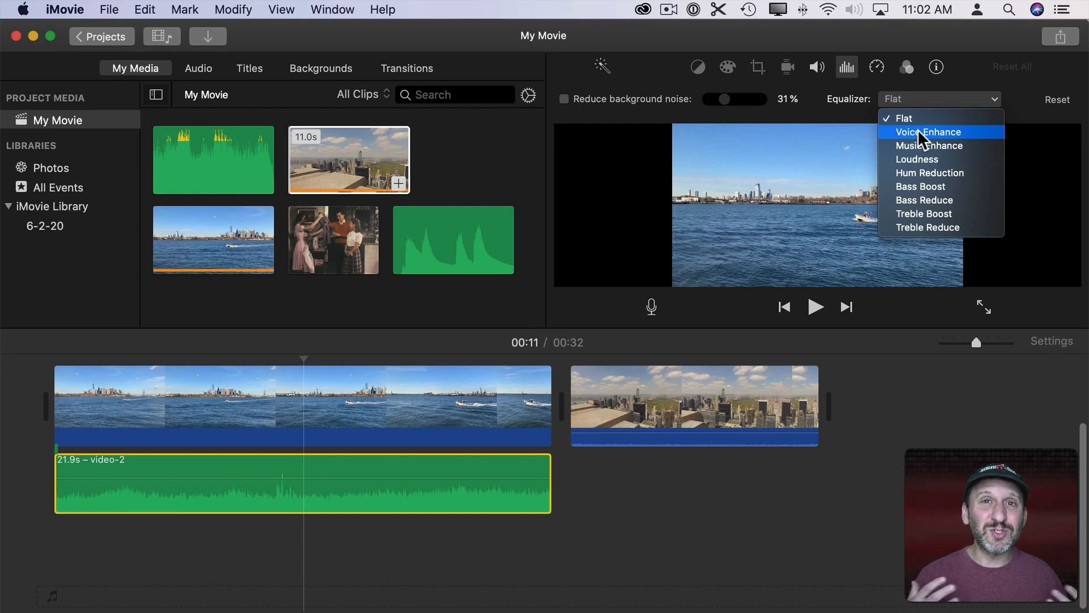
Choose Voice Enhance from the Equalizer menu, then click a timeline clip
click(928, 132)
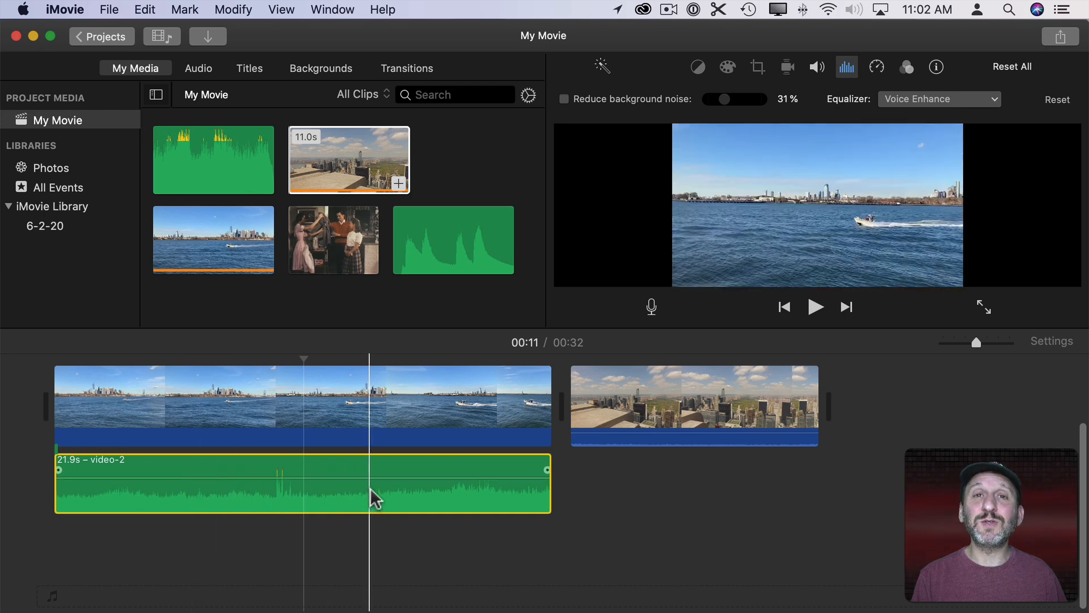
click(693, 404)
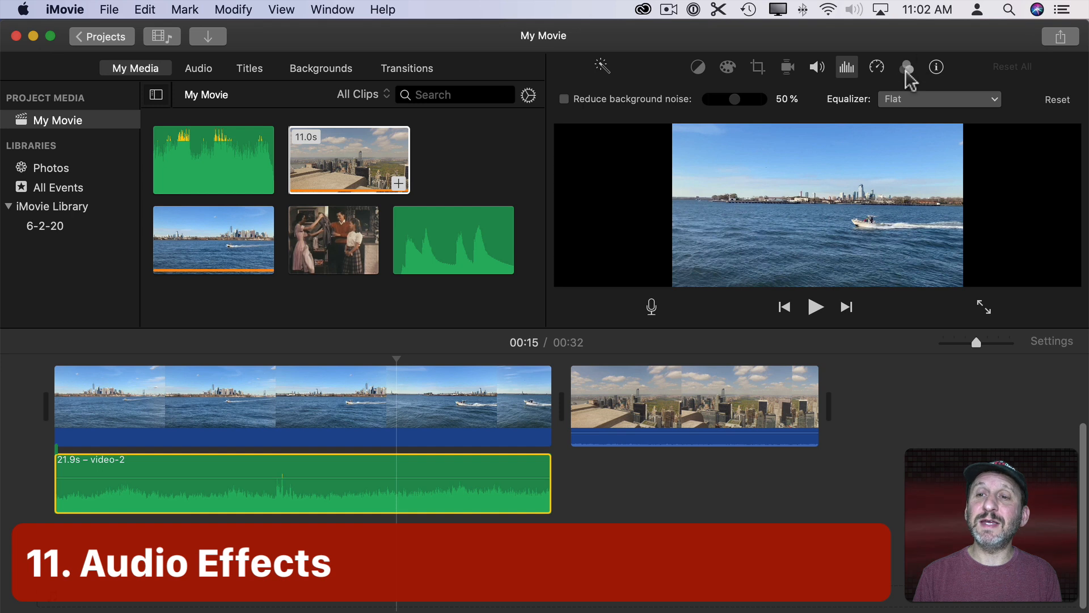
Review the Clip Filter and Audio Effect settings, both left at None
click(905, 66)
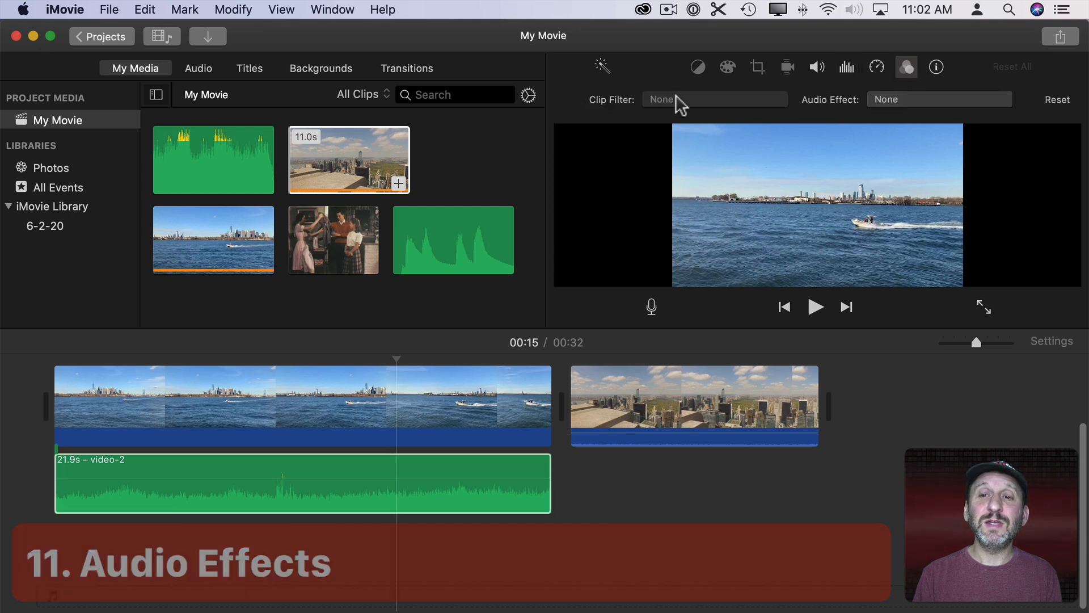
mouse_move(628, 107)
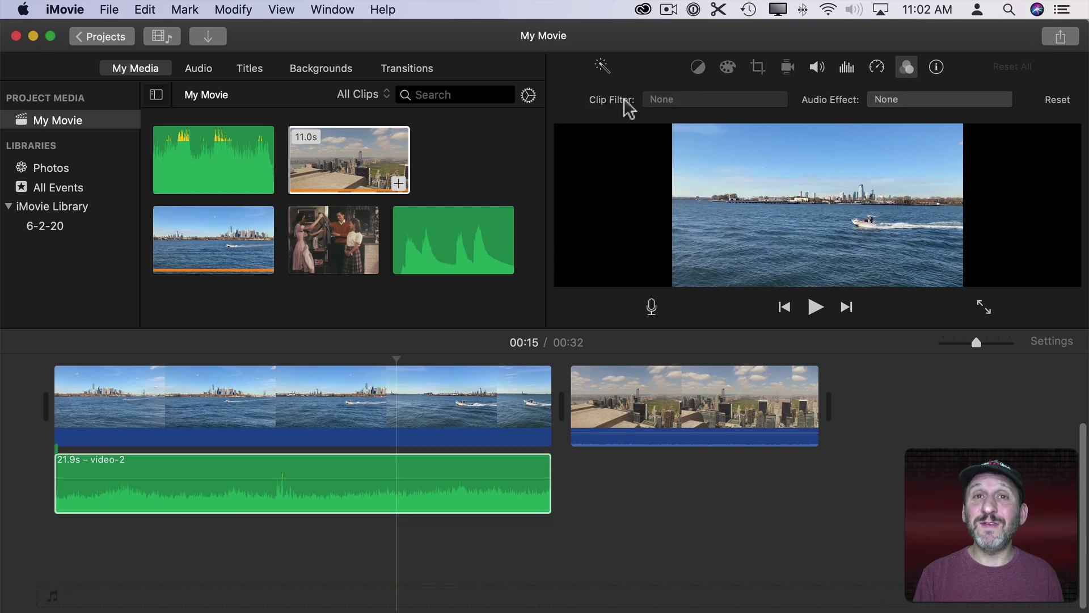
mouse_move(916, 106)
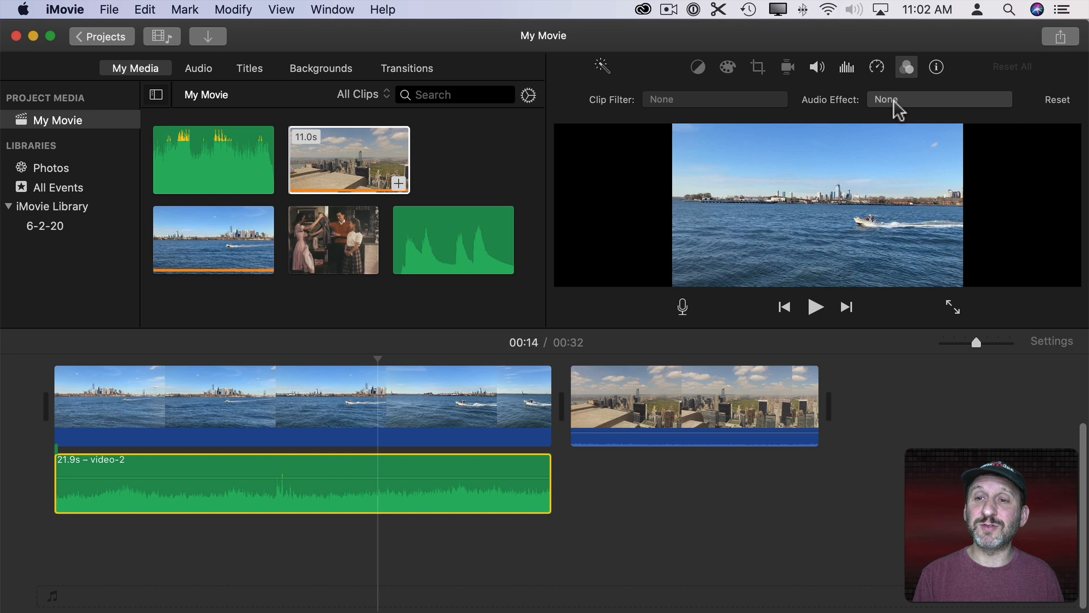
click(940, 100)
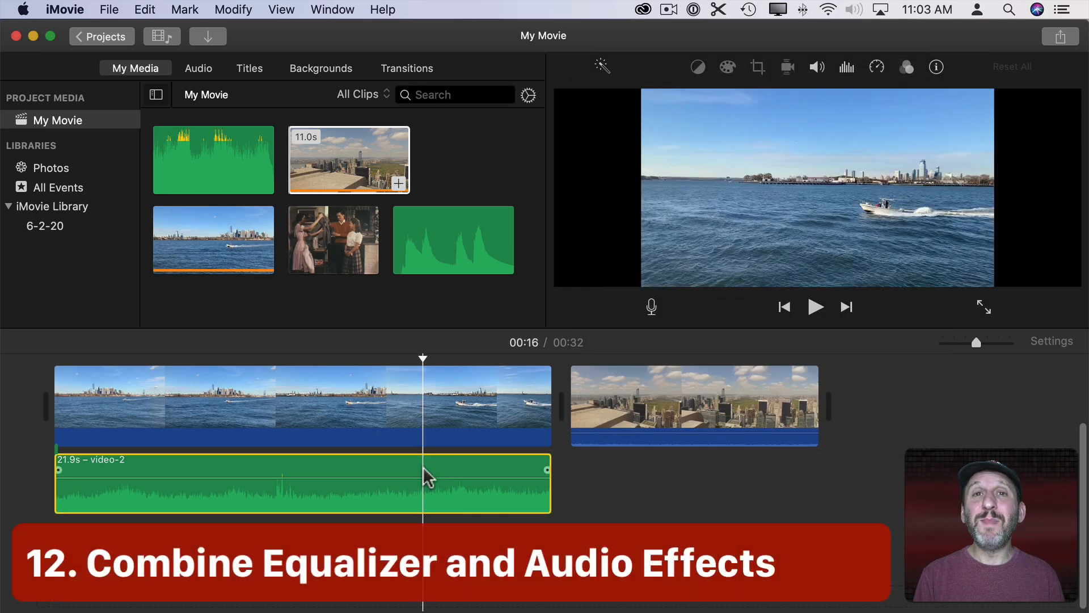
Try an equalizer preset and the Robot effect on the harbour audio, then set Audio Effect to None
click(846, 66)
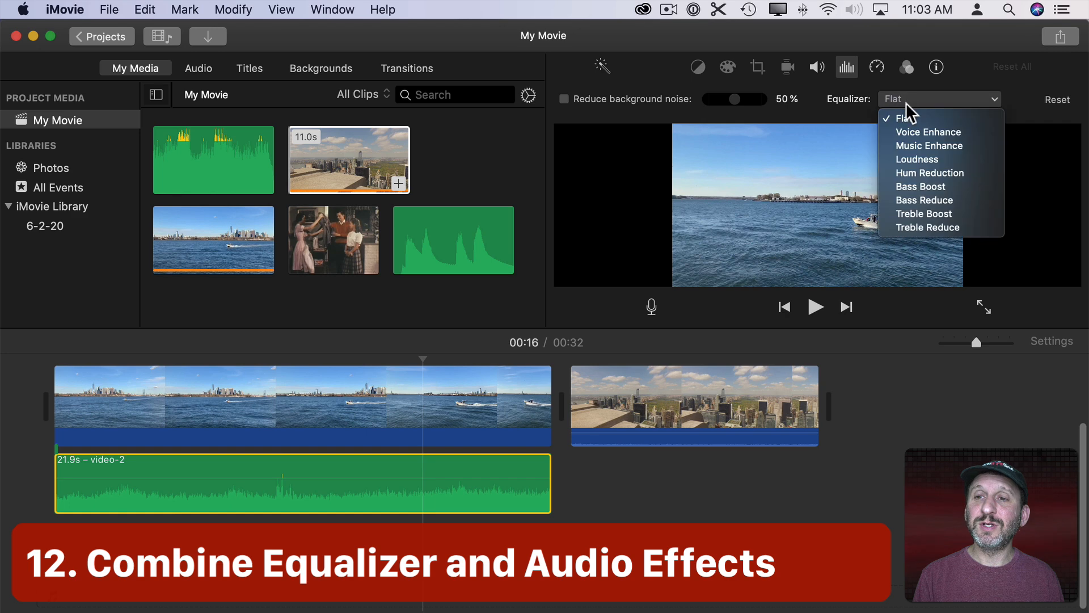
click(906, 66)
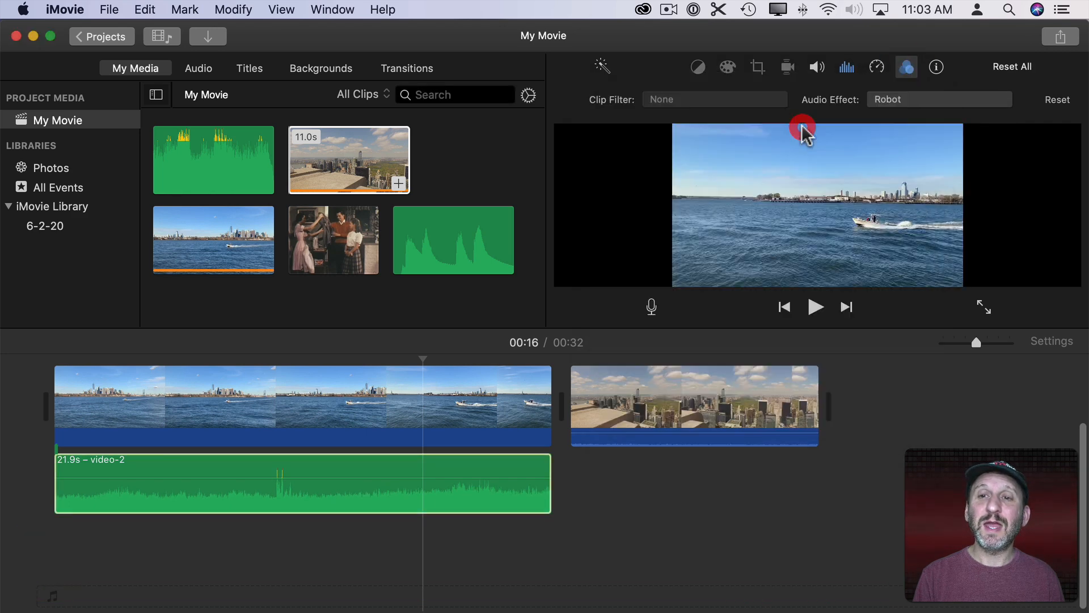
click(296, 494)
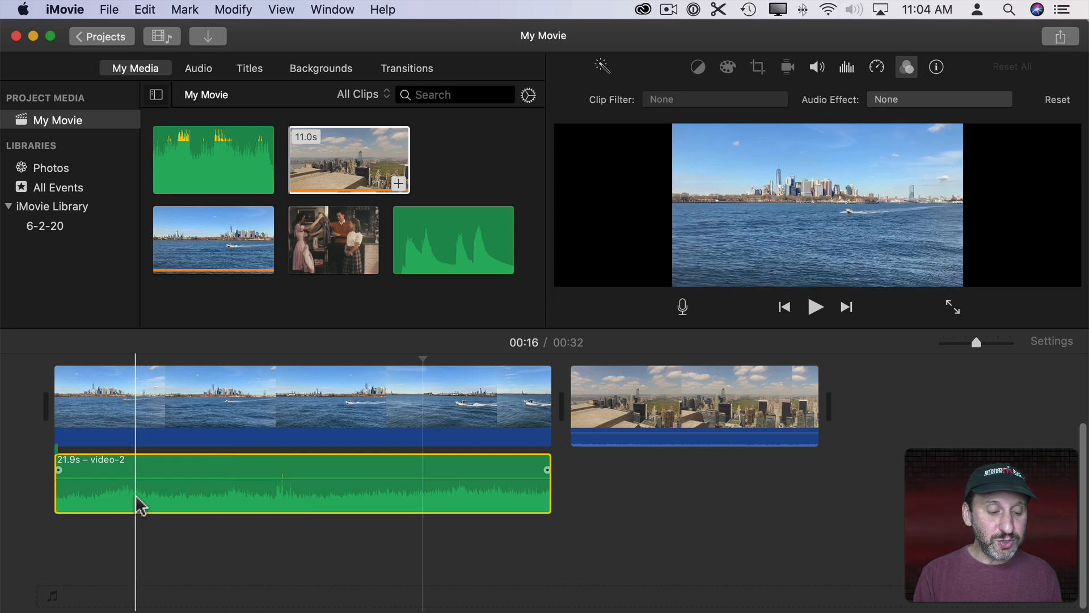
Duplicate the harbour audio, giving the upper copy Cosmic and the lower copy Large Room
drag(139, 486, 145, 563)
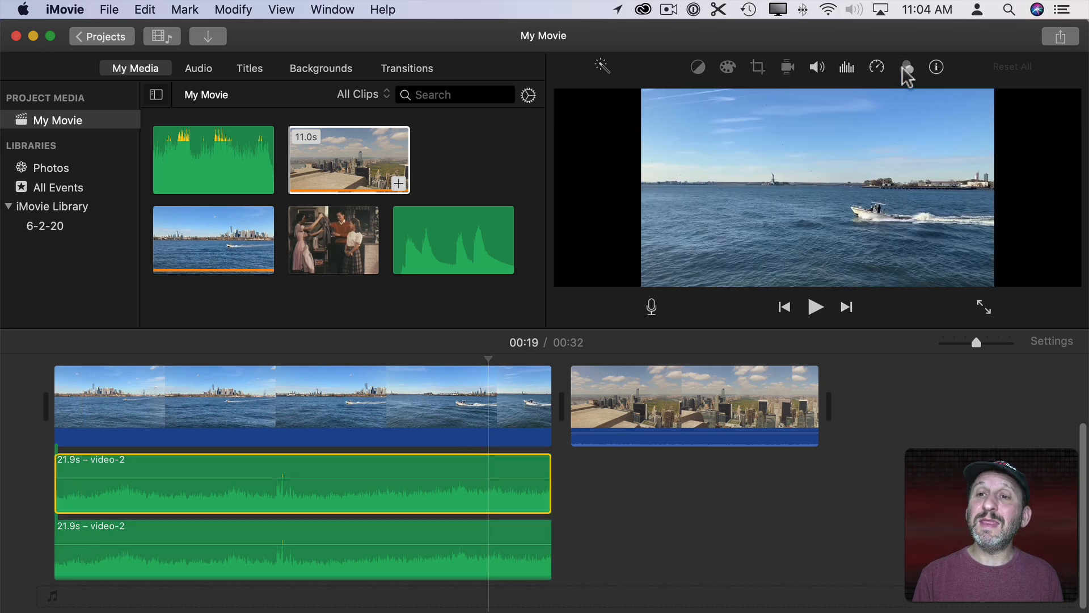
click(905, 66)
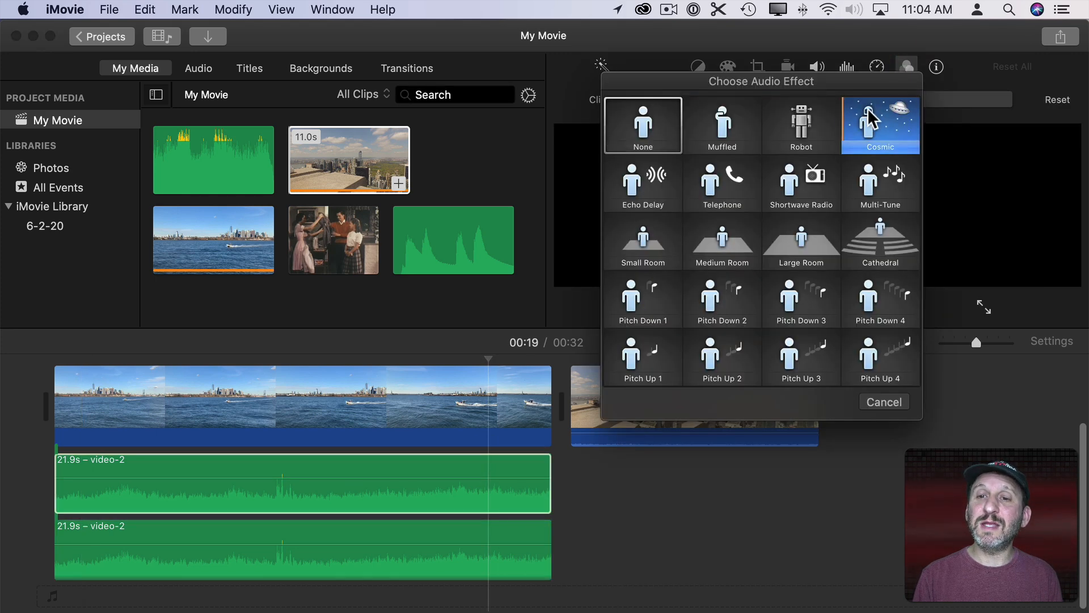
click(883, 402)
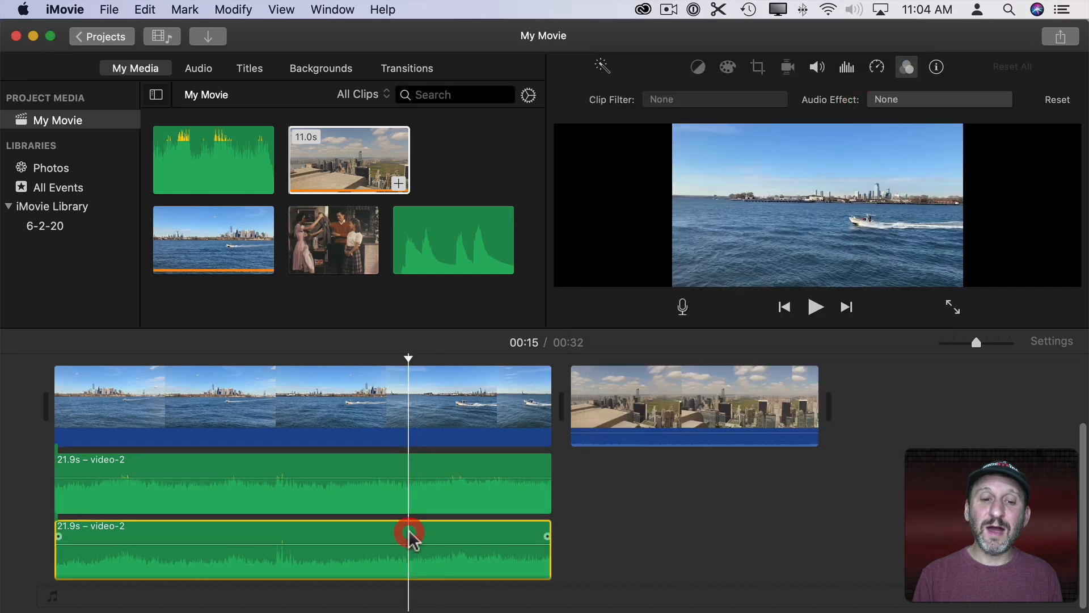
click(939, 99)
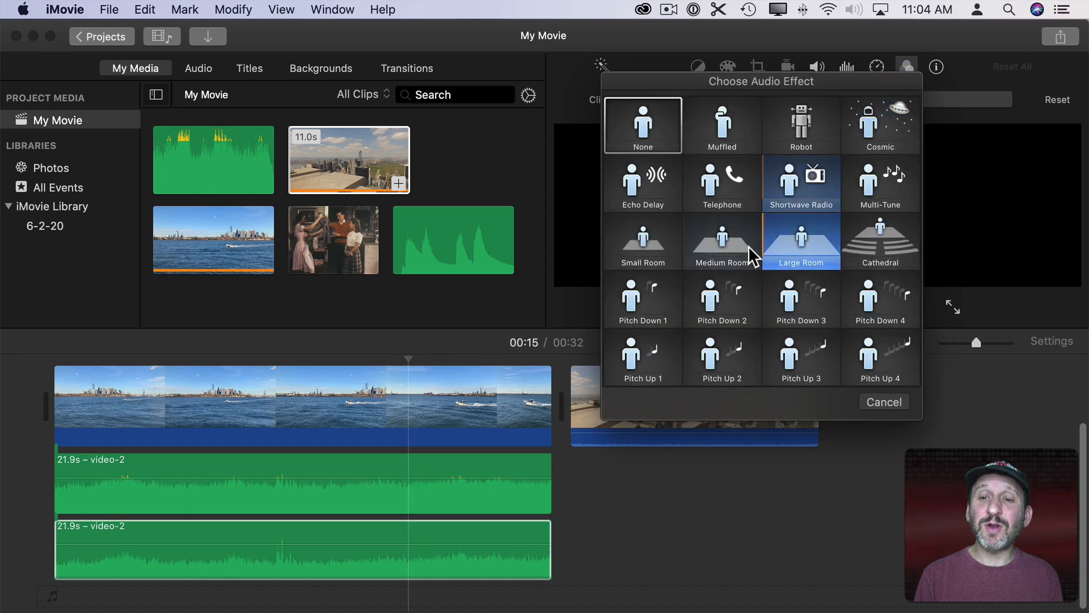
click(722, 239)
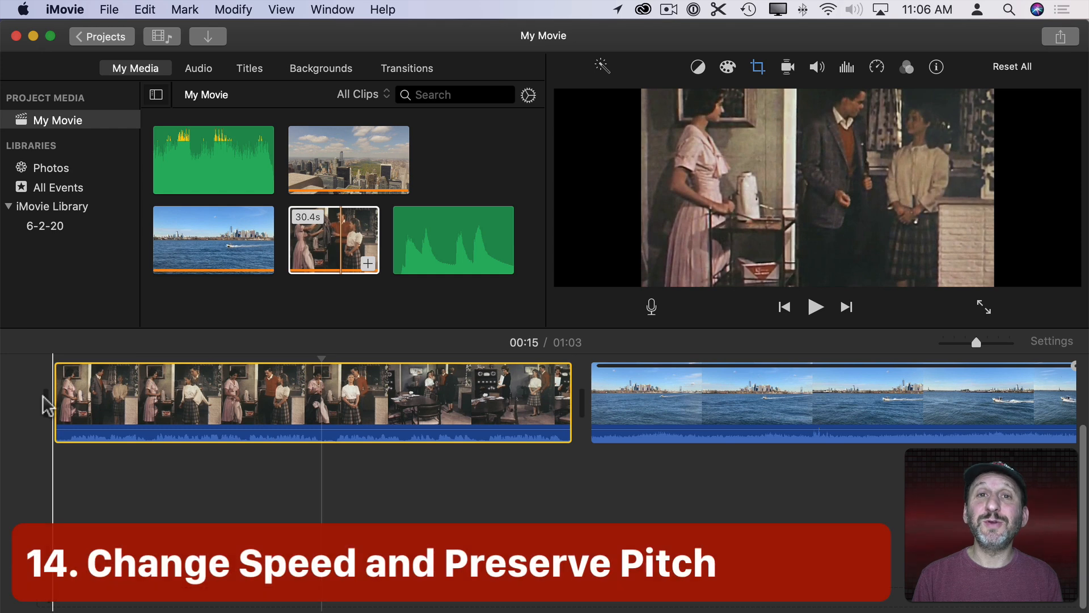
mouse_move(57, 408)
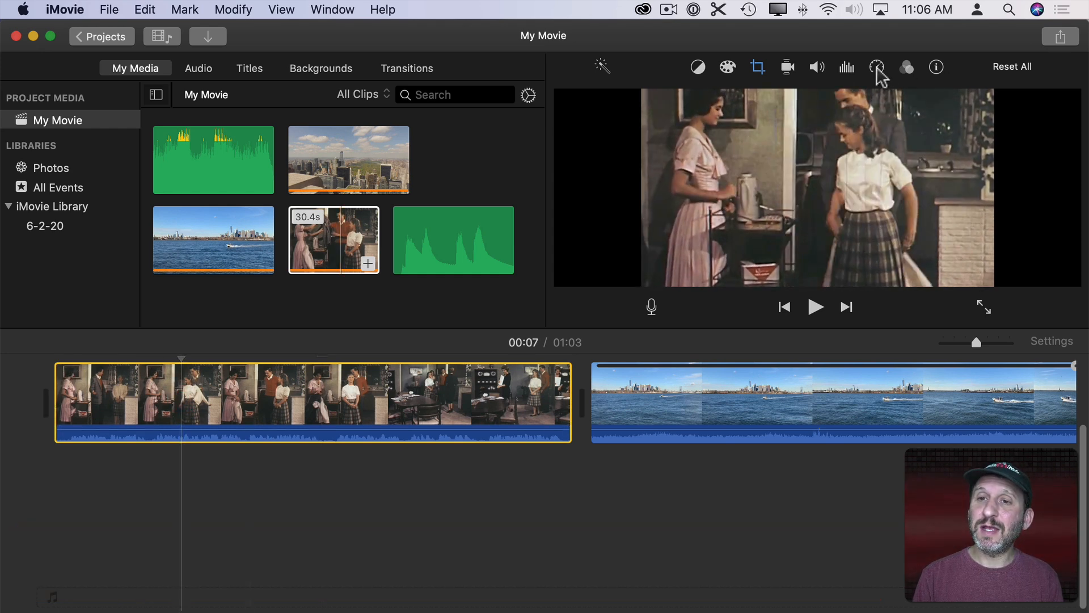
Set the vintage film clip to custom 75% speed with Preserve Pitch, and play it back
click(875, 67)
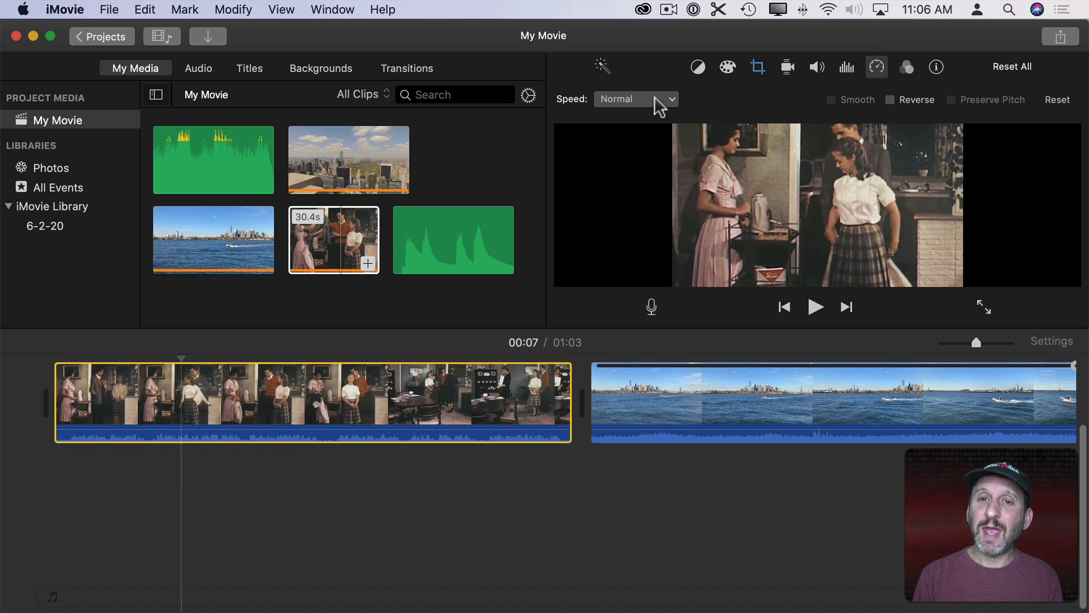
click(636, 99)
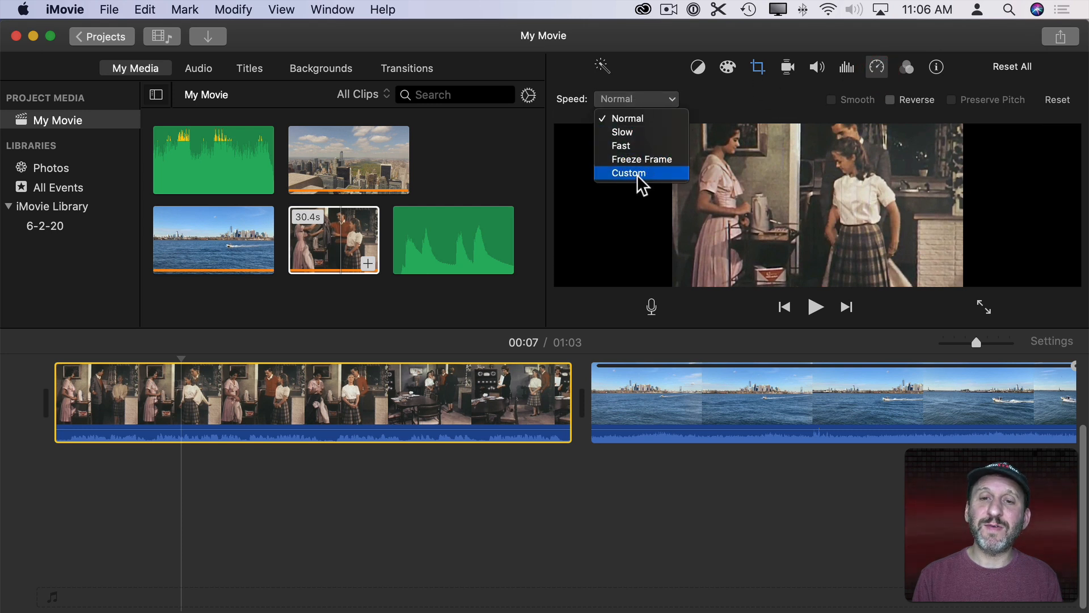
click(628, 173)
text(75)
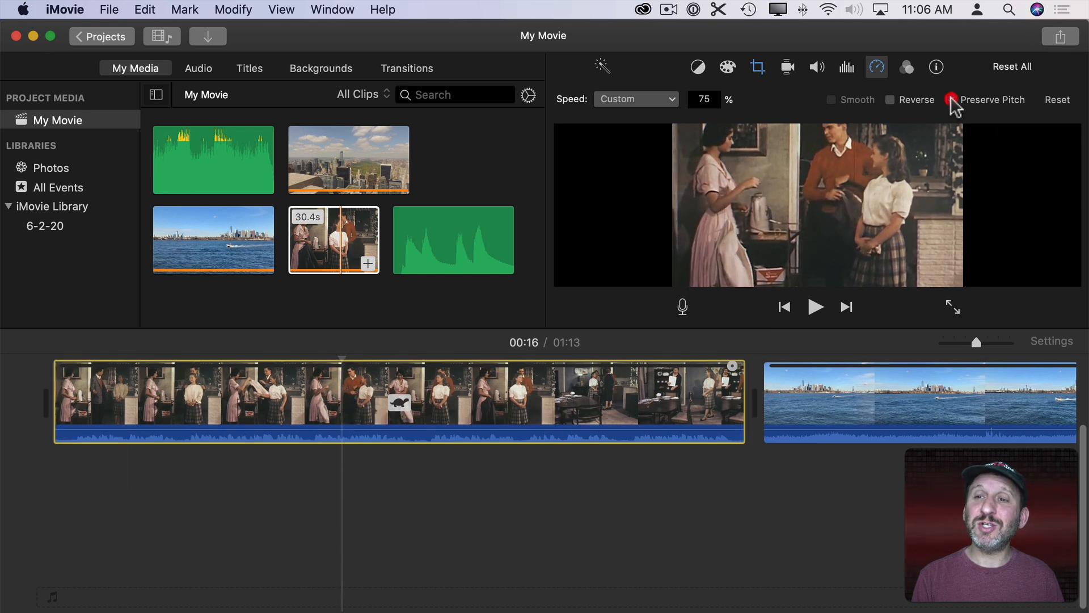
click(951, 100)
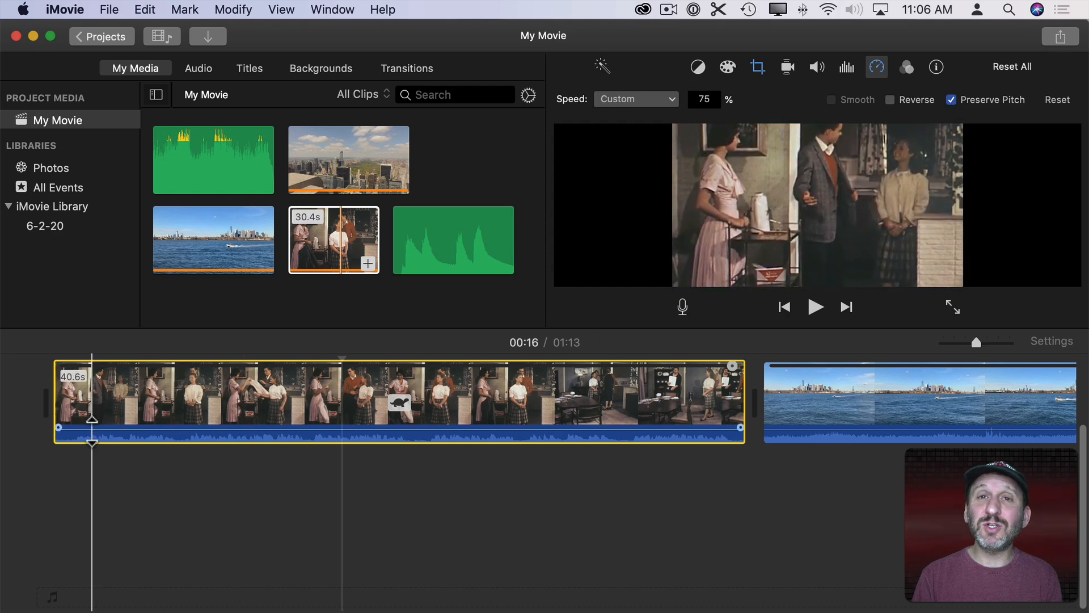
mouse_move(90, 427)
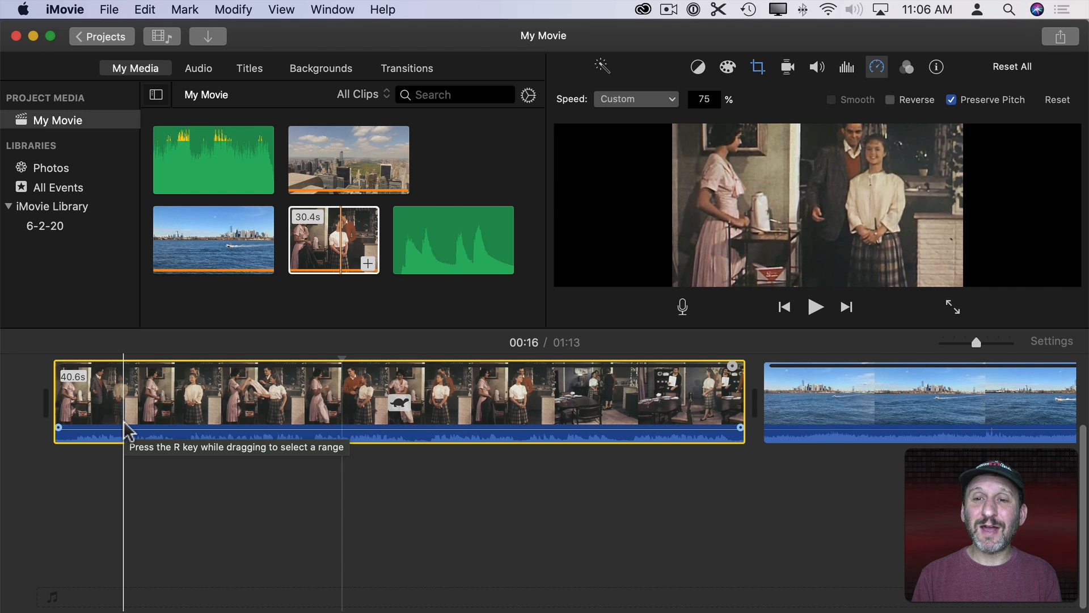
click(815, 306)
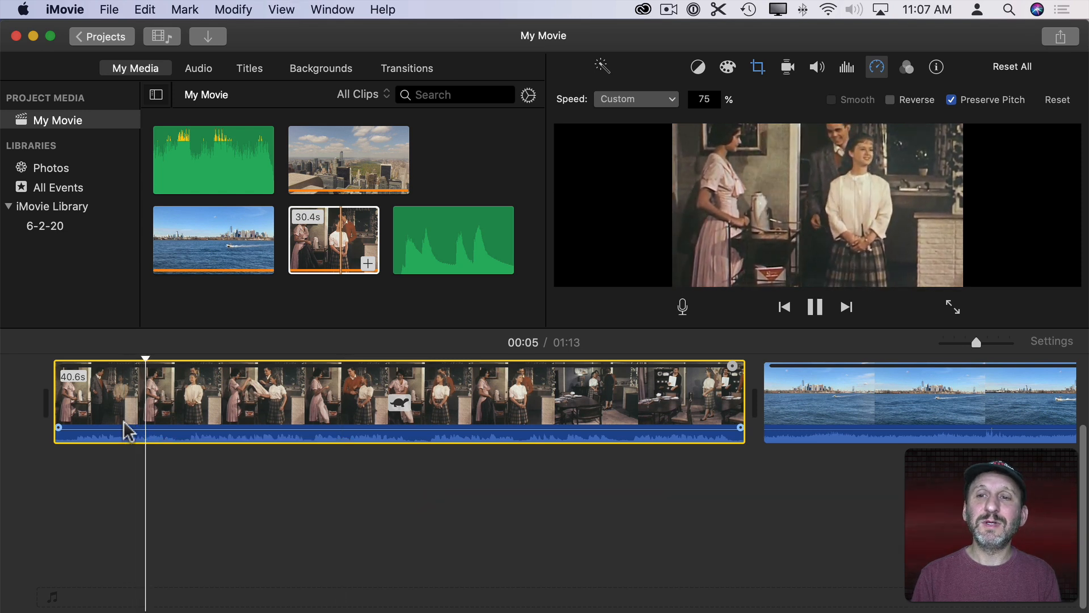
click(815, 306)
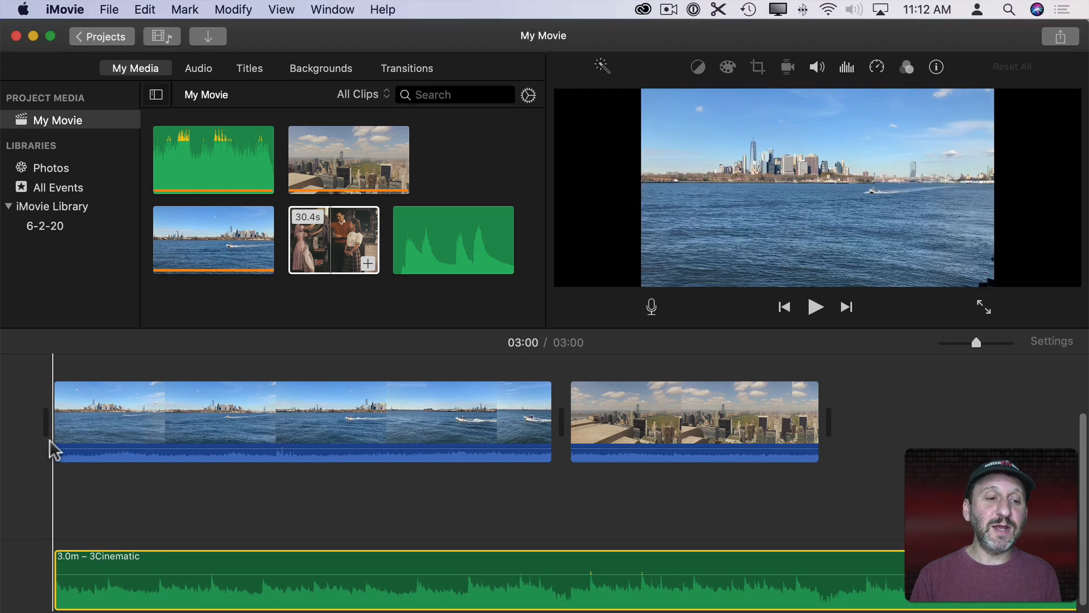
Set the 3Cinematic music track to custom 150% speed with Preserve Pitch, and play it back
click(815, 307)
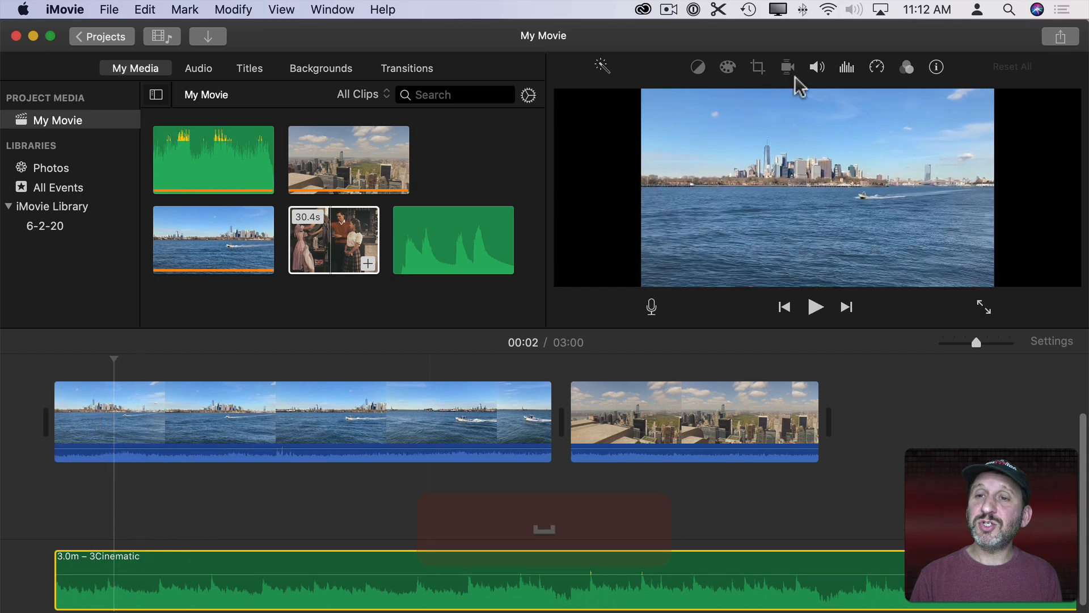
click(877, 66)
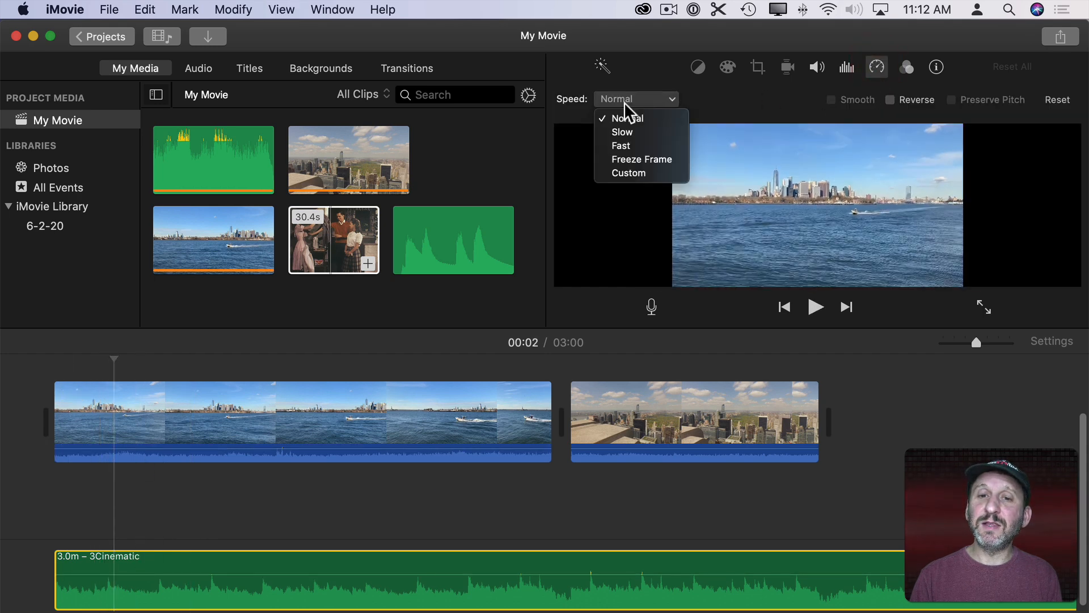
click(629, 173)
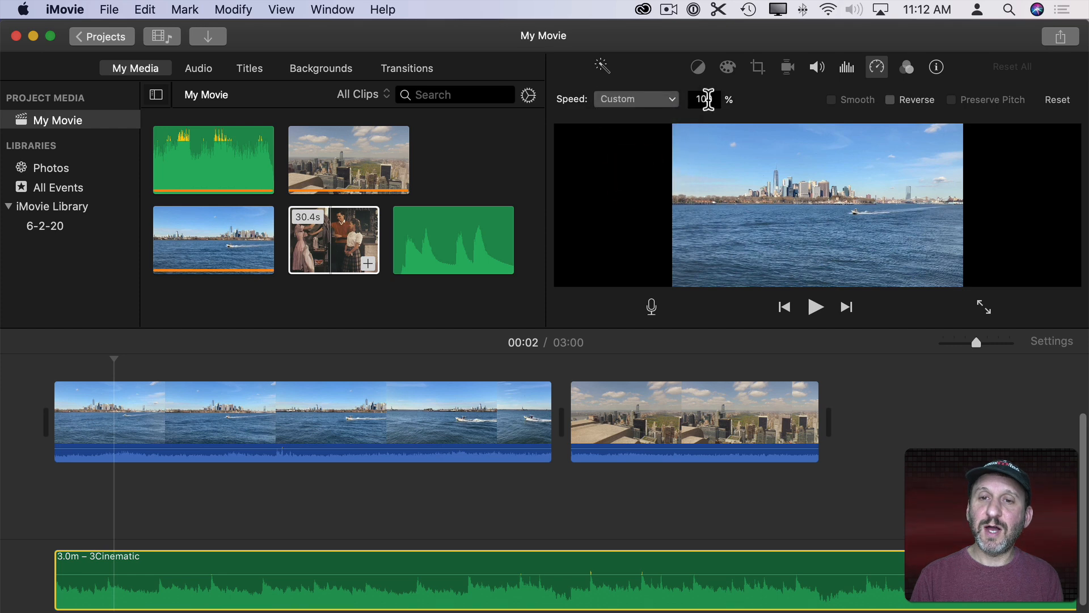
text(150)
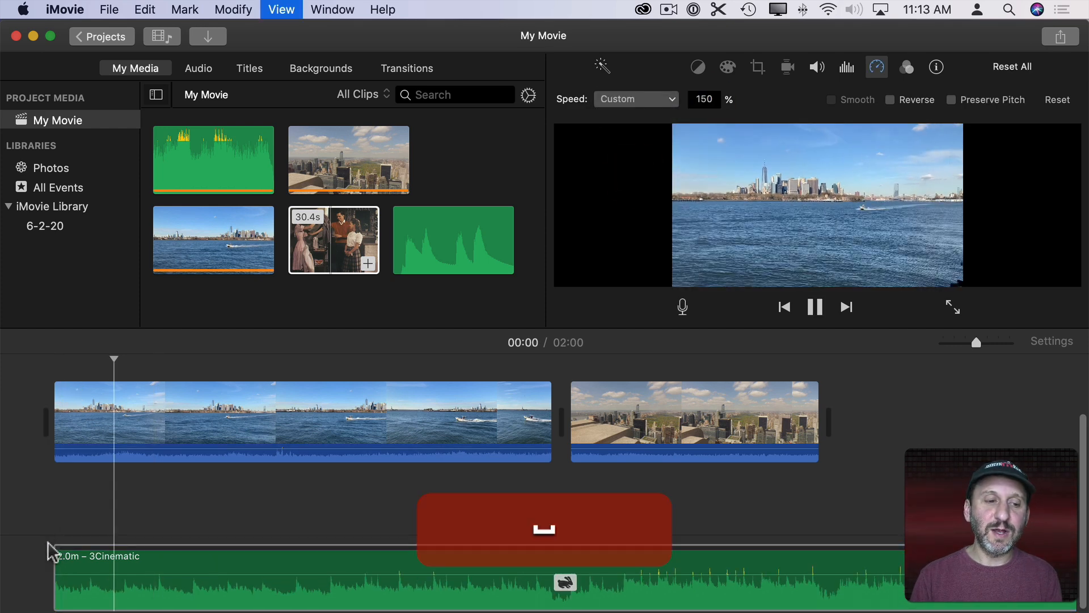
click(815, 307)
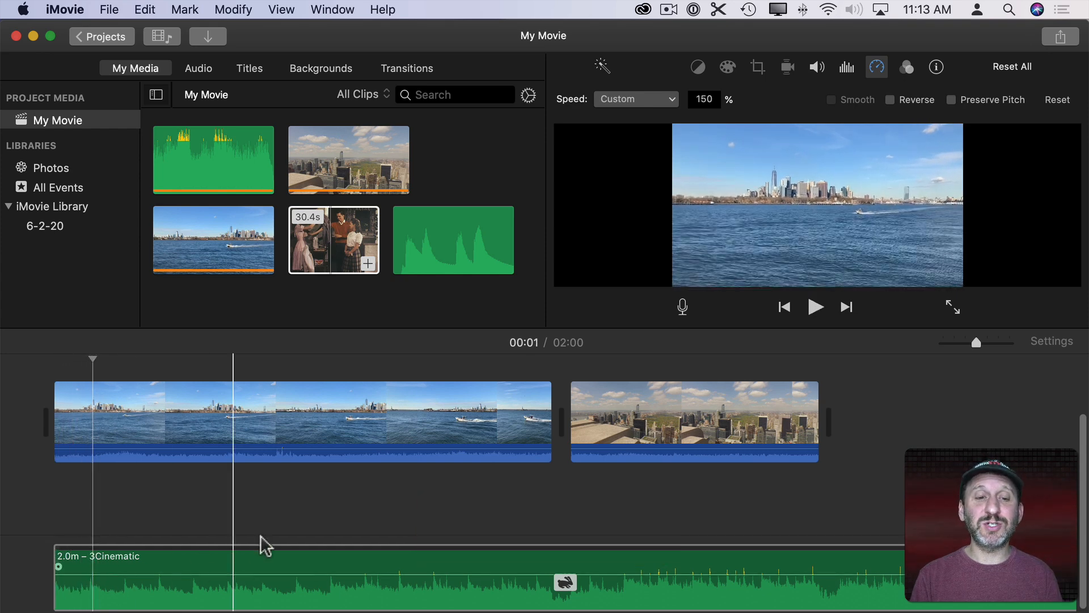
click(951, 100)
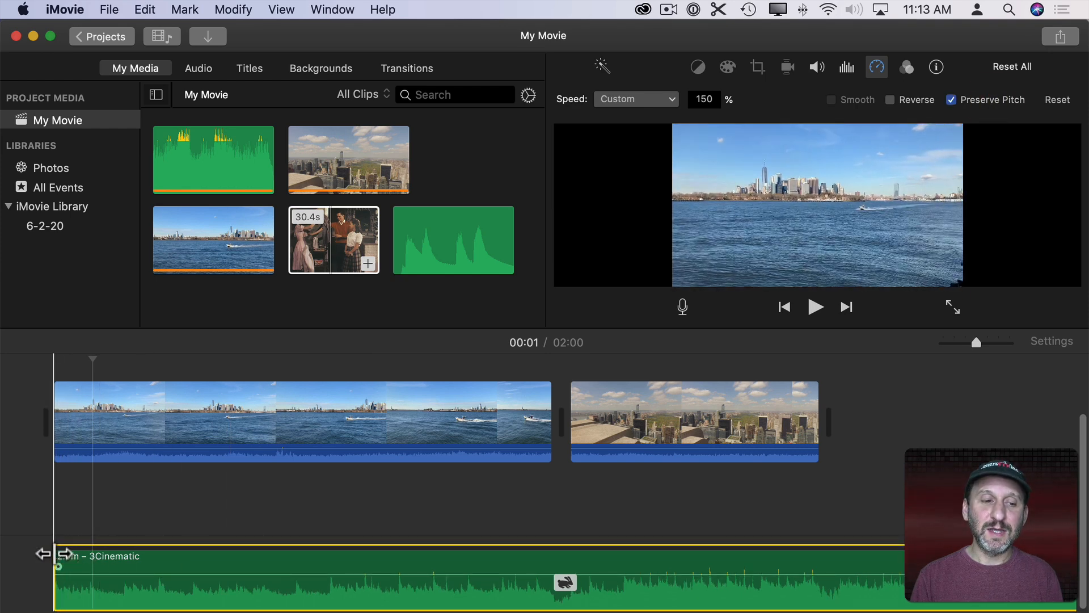
click(816, 307)
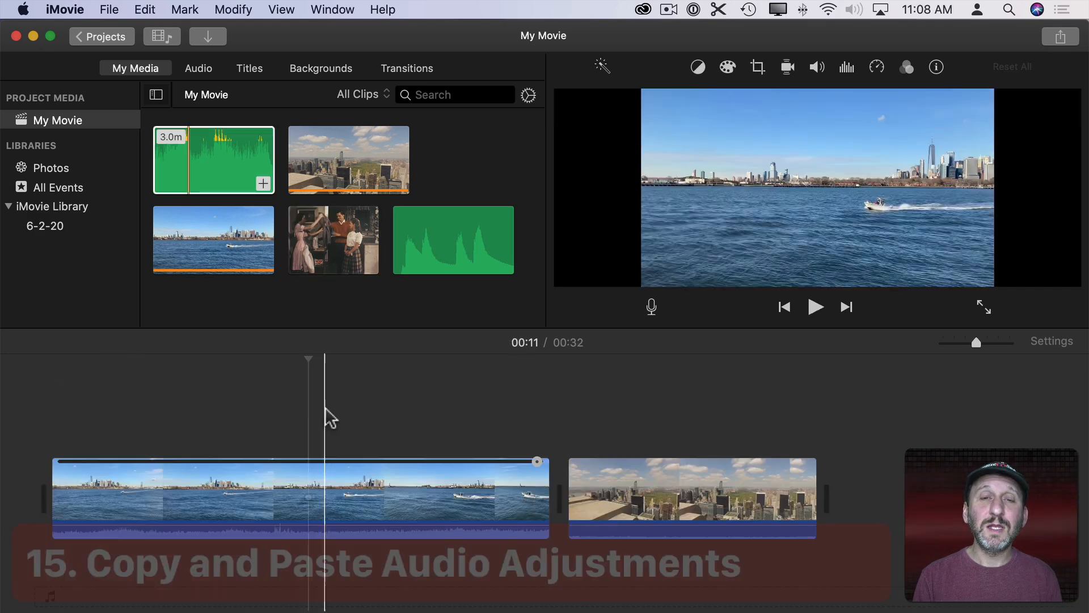
Select the rooftop Manhattan clip and apply Auto volume enhancement
click(422, 512)
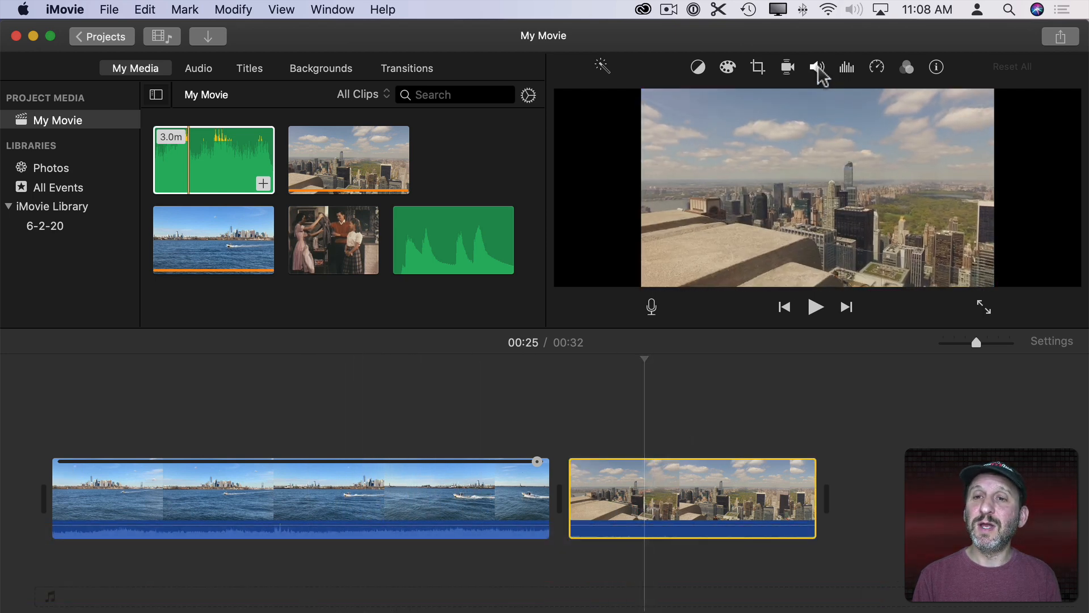
click(816, 67)
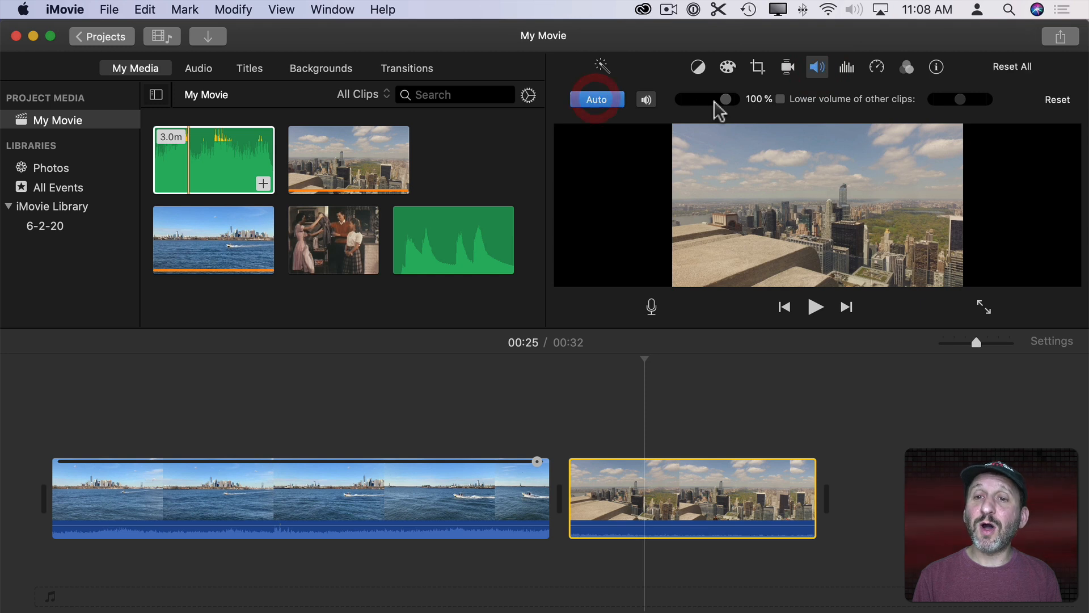
mouse_move(846, 77)
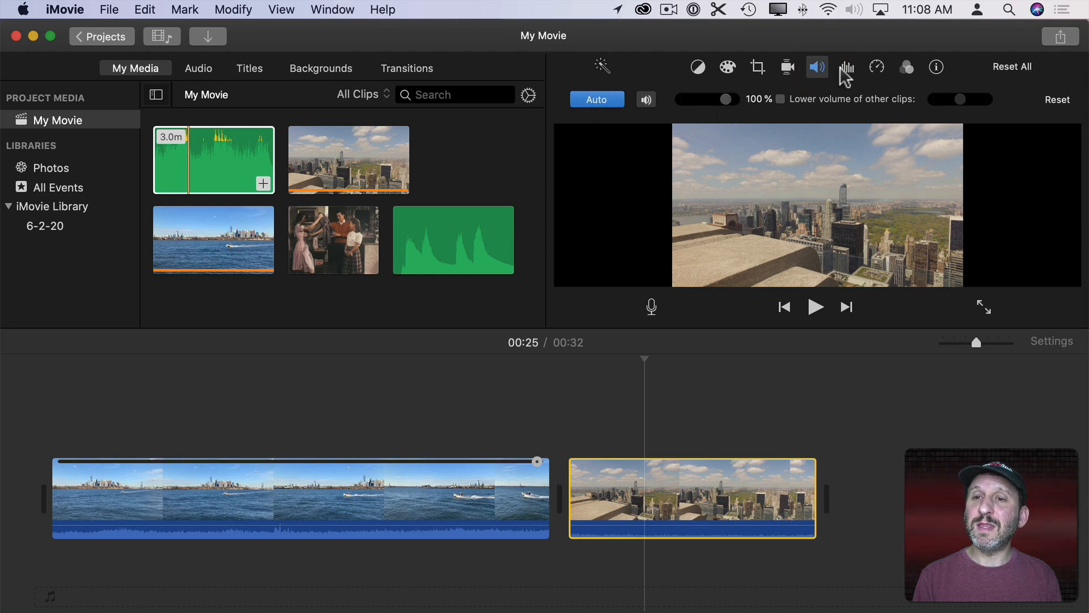
click(847, 67)
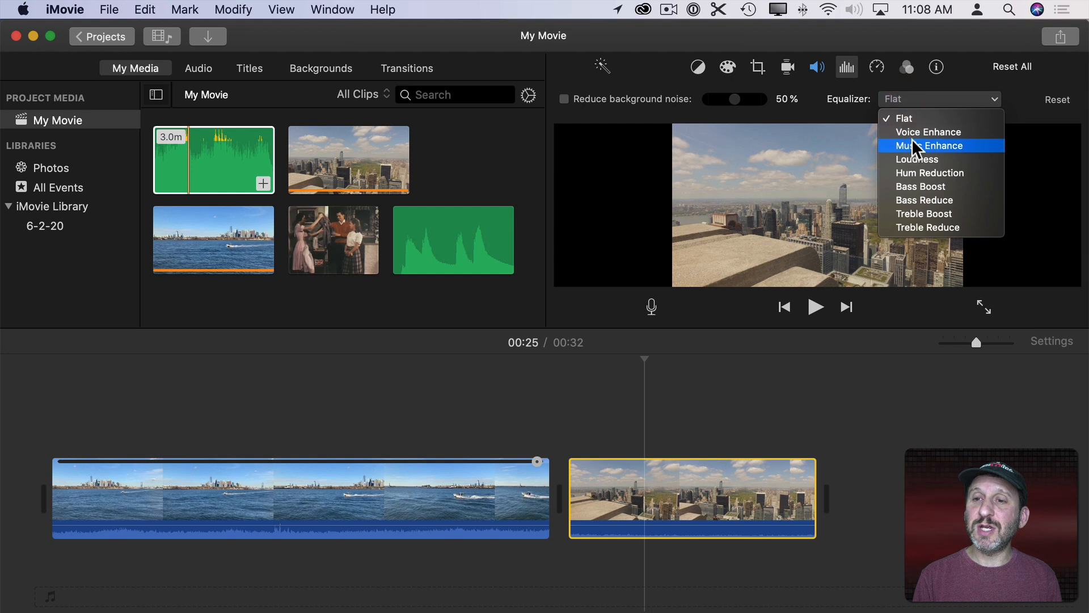
Apply the Echo Delay audio effect to the rooftop clip and copy its adjustments
click(906, 67)
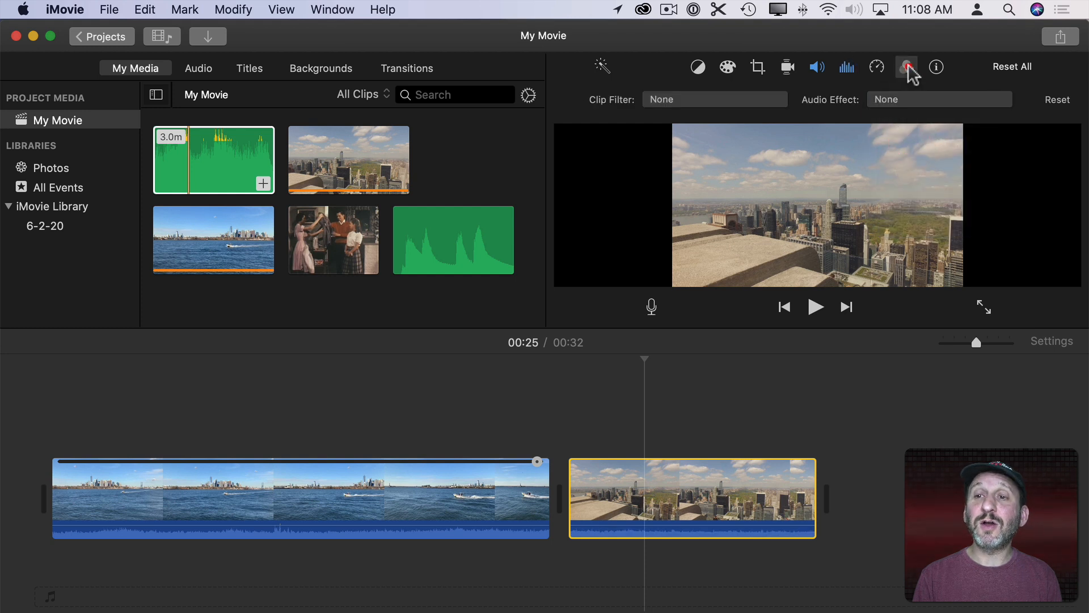
click(906, 66)
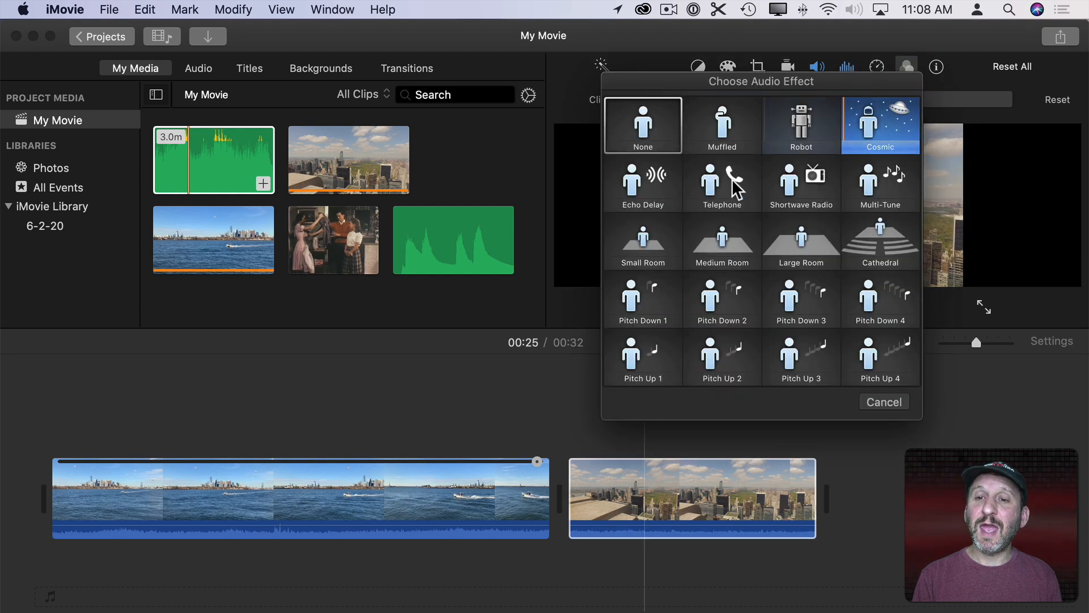
click(641, 197)
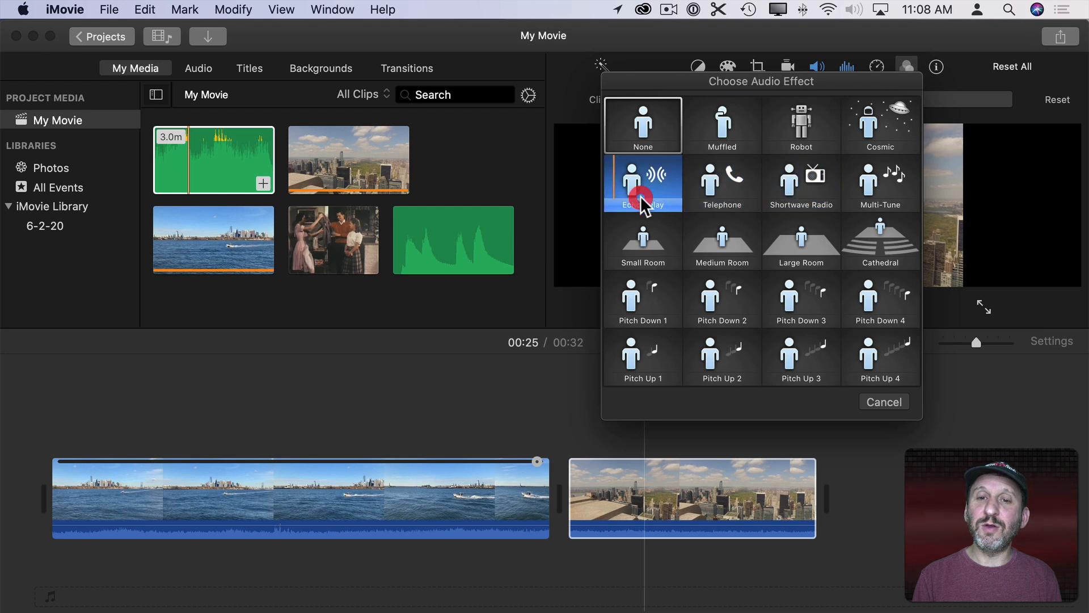
click(642, 183)
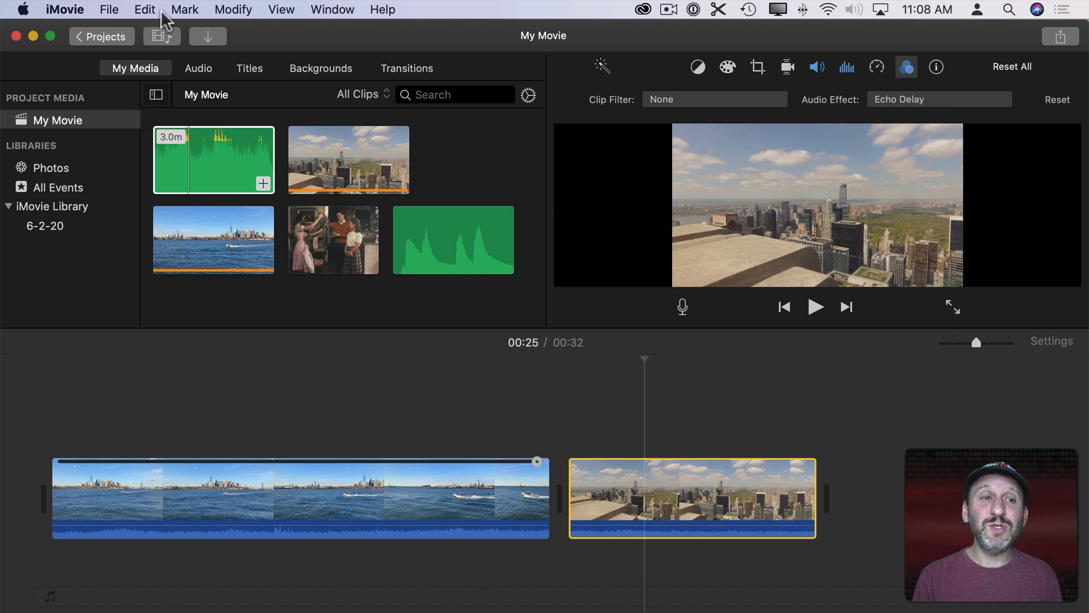
click(145, 10)
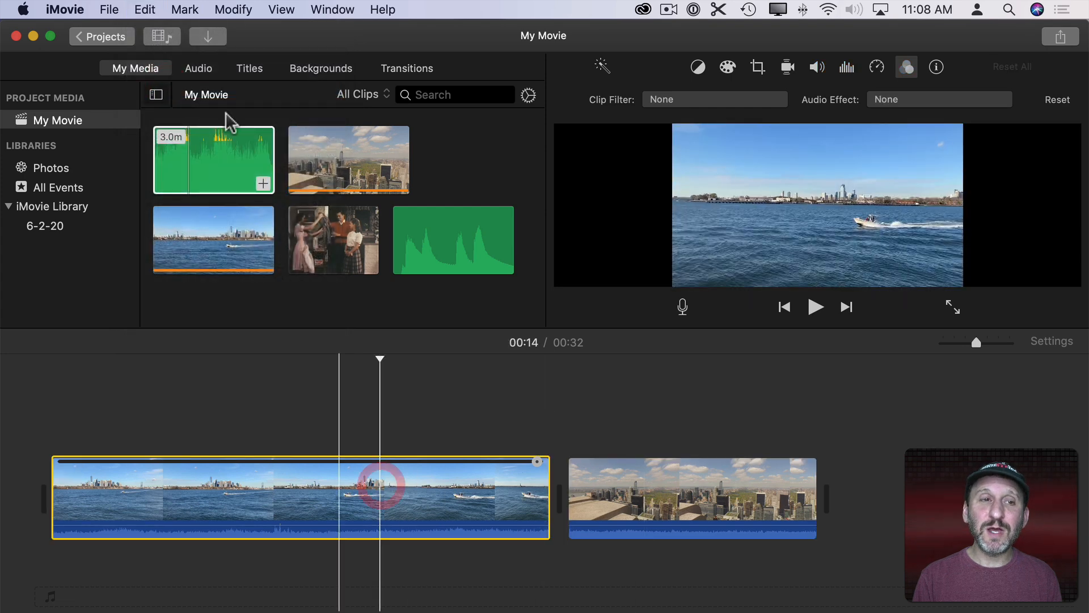
Detach audio from the harbor and rooftop clips and paste the Echo Delay effect onto the harbor audio
click(145, 10)
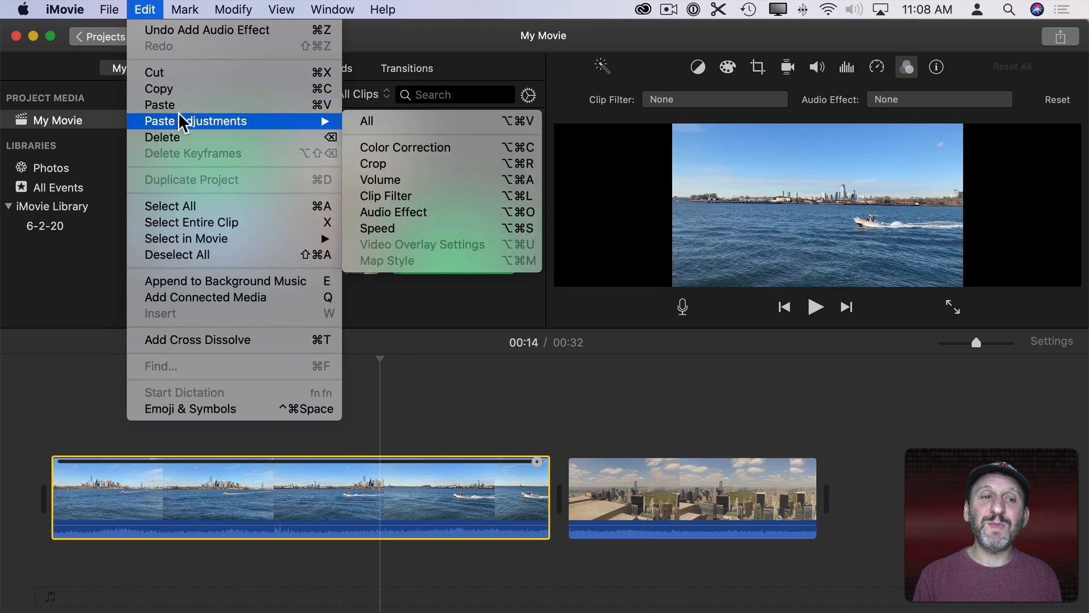
mouse_move(433, 170)
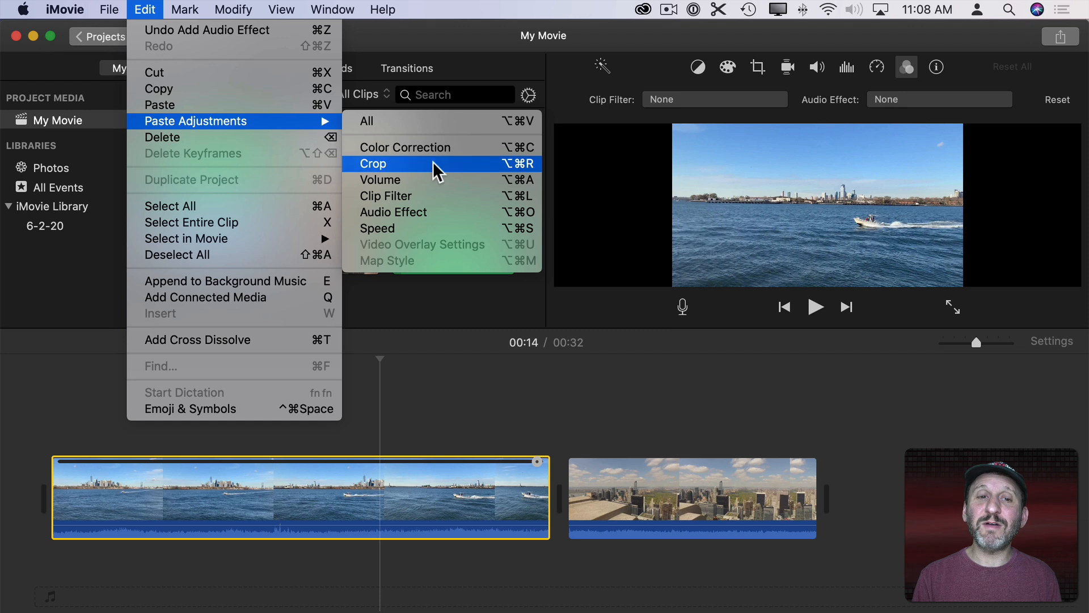
mouse_move(424, 407)
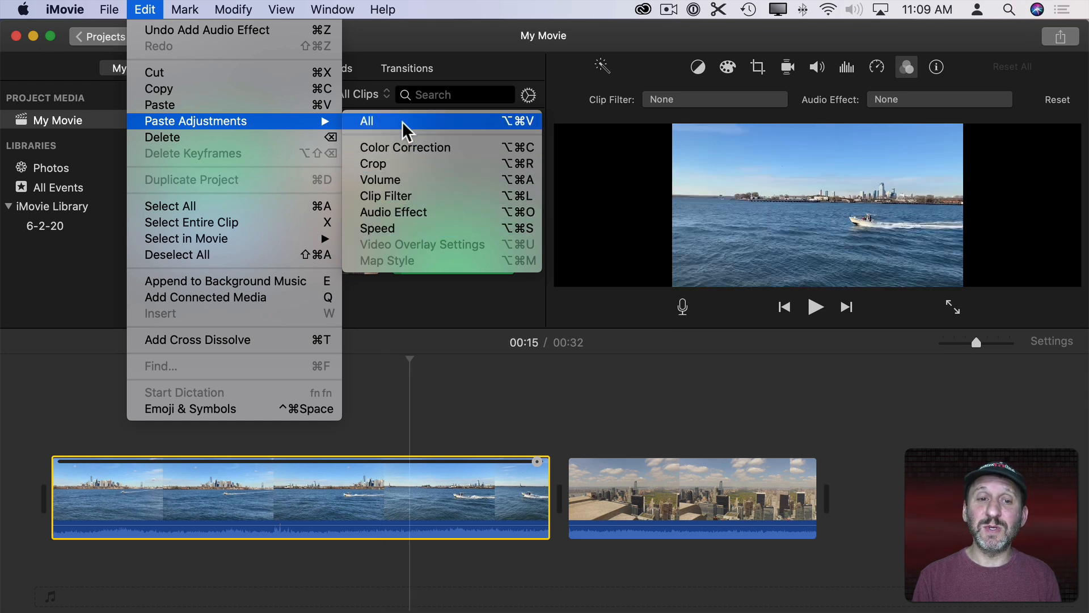
mouse_move(401, 185)
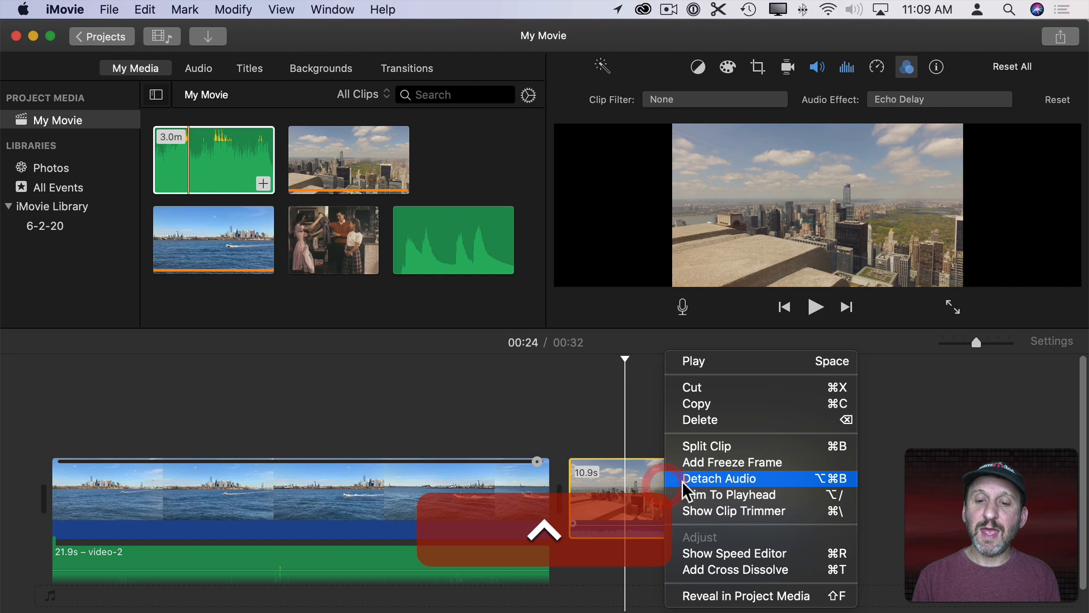
click(719, 478)
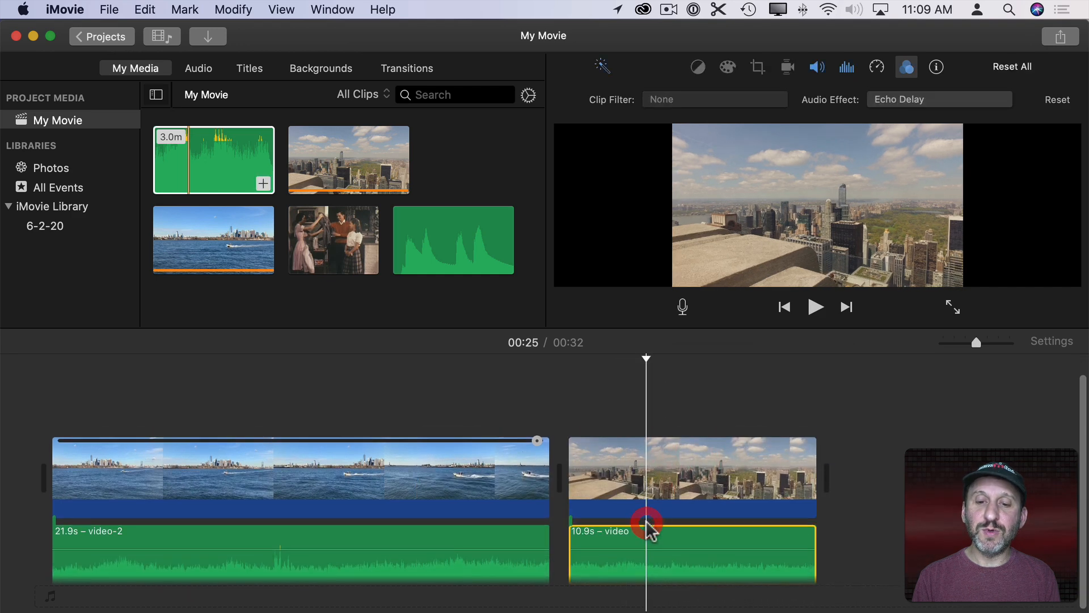
click(146, 10)
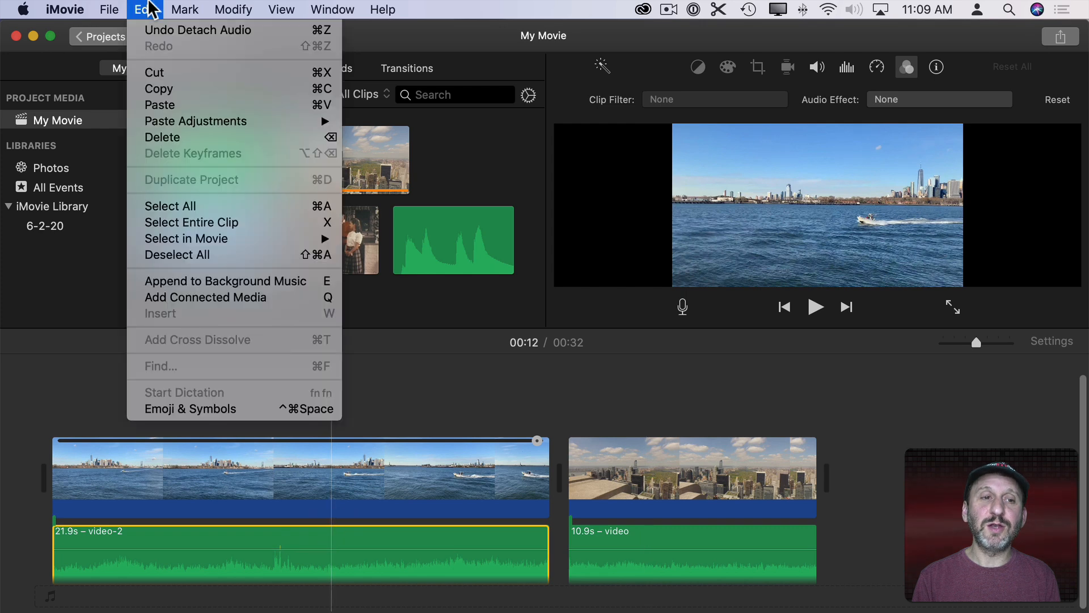
mouse_move(196, 121)
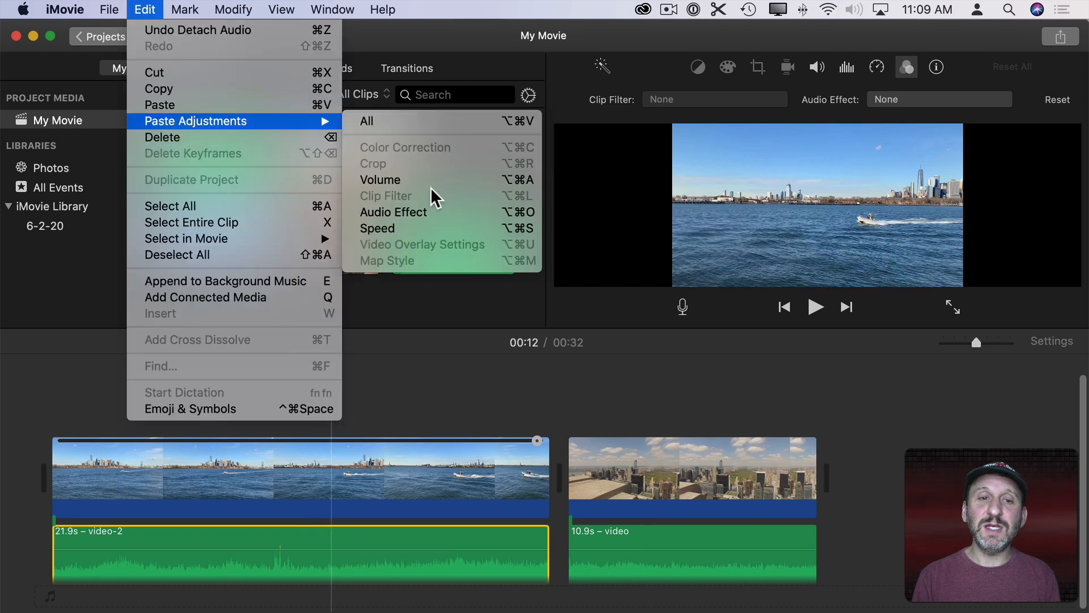
mouse_move(407, 183)
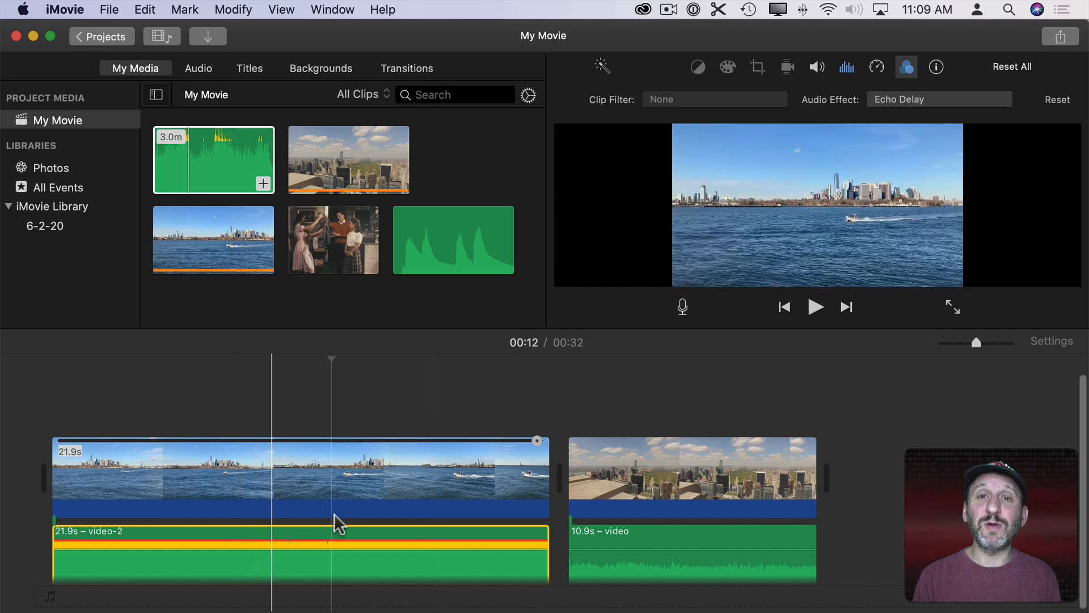
key(cmd)
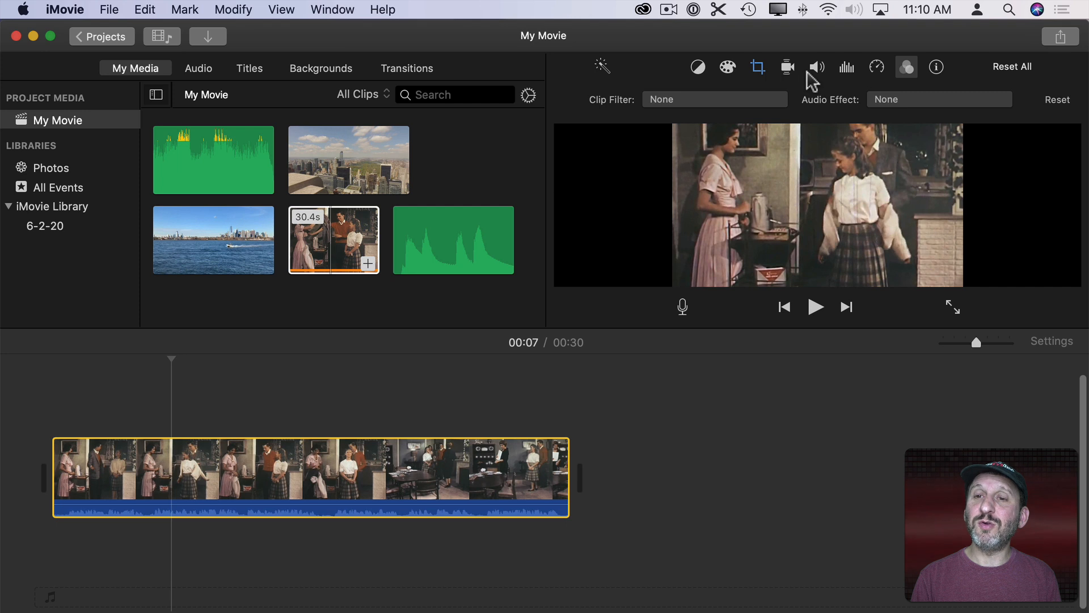
Try reversing the whole film clip in Speed settings, then undo it
click(877, 66)
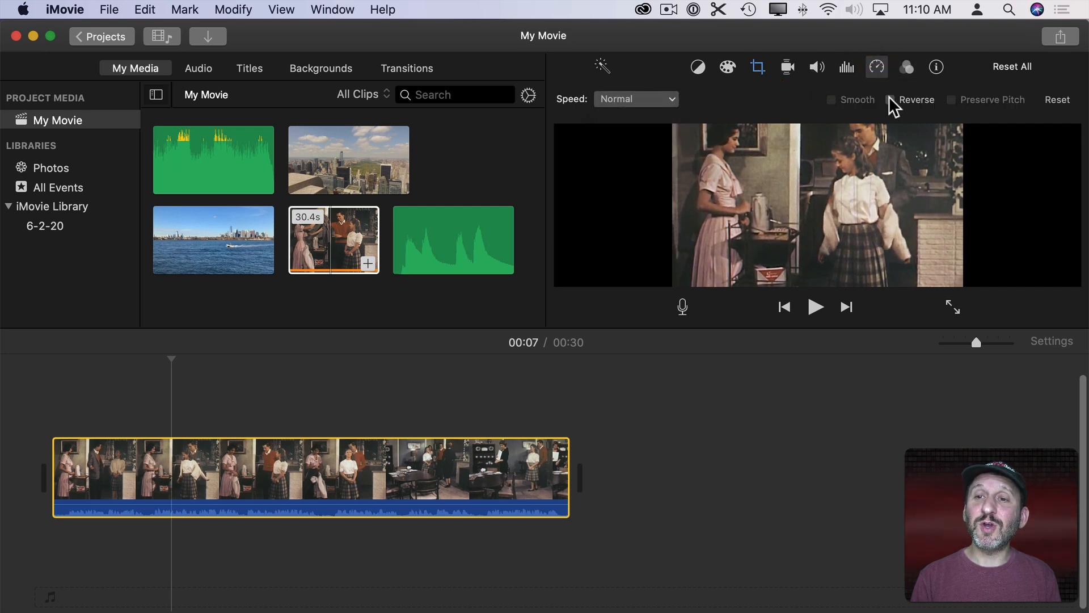
click(890, 99)
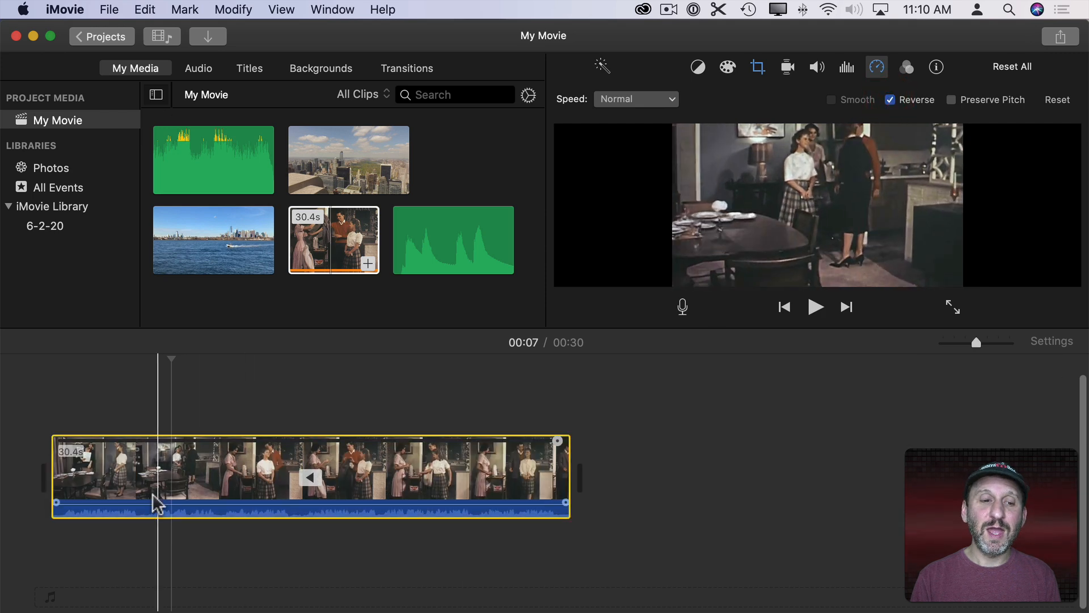
key(cmd+z)
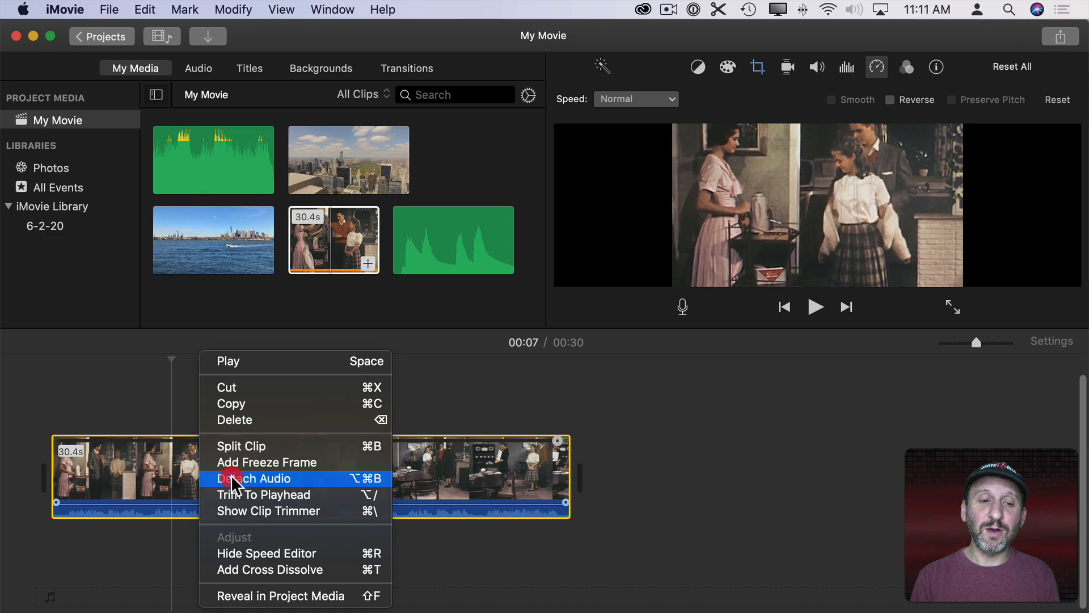
Detach the film clip's audio, zoom in, and split it with Cmd+B to isolate a short piece
click(255, 479)
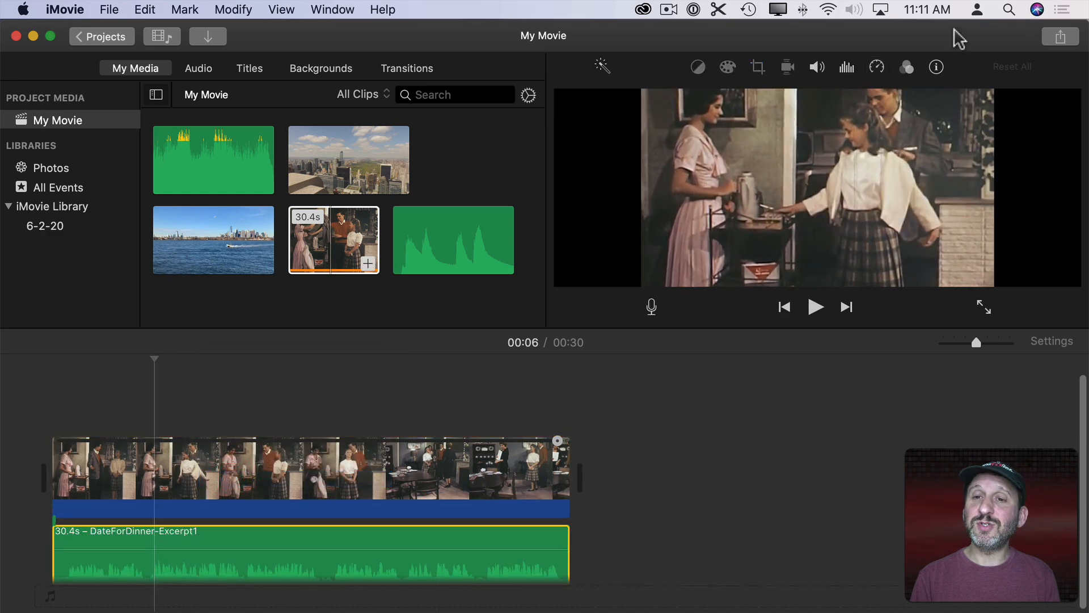
click(876, 67)
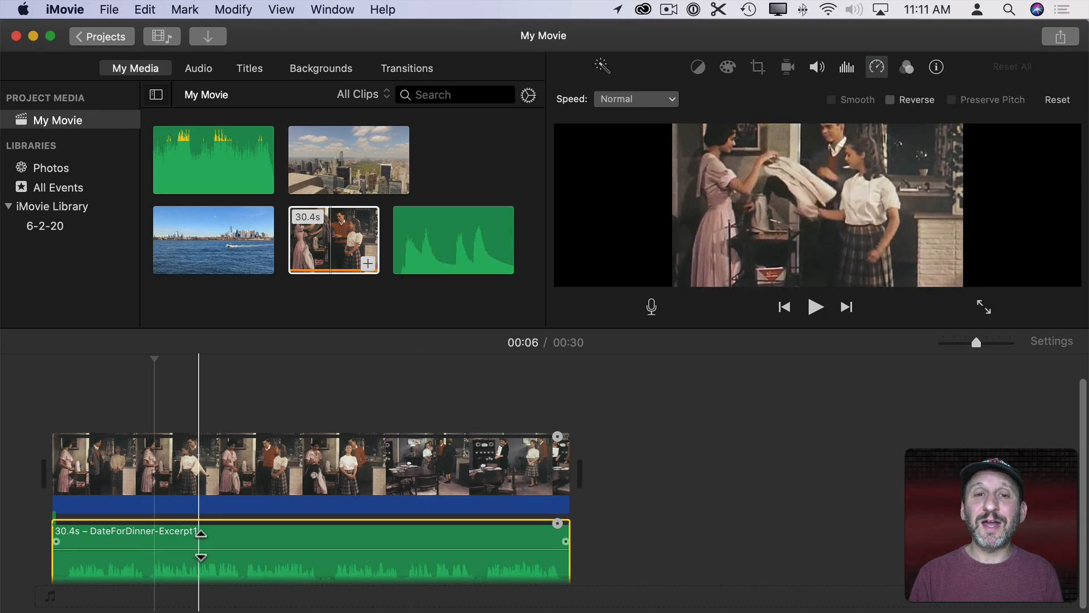
drag(980, 342, 987, 343)
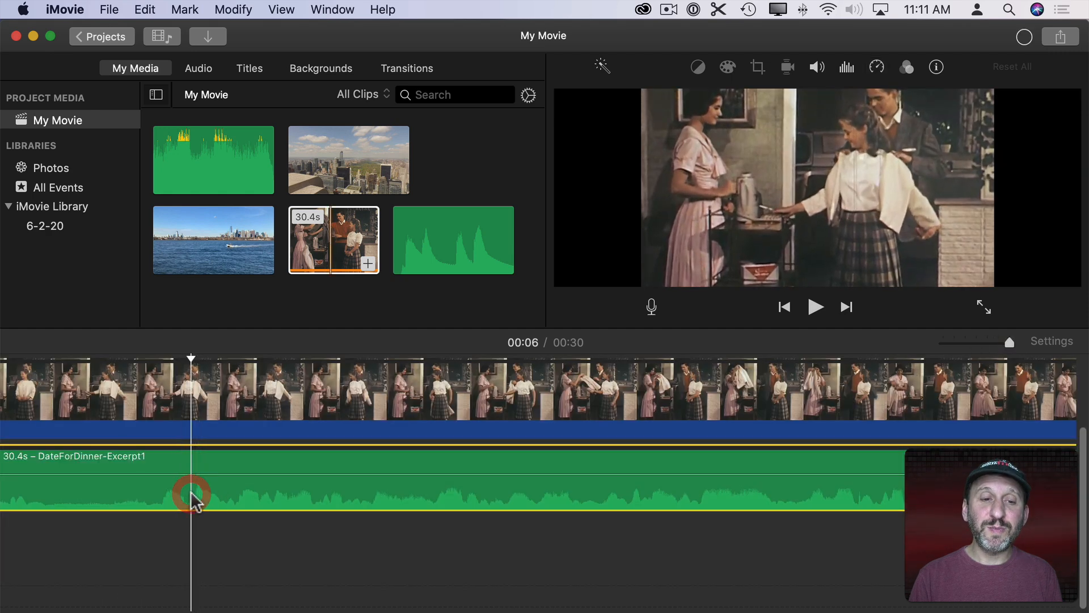
key(cmd+b)
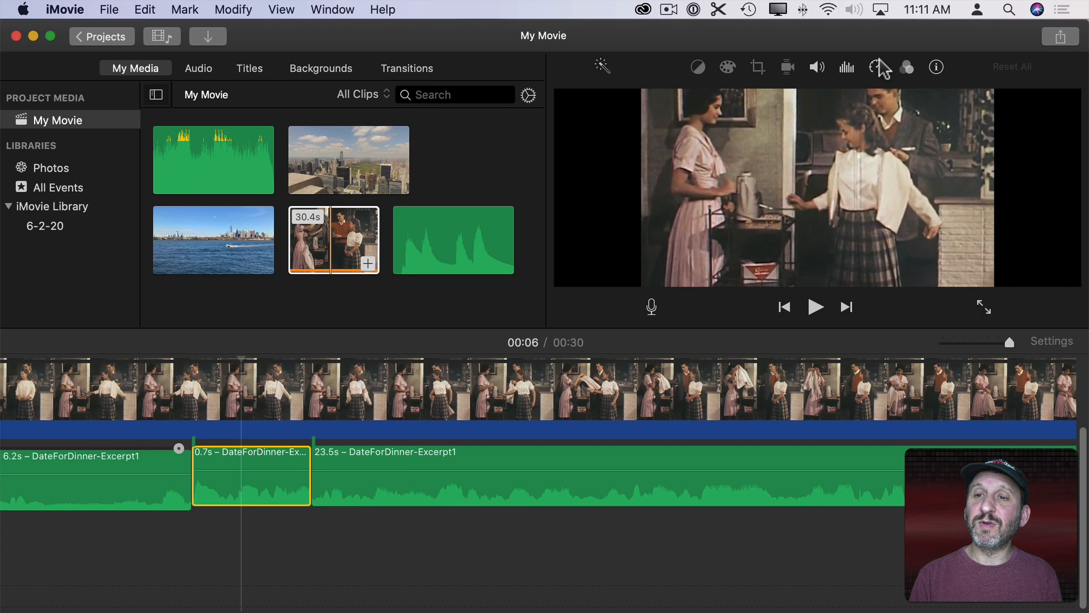
click(875, 67)
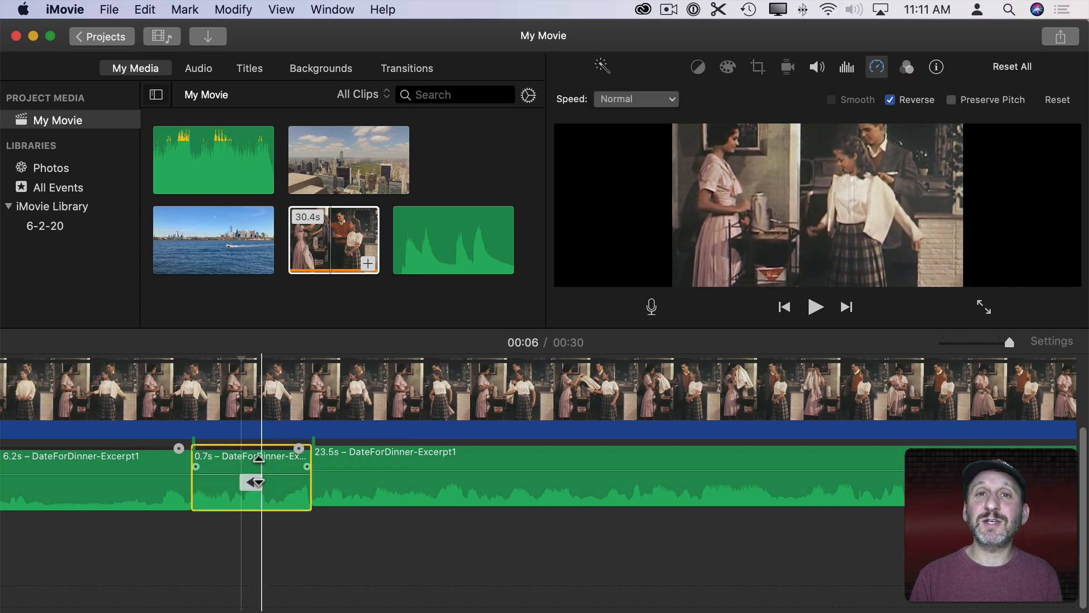